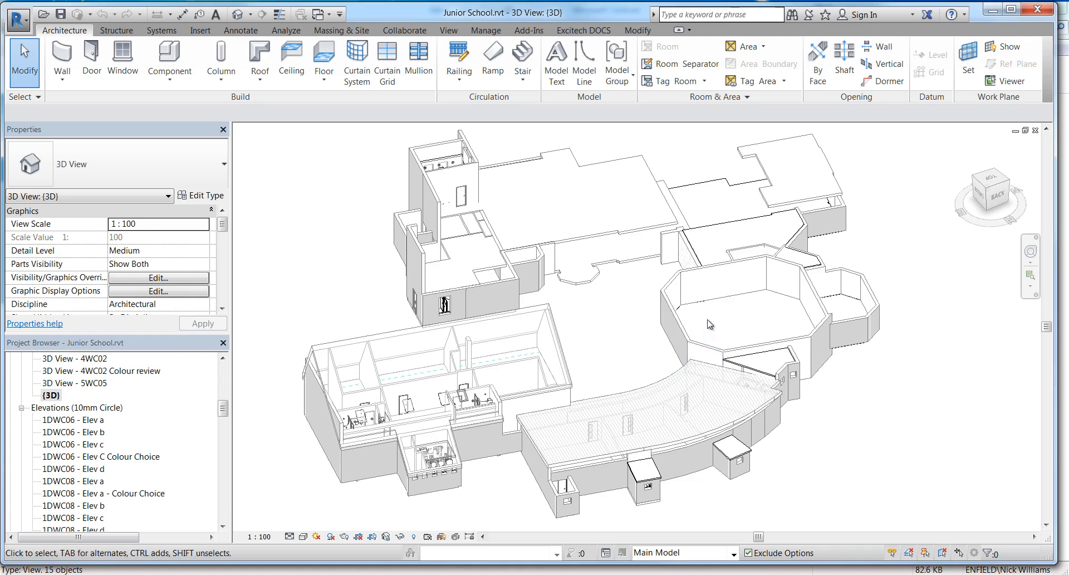
pyautogui.moveTo(729, 339)
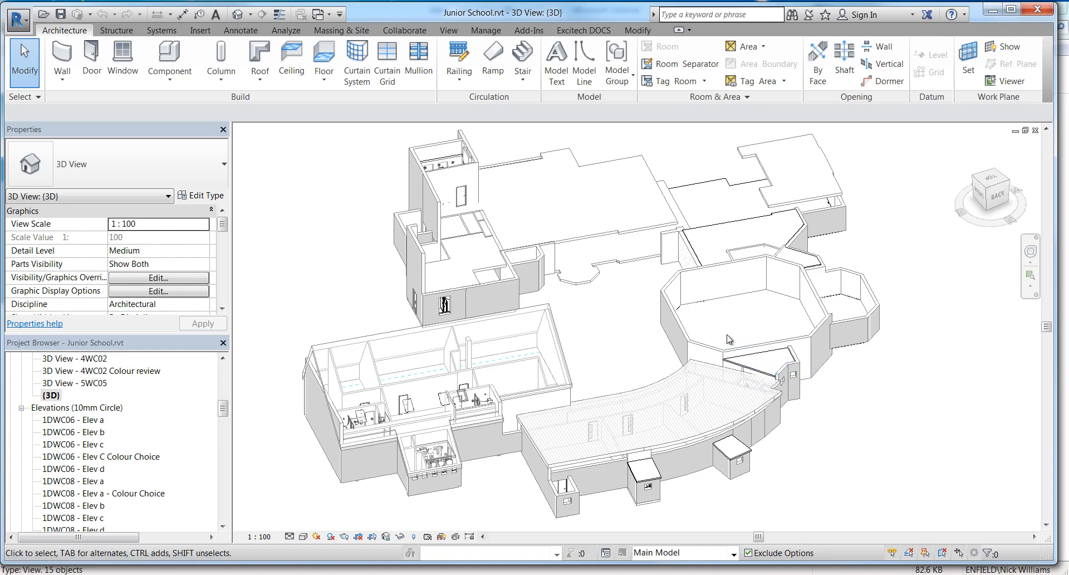
pyautogui.moveTo(626, 337)
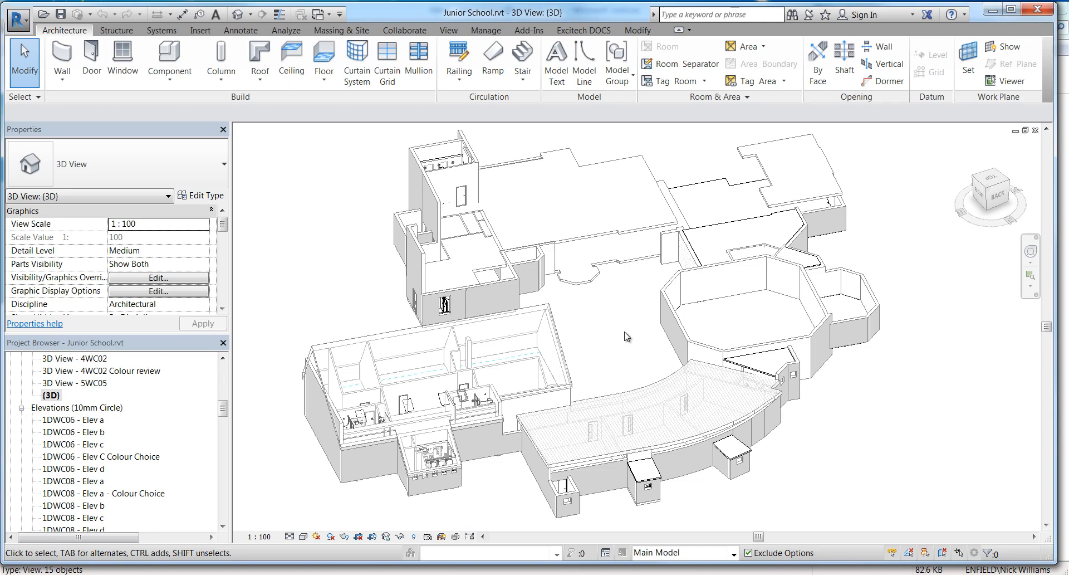
pyautogui.moveTo(589, 330)
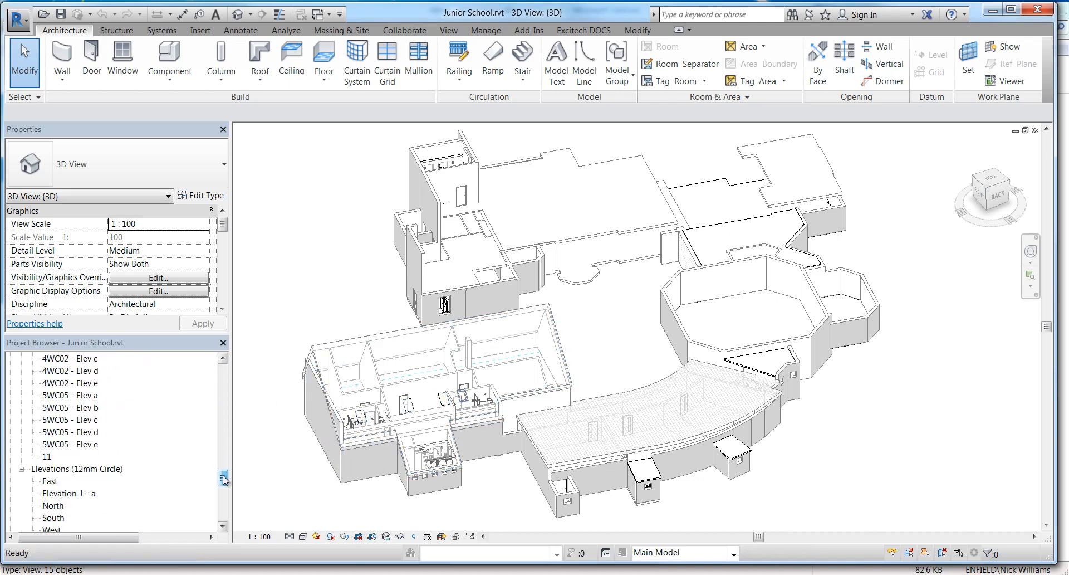
# Step: Scroll the Project Browser down to the sheets, starting with 1001 - Site Location Plan
pyautogui.scroll(-3)
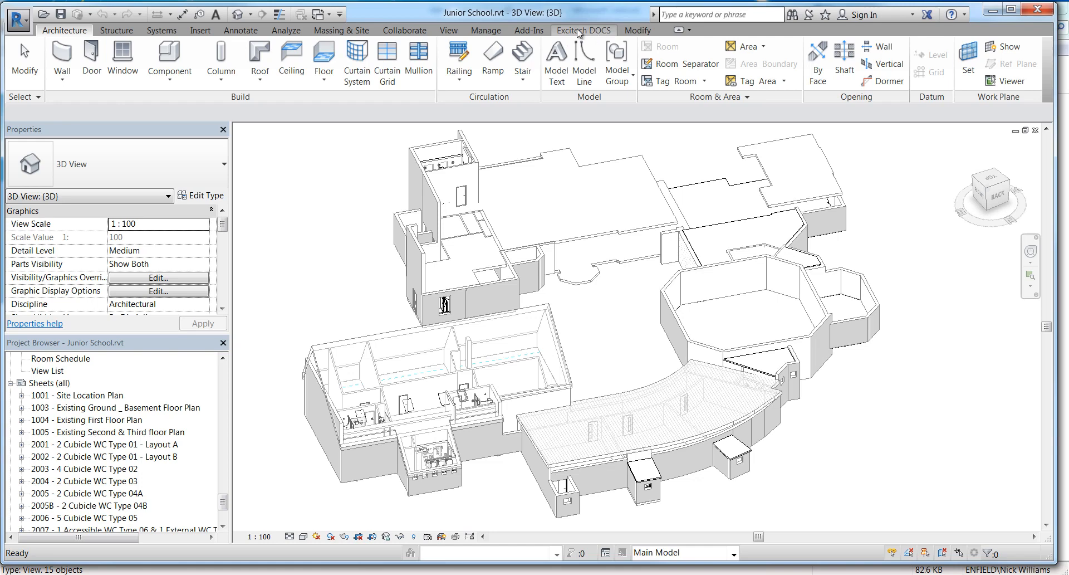
# Step: Run the Excitech DOCS Publish Sheets check, which finds no sheets in DOCS, and close it
pyautogui.click(583, 30)
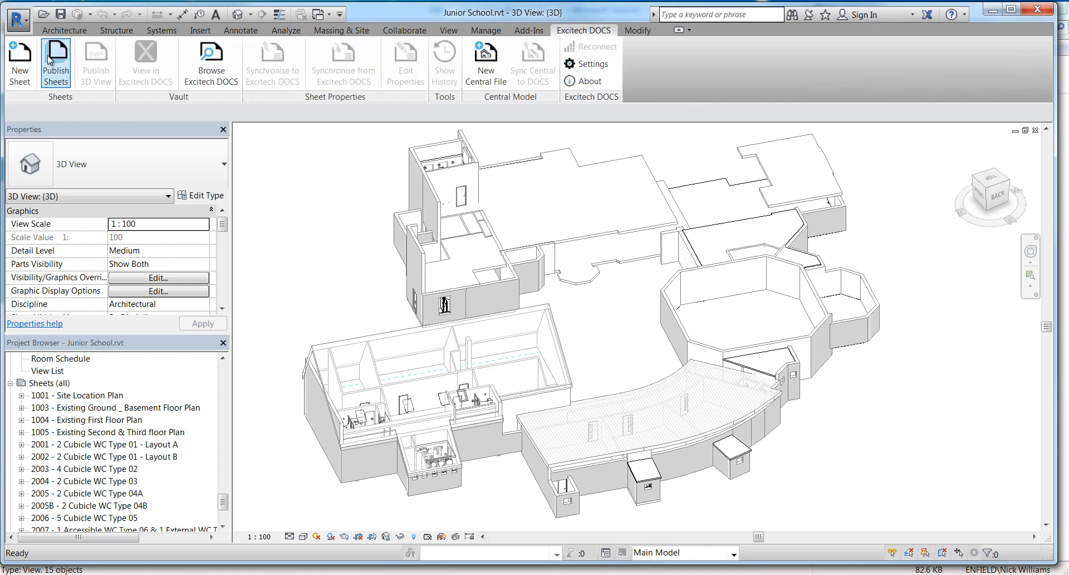
pyautogui.click(56, 65)
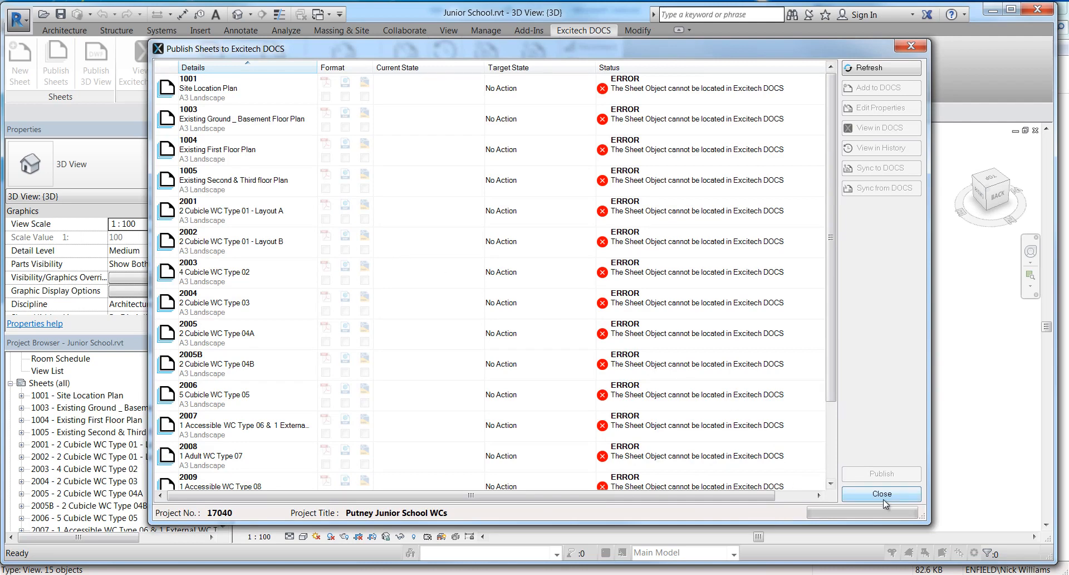
pyautogui.click(881, 493)
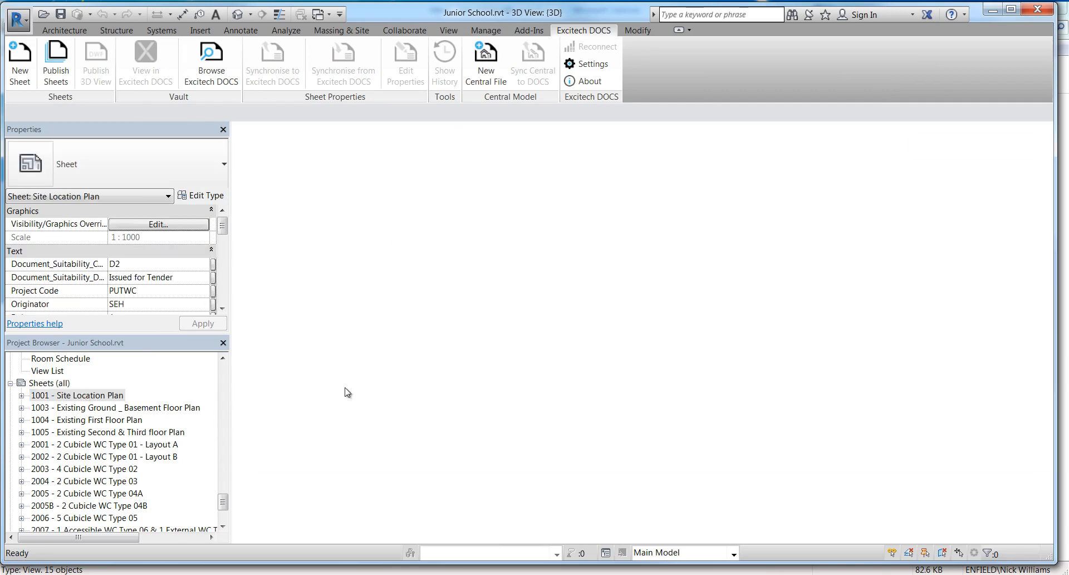
# Step: Open sheet 1001 Site Location Plan and edit its SEH A3 title block's file name label
pyautogui.doubleClick(77, 395)
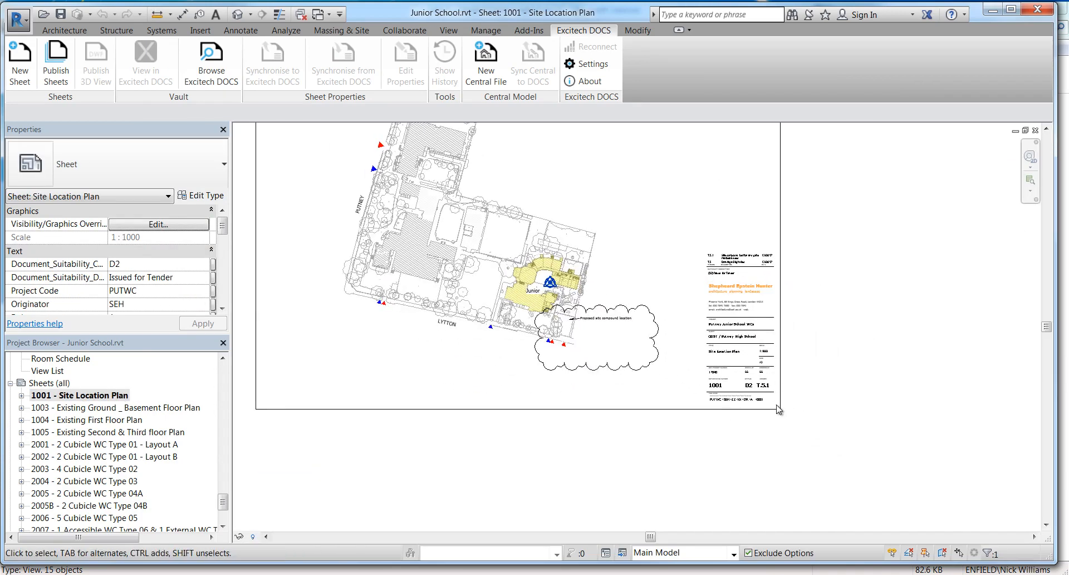
pyautogui.scroll(3)
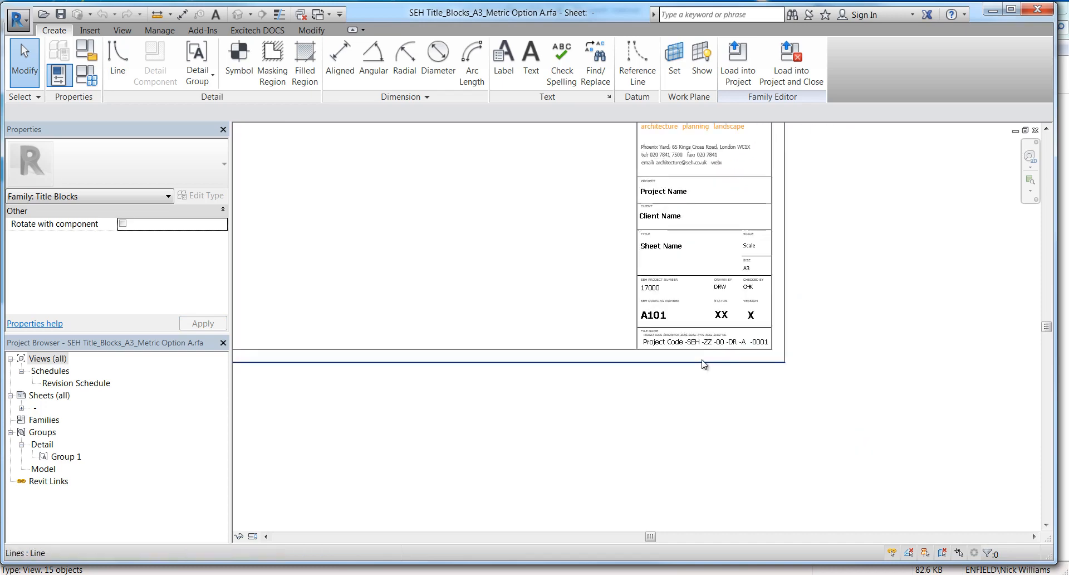
pyautogui.doubleClick(705, 325)
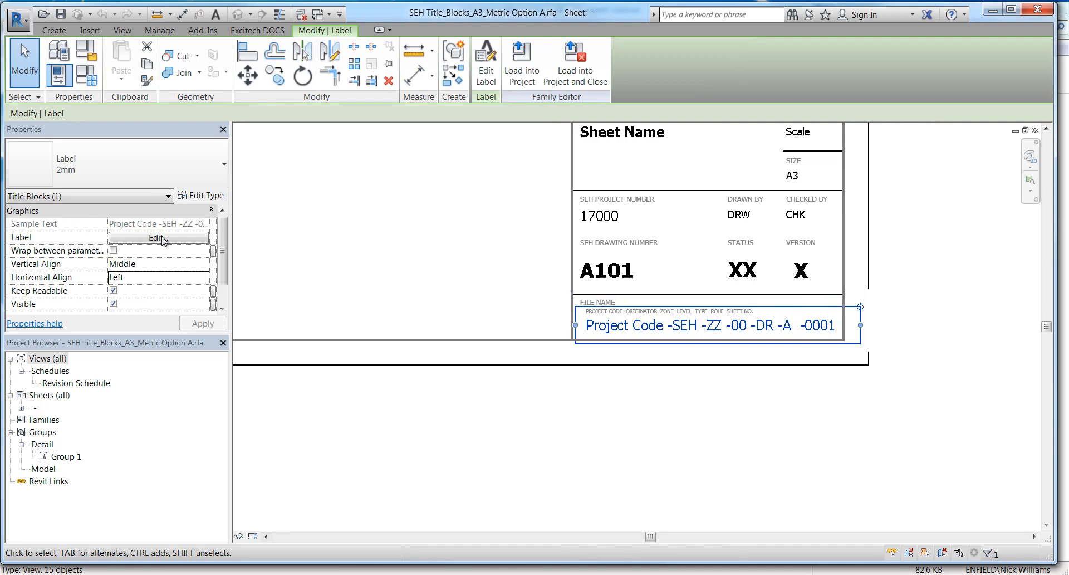
# Step: Open Edit Label to view the seven file-name parameters, Project Code through File Number
pyautogui.click(158, 238)
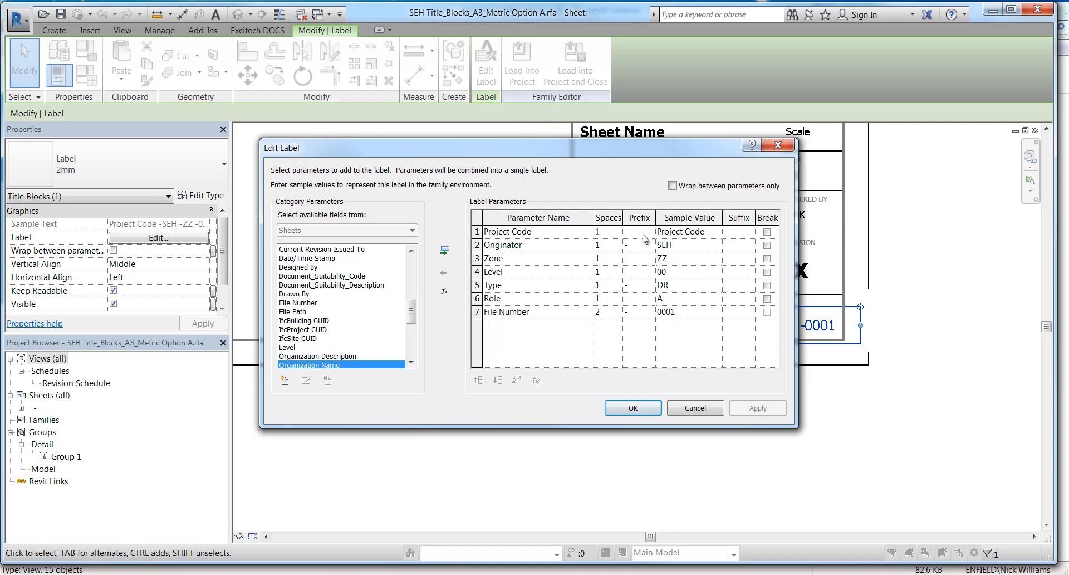
pyautogui.moveTo(632, 228)
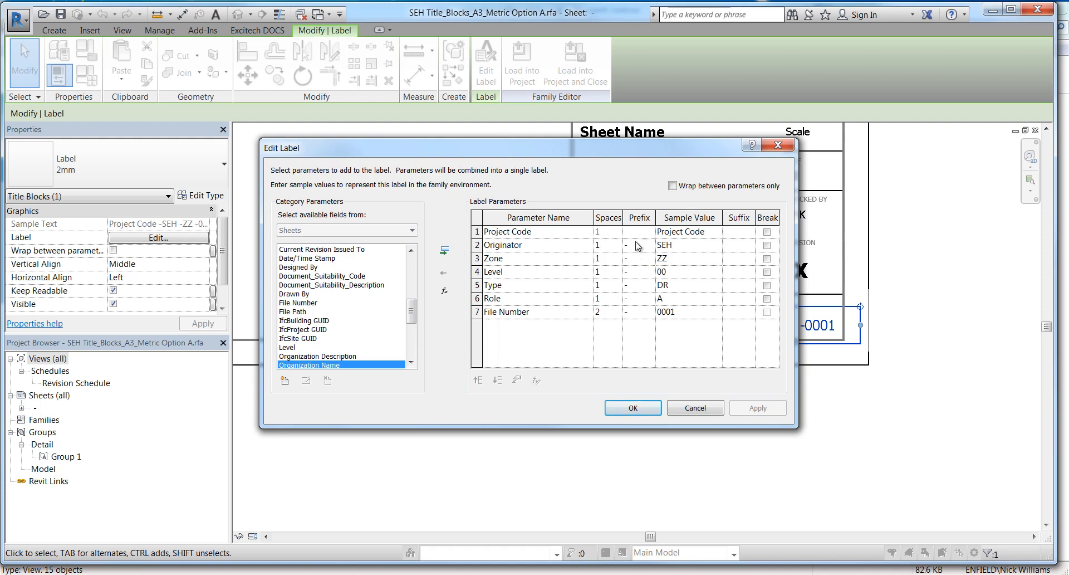
pyautogui.moveTo(704, 235)
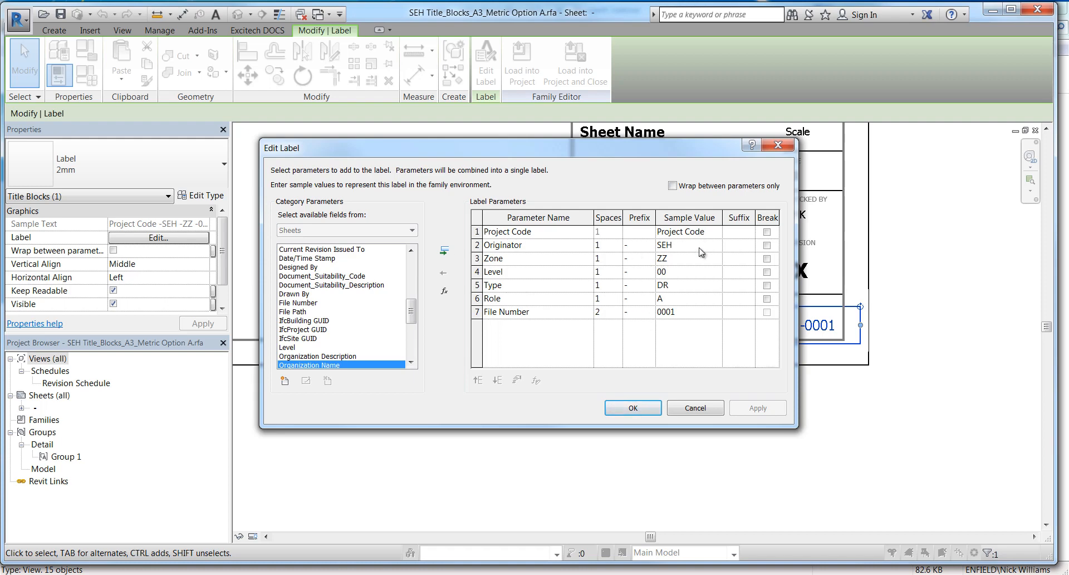
pyautogui.moveTo(547, 263)
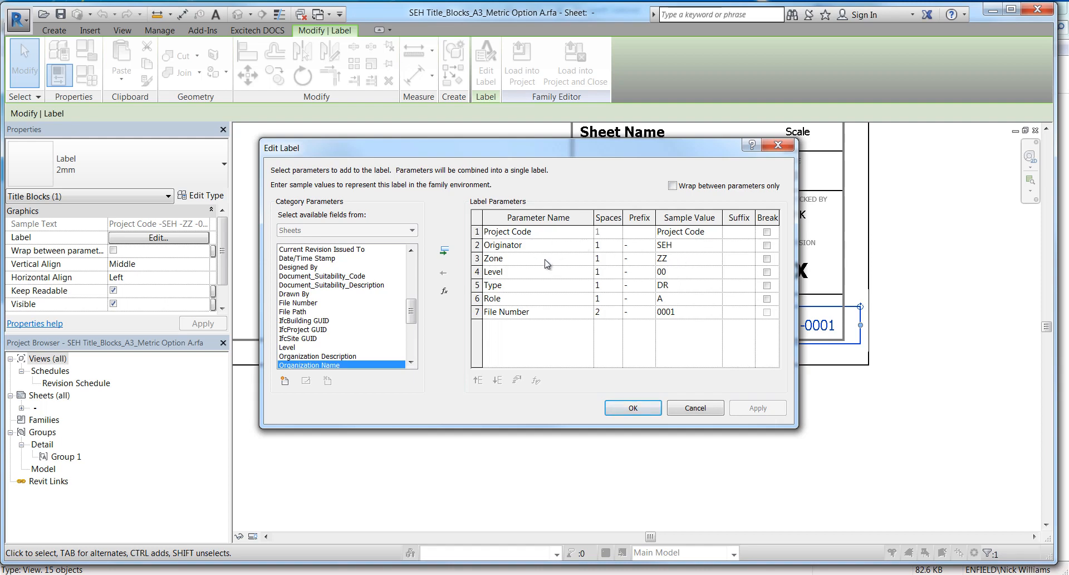
pyautogui.moveTo(522, 280)
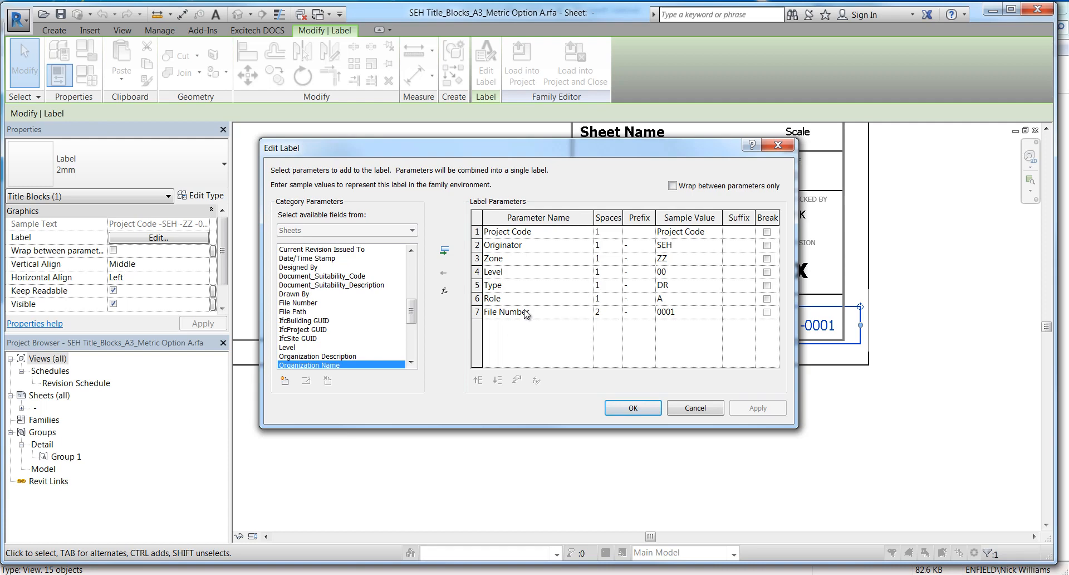
# Step: Close the title block family unsaved, then reopen DOCS About with Import Sheets revealed
pyautogui.click(631, 407)
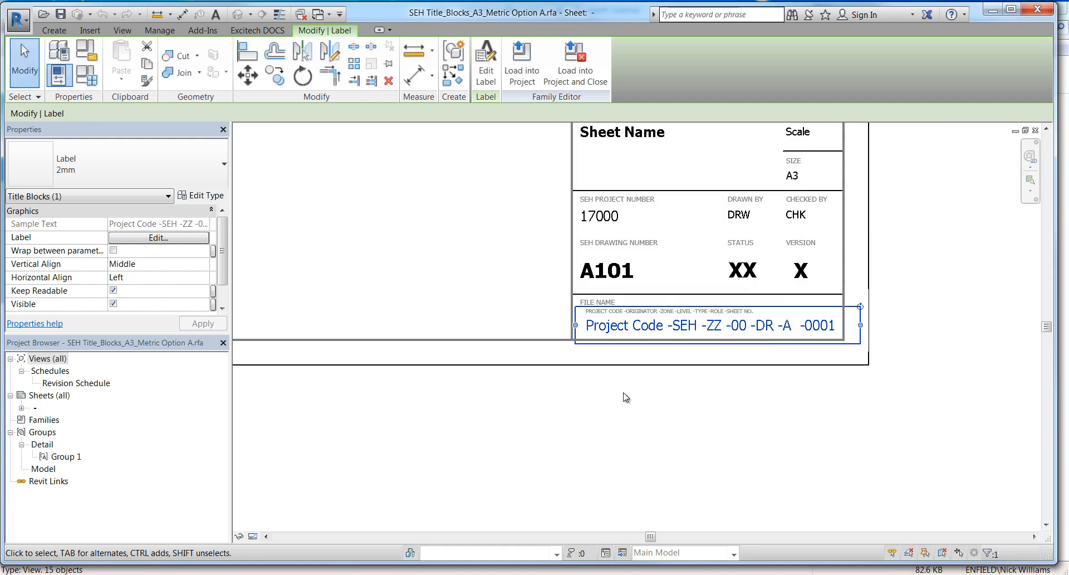
pyautogui.moveTo(690, 456)
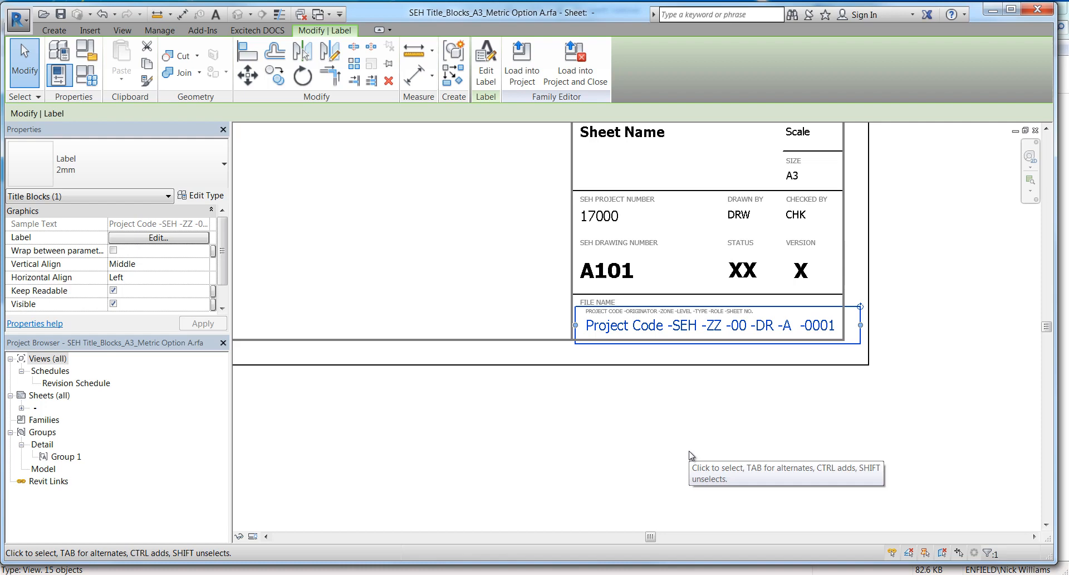
pyautogui.moveTo(647, 421)
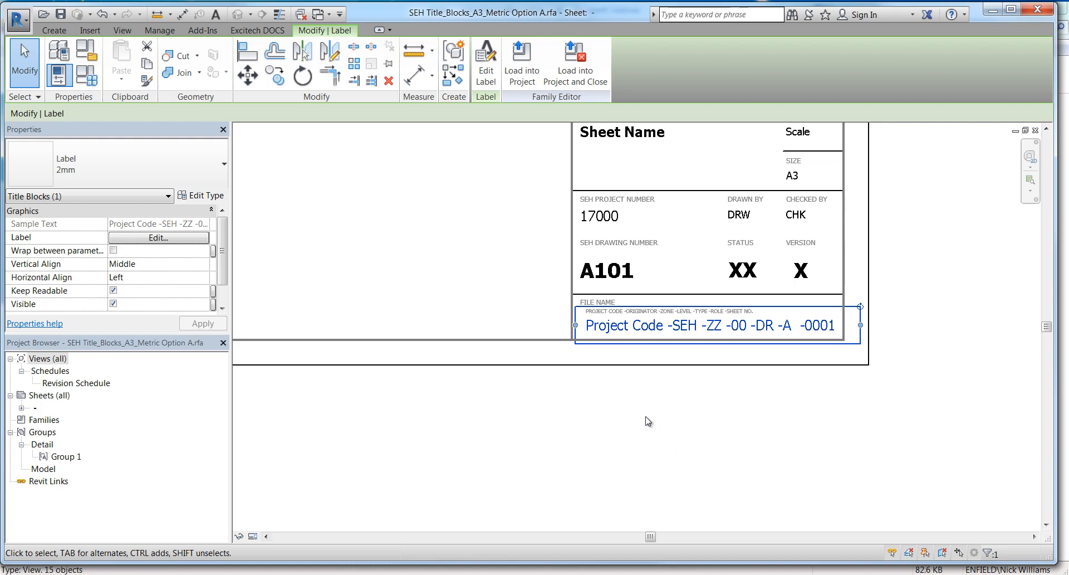
pyautogui.moveTo(721, 410)
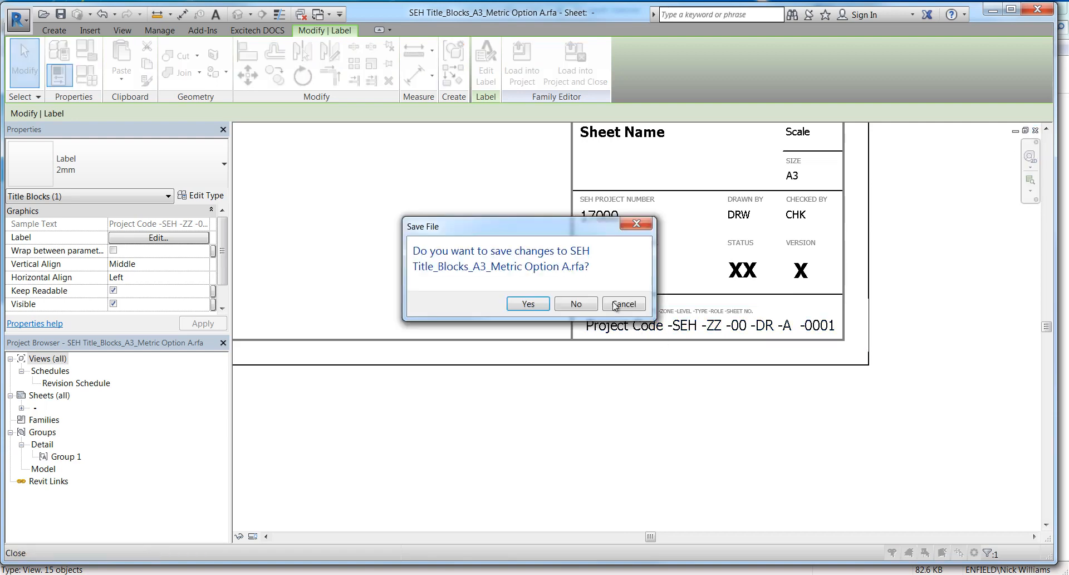
pyautogui.click(575, 303)
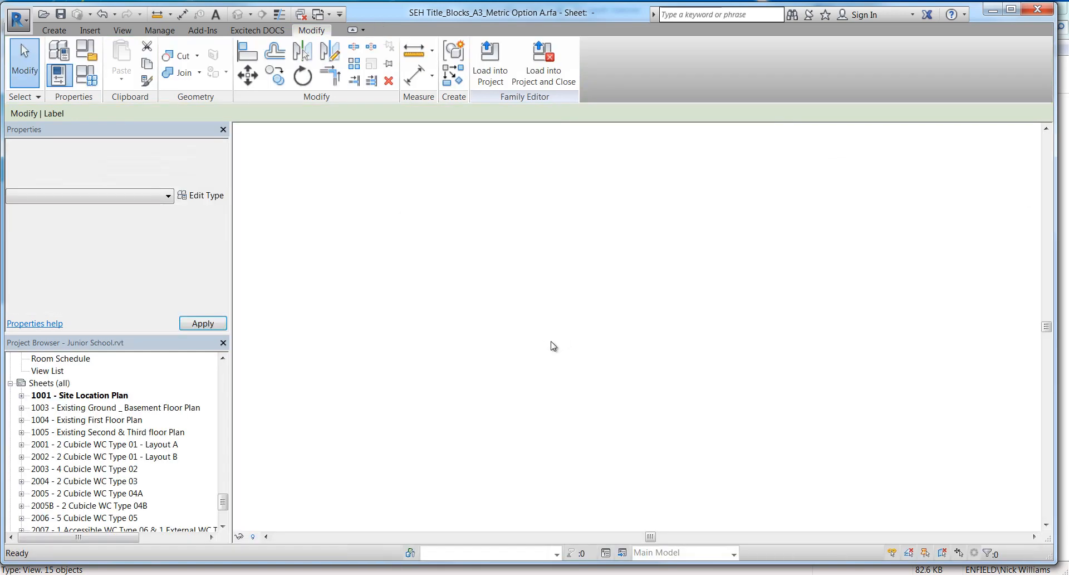
pyautogui.doubleClick(79, 395)
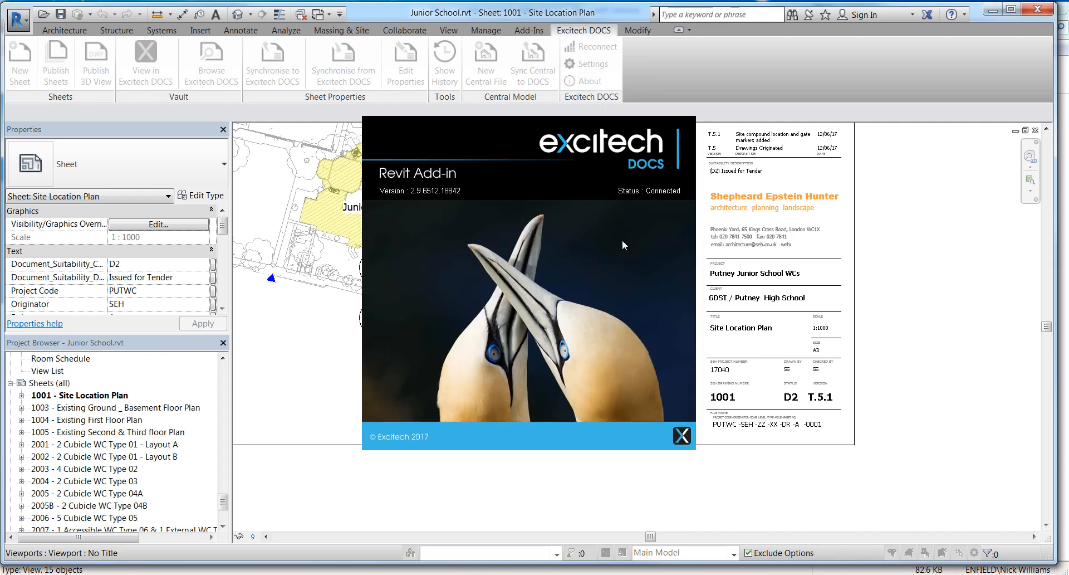
pyautogui.moveTo(453, 309)
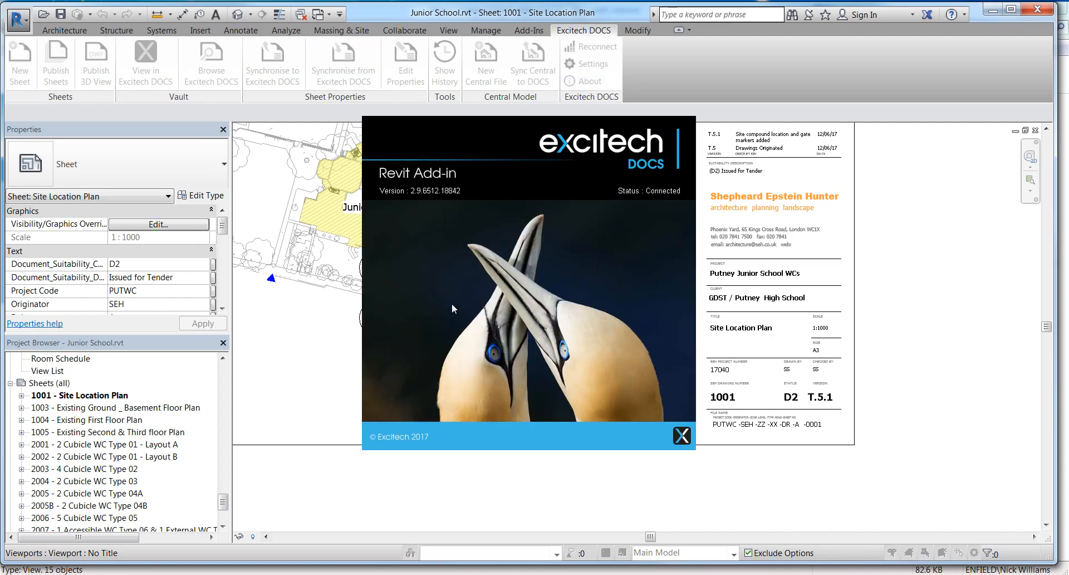
pyautogui.click(681, 435)
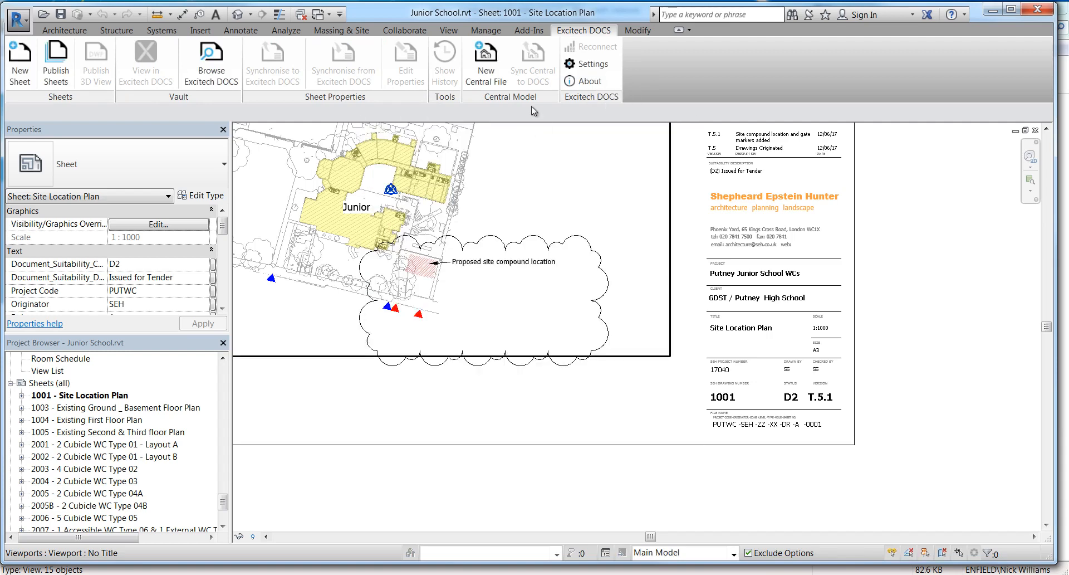
pyautogui.click(589, 82)
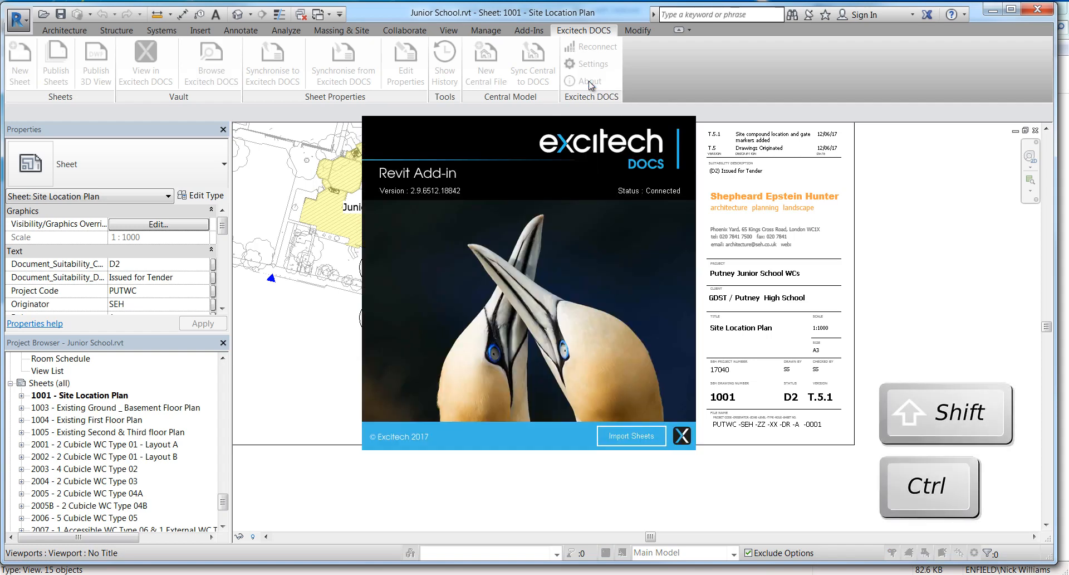
pyautogui.moveTo(611, 361)
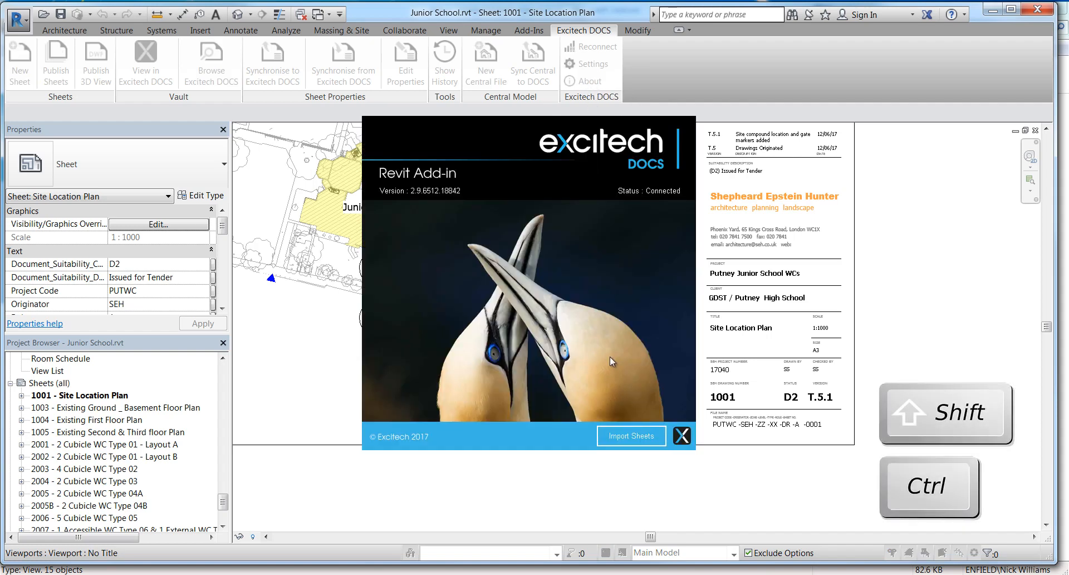
pyautogui.moveTo(629, 435)
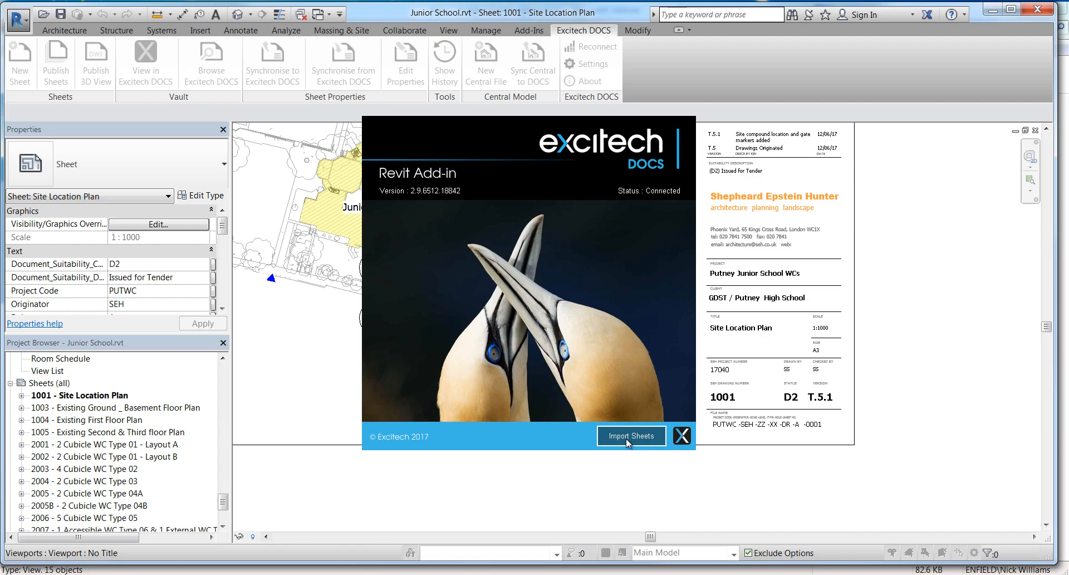
# Step: Start importing sheets to Excitech DOCS and select Document Number (1035) under Mappings
pyautogui.click(681, 435)
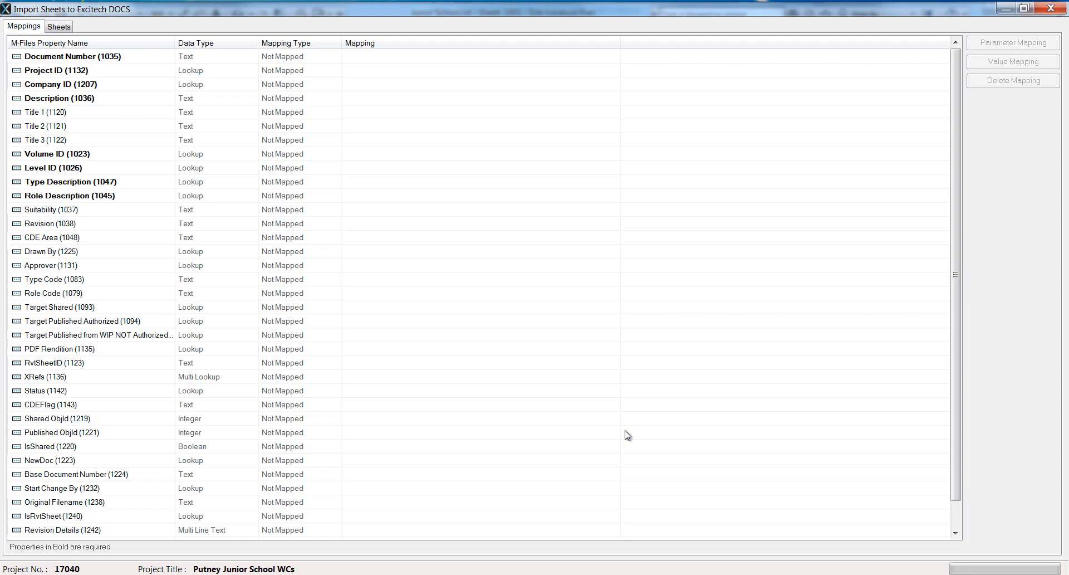
pyautogui.moveTo(553, 398)
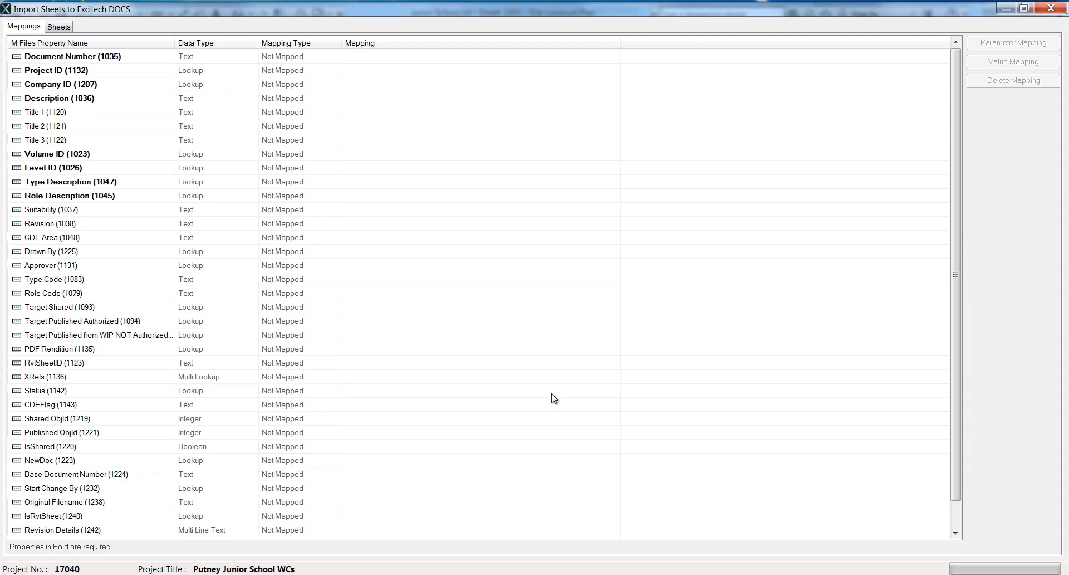
pyautogui.moveTo(256, 250)
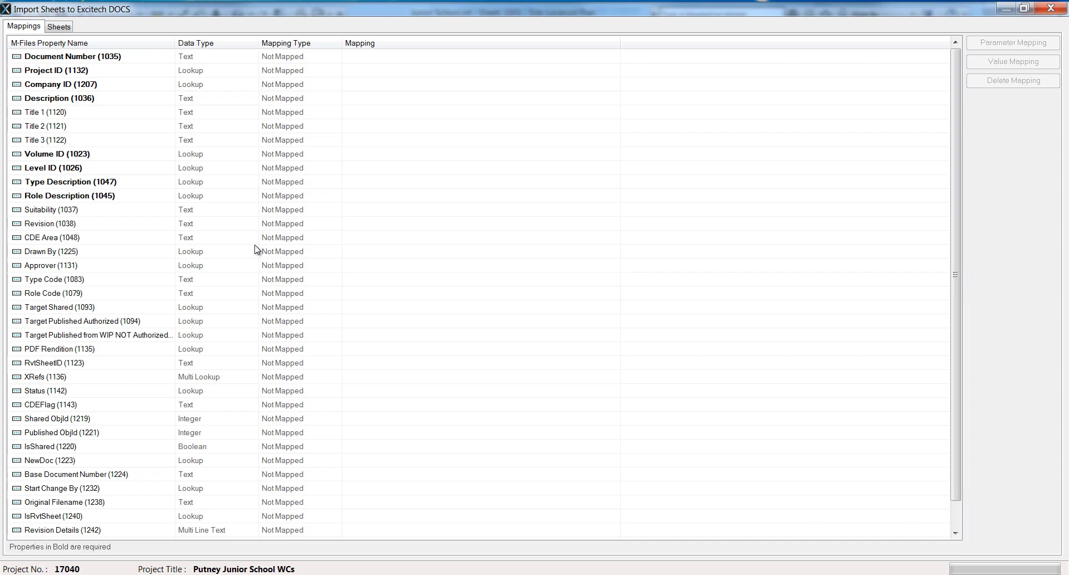
pyautogui.moveTo(160, 66)
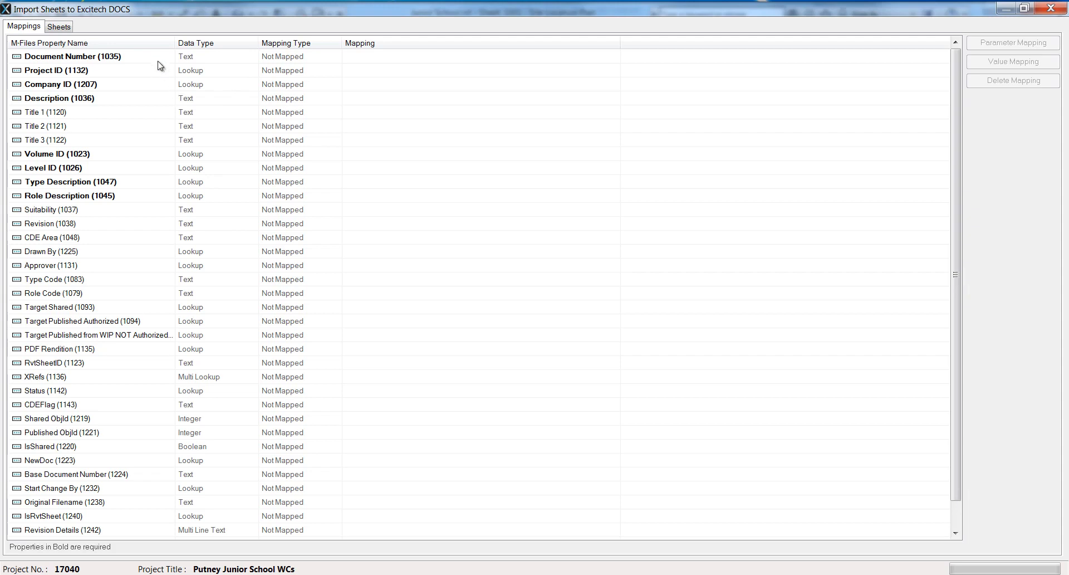
pyautogui.moveTo(141, 84)
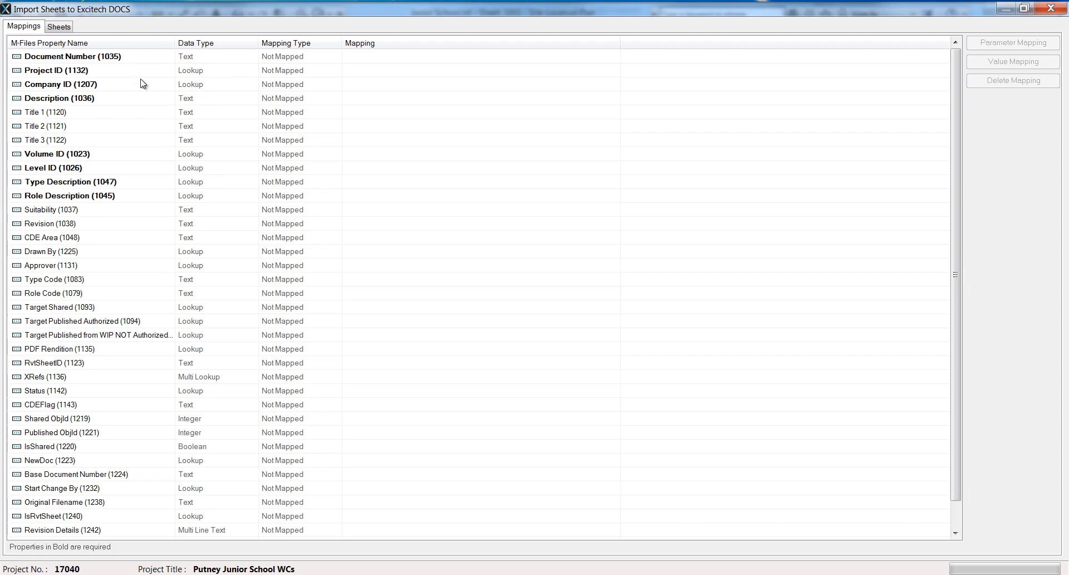
pyautogui.moveTo(125, 437)
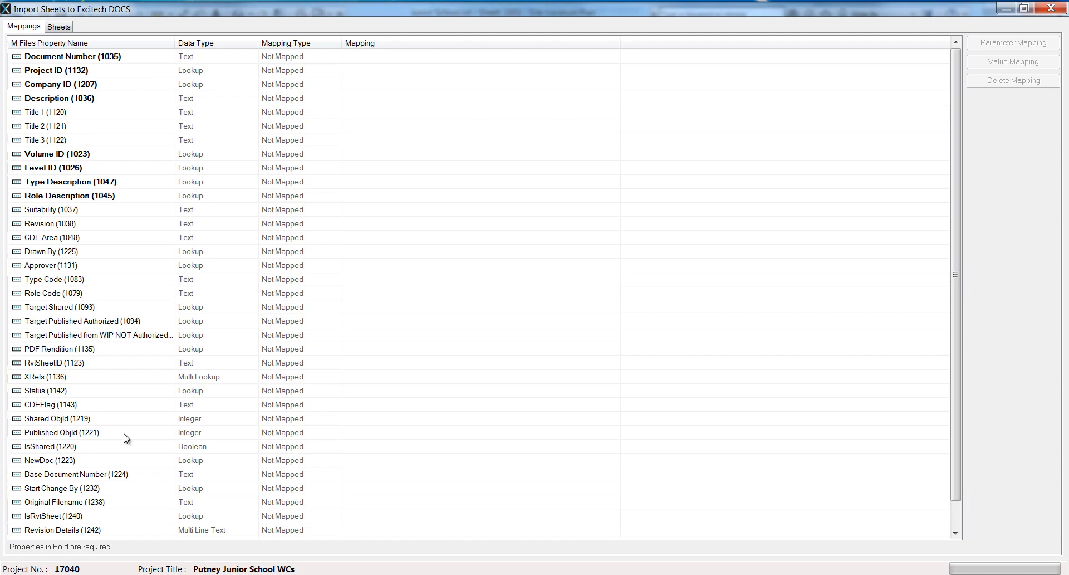
pyautogui.moveTo(955, 220)
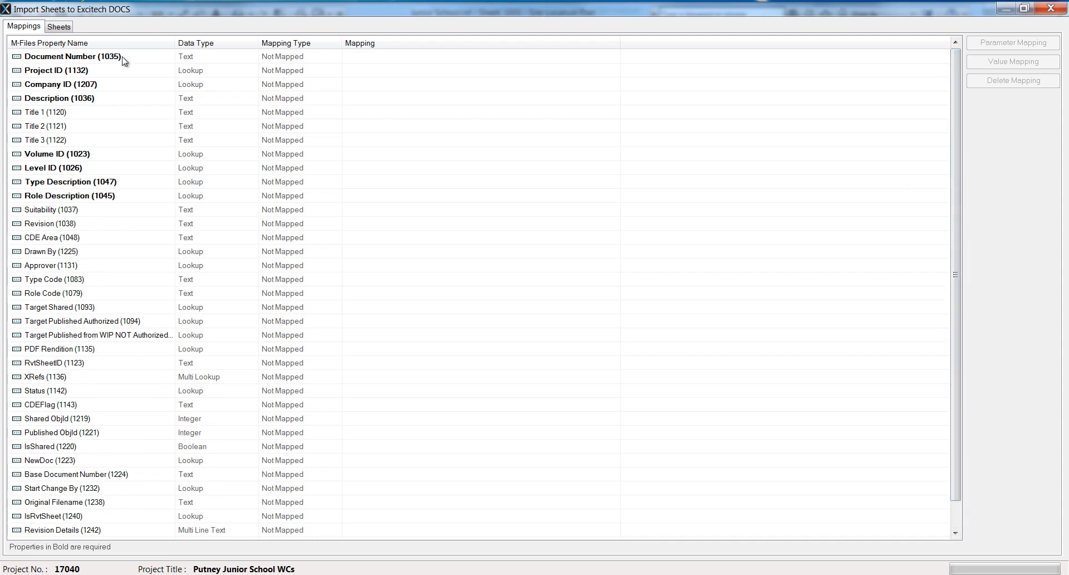
pyautogui.moveTo(182, 67)
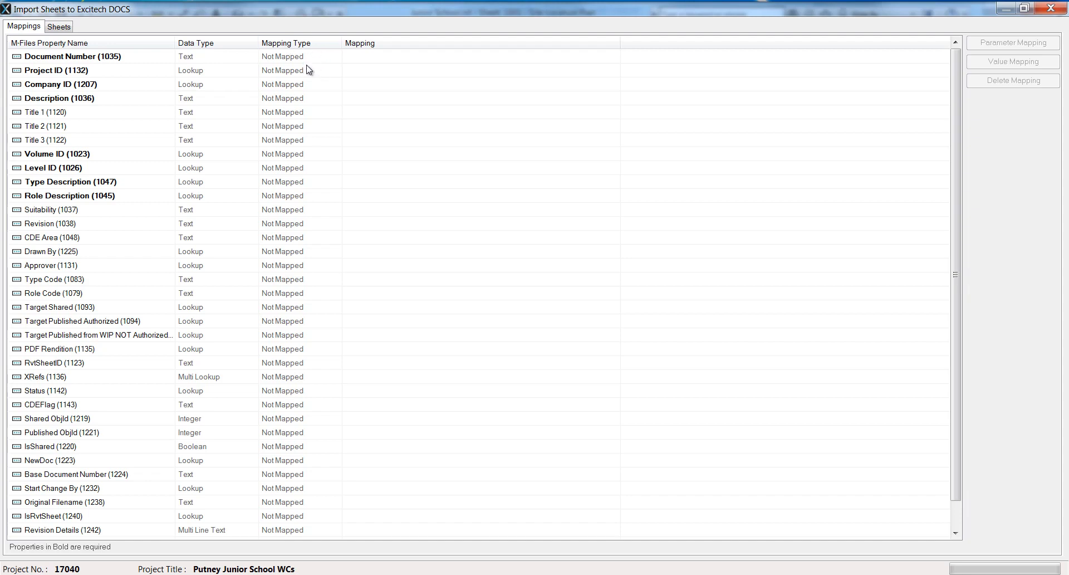
pyautogui.moveTo(298, 220)
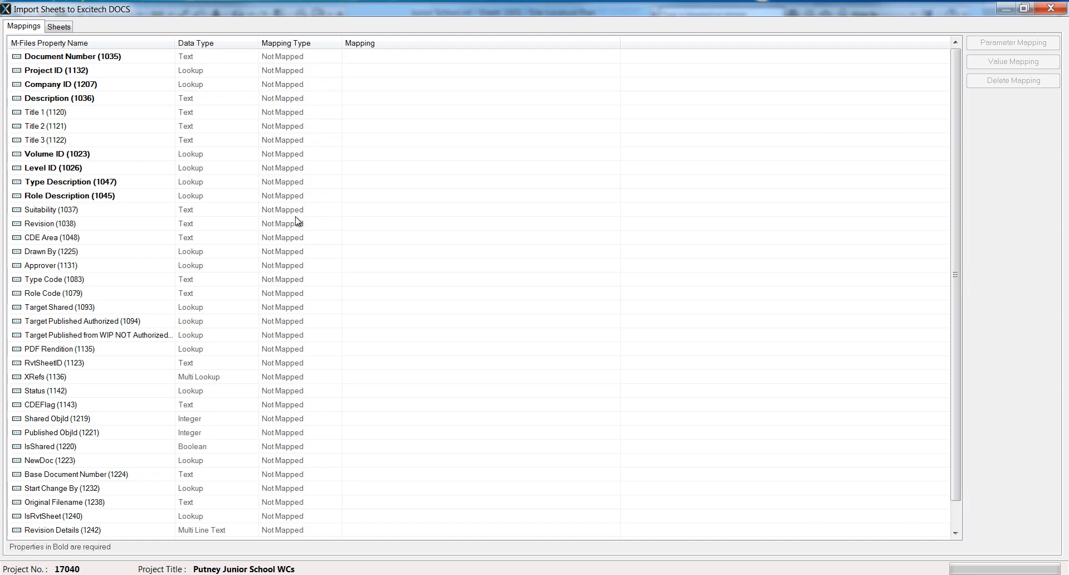
pyautogui.moveTo(315, 76)
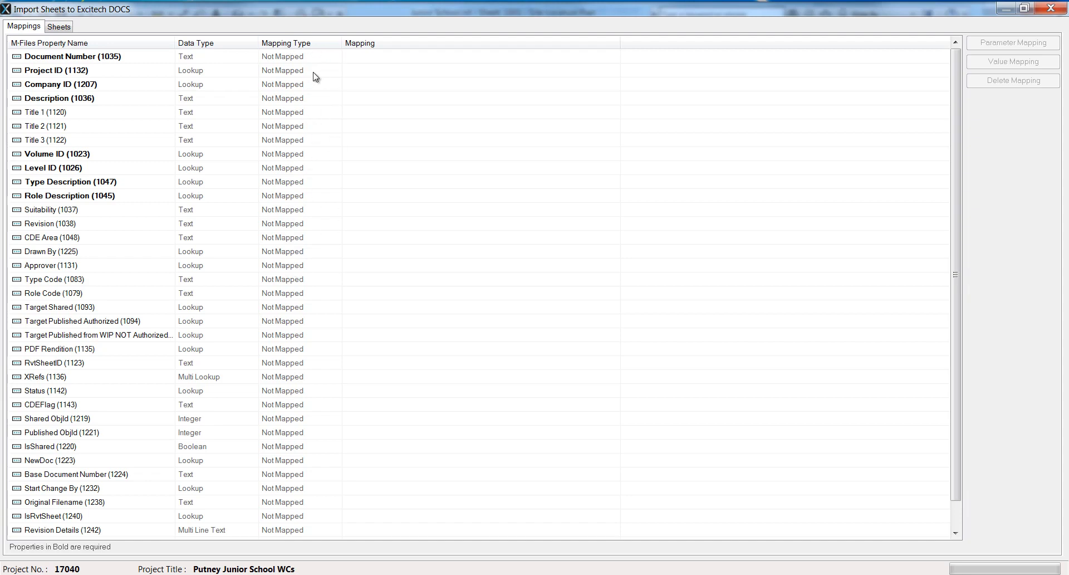
pyautogui.moveTo(76, 61)
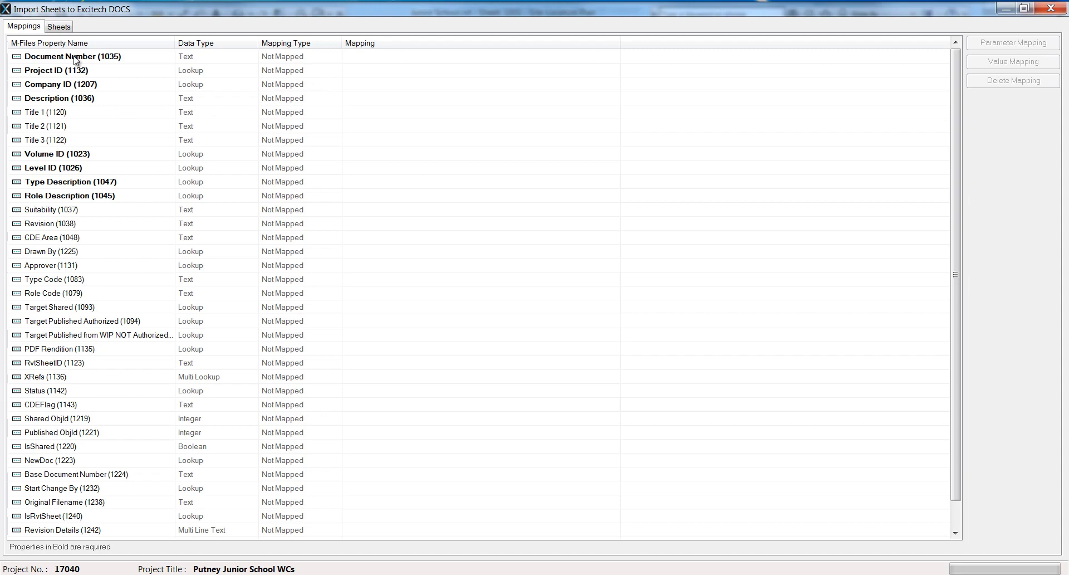
pyautogui.moveTo(87, 128)
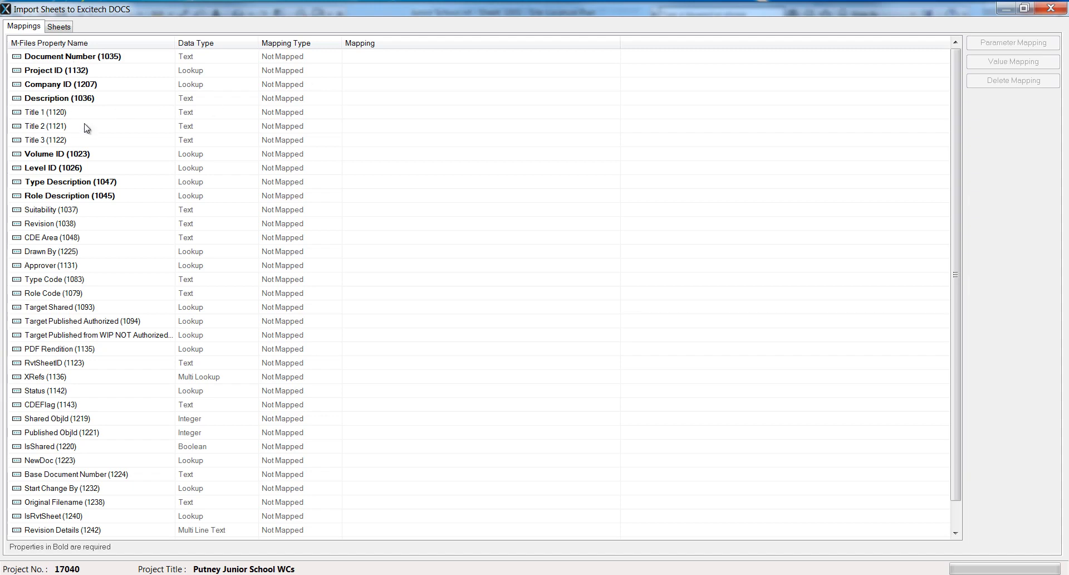
pyautogui.moveTo(87, 202)
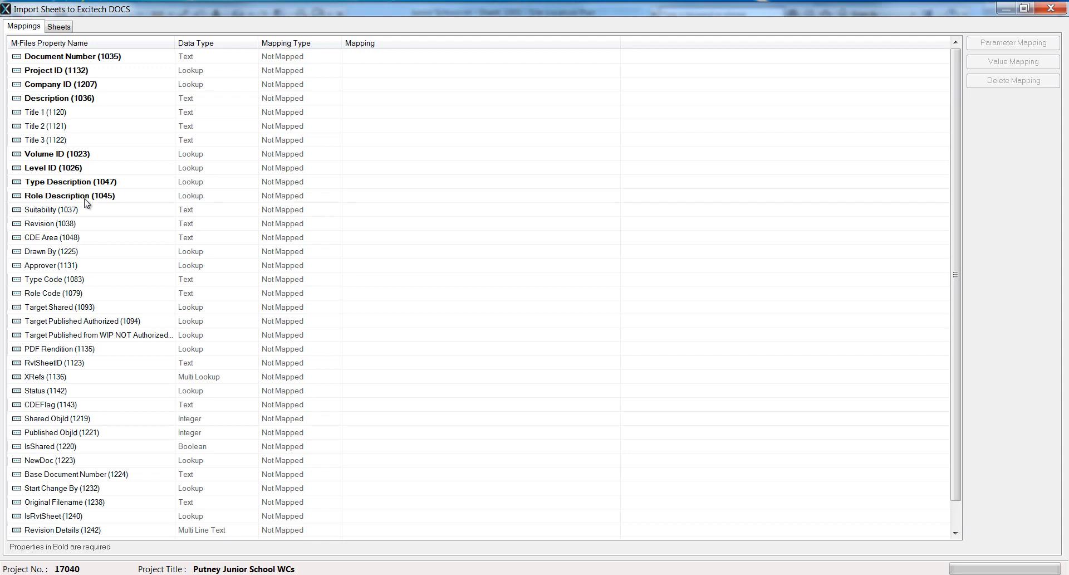
pyautogui.moveTo(79, 170)
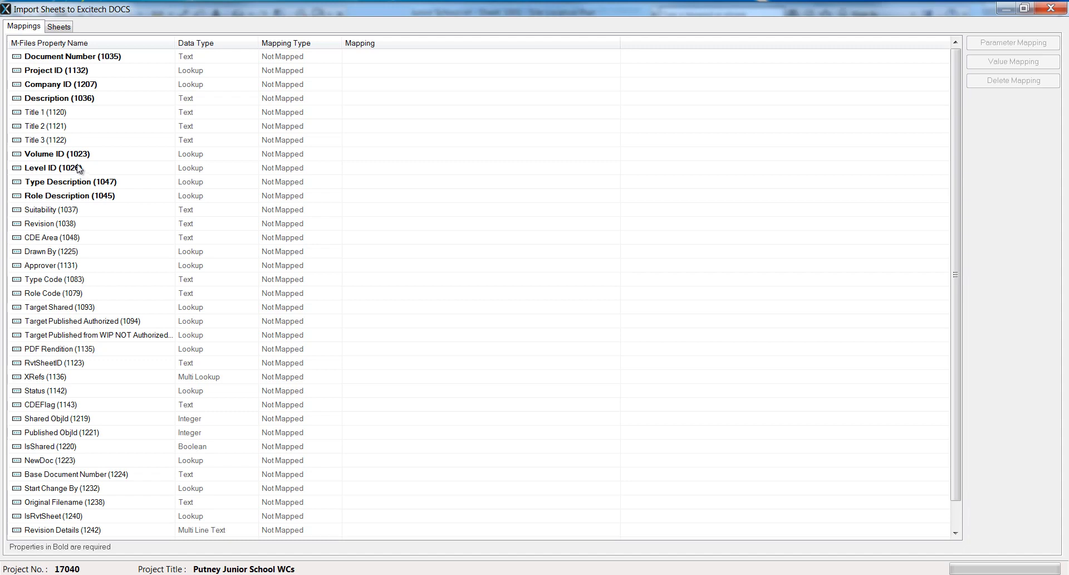
pyautogui.moveTo(102, 115)
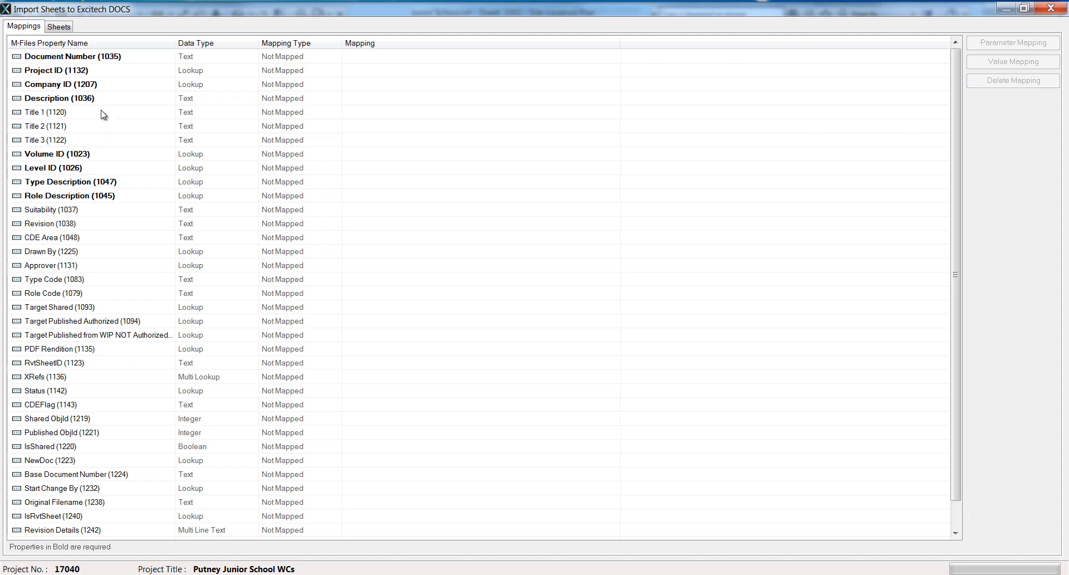
pyautogui.moveTo(160, 63)
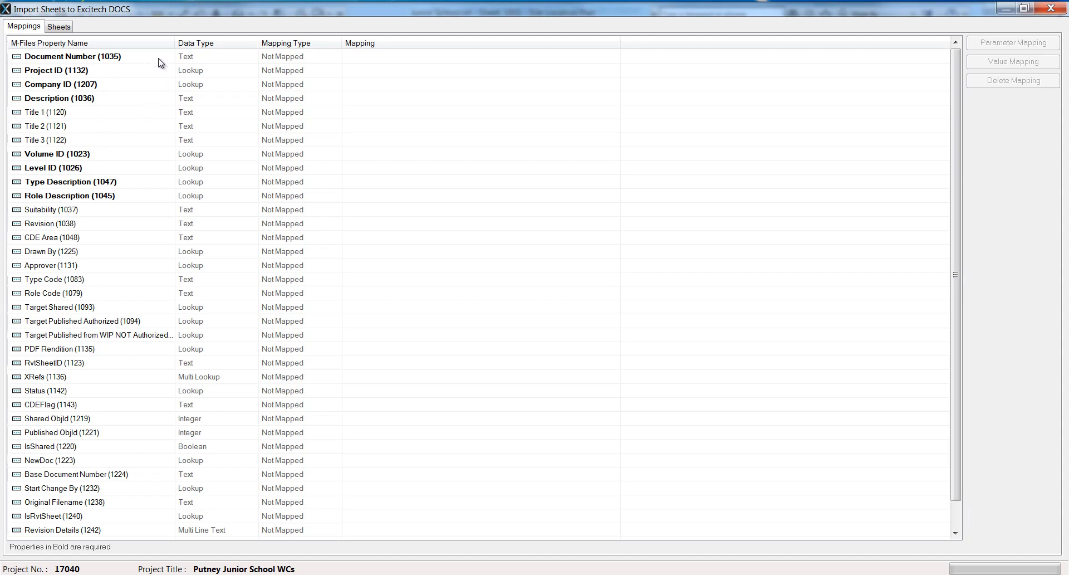
pyautogui.click(72, 55)
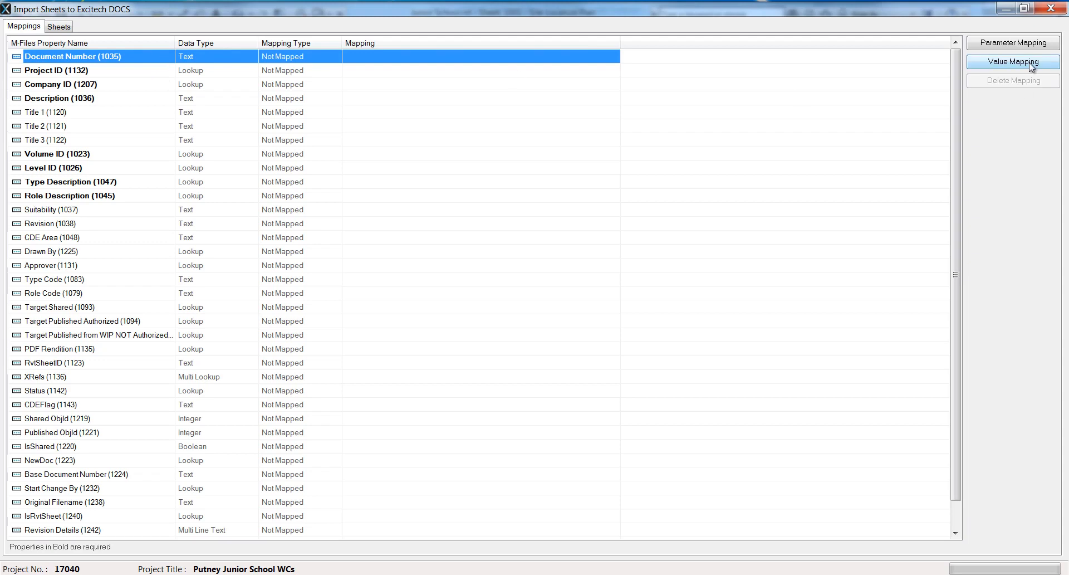
pyautogui.moveTo(1006, 70)
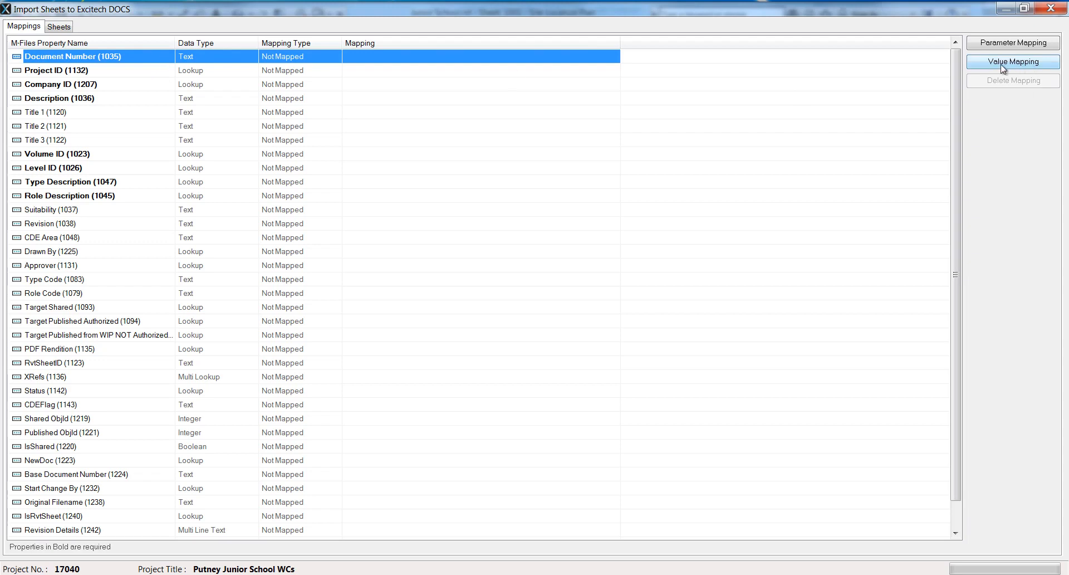
pyautogui.moveTo(1011, 43)
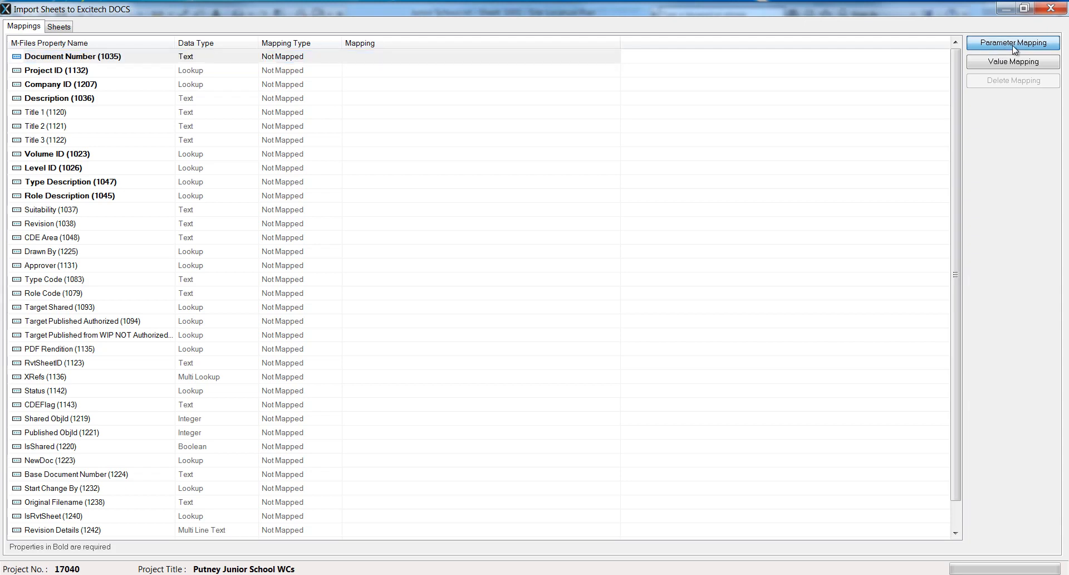
# Step: Begin Document Number's parameter mapping with Project Code, Originator and hyphen separators
pyautogui.click(1012, 42)
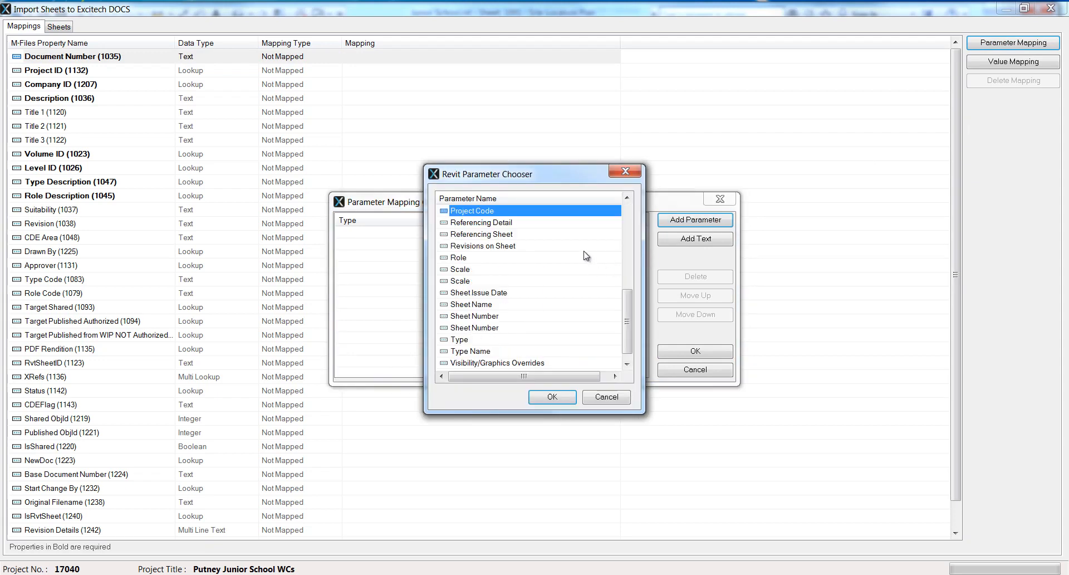
pyautogui.click(551, 397)
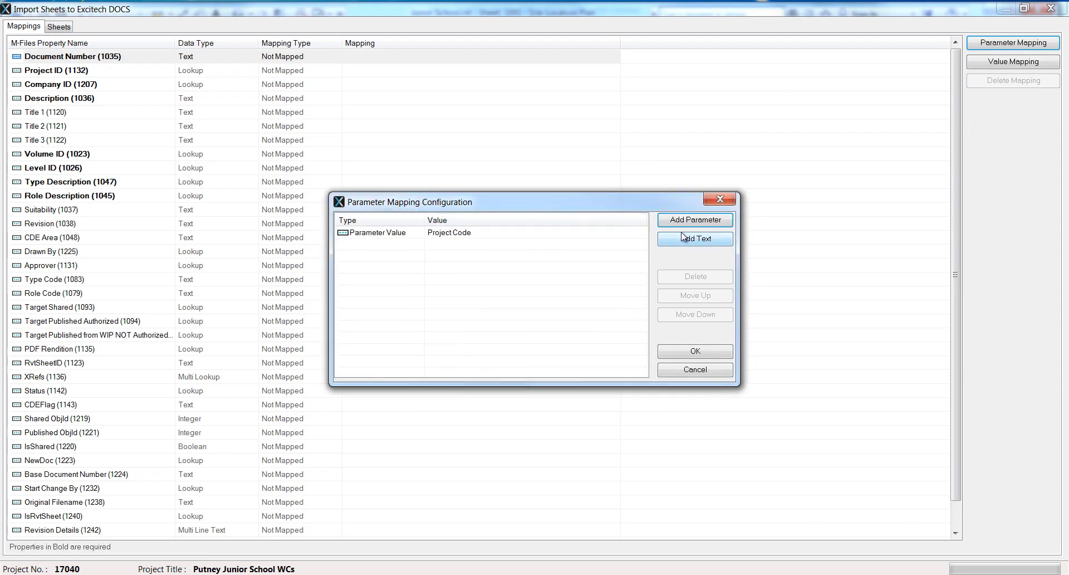
pyautogui.click(695, 238)
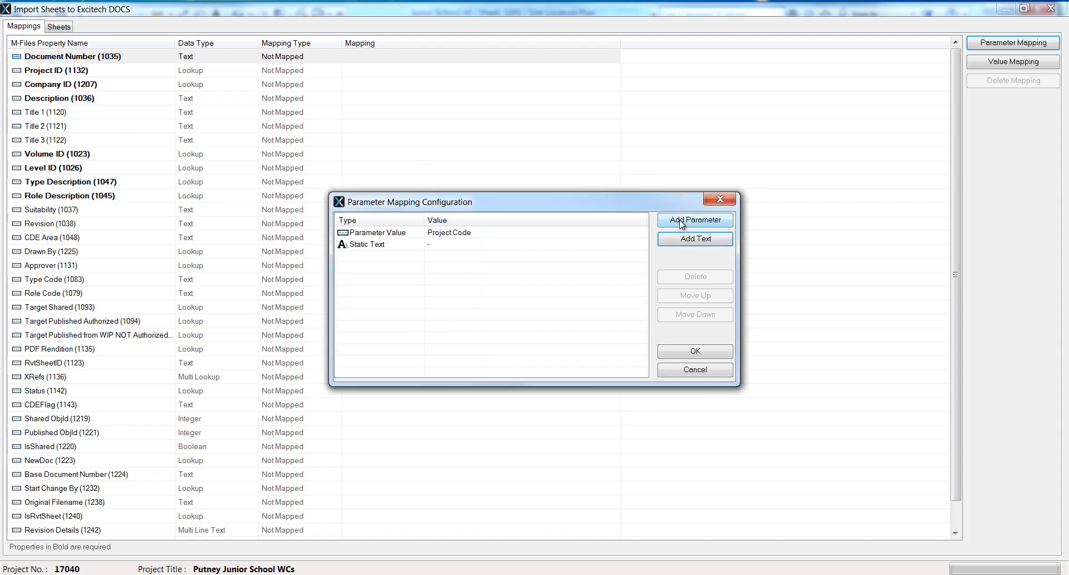
pyautogui.click(695, 220)
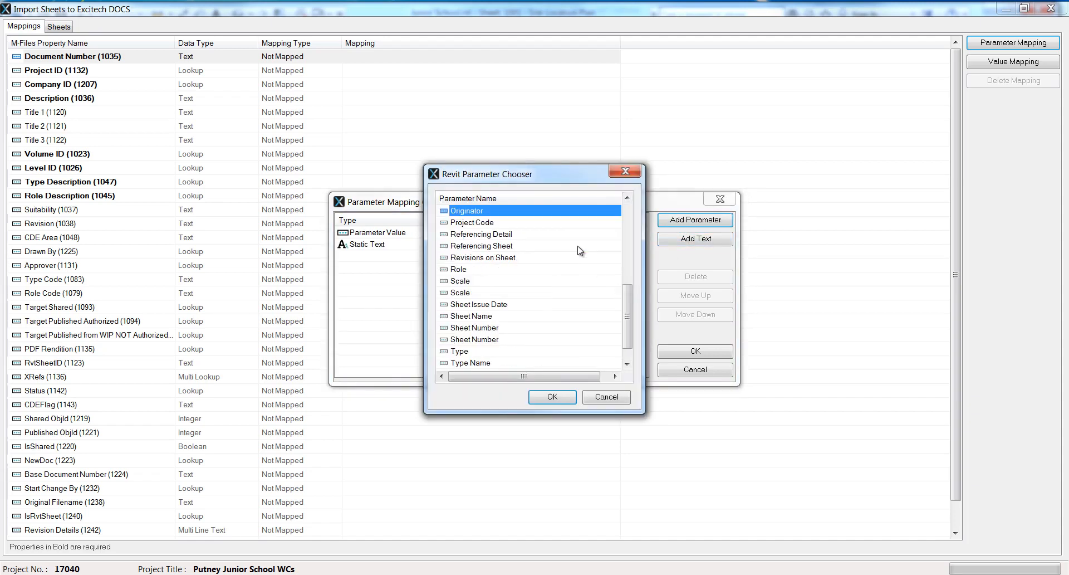
pyautogui.click(695, 239)
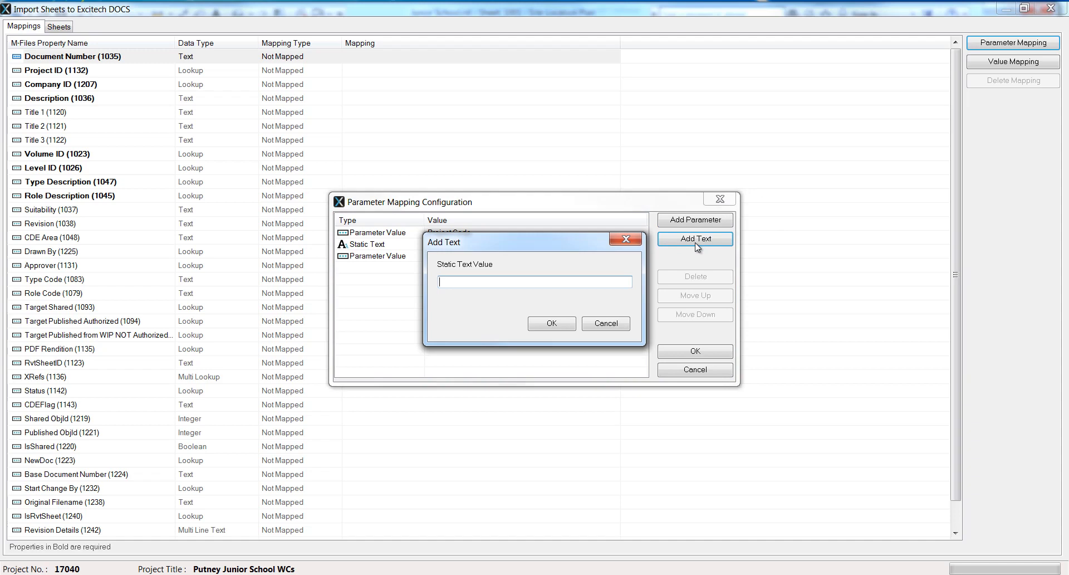
pyautogui.click(551, 323)
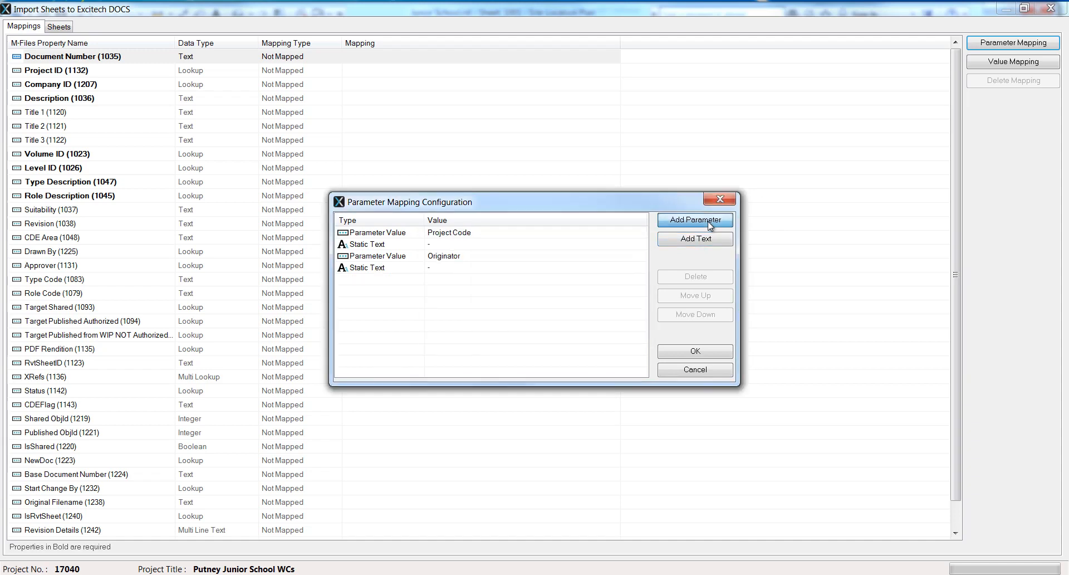
pyautogui.click(695, 220)
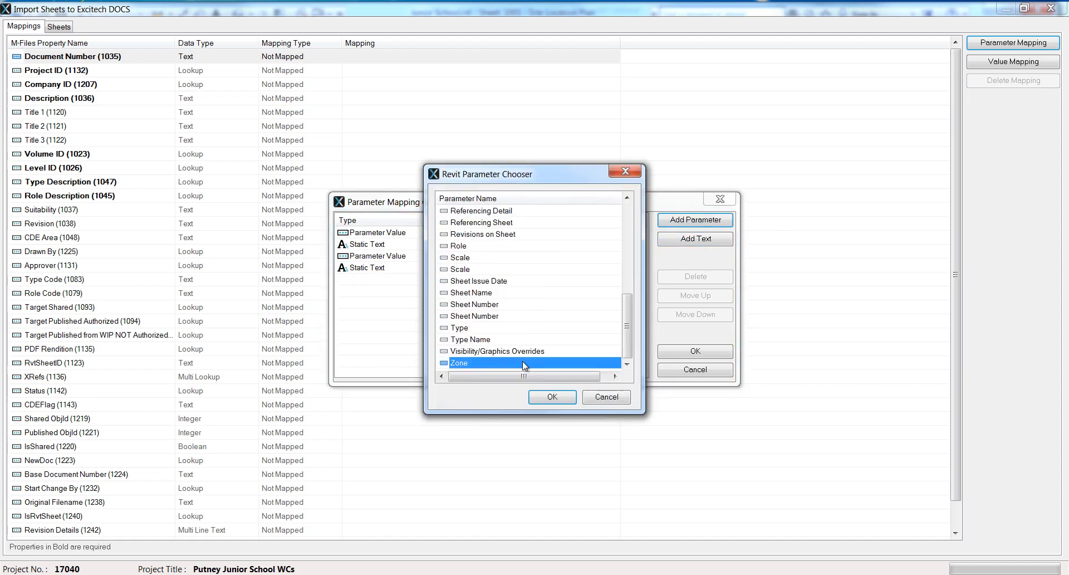
# Step: Append Zone, Level and Type with hyphen separators to the Document Number mapping
pyautogui.click(553, 397)
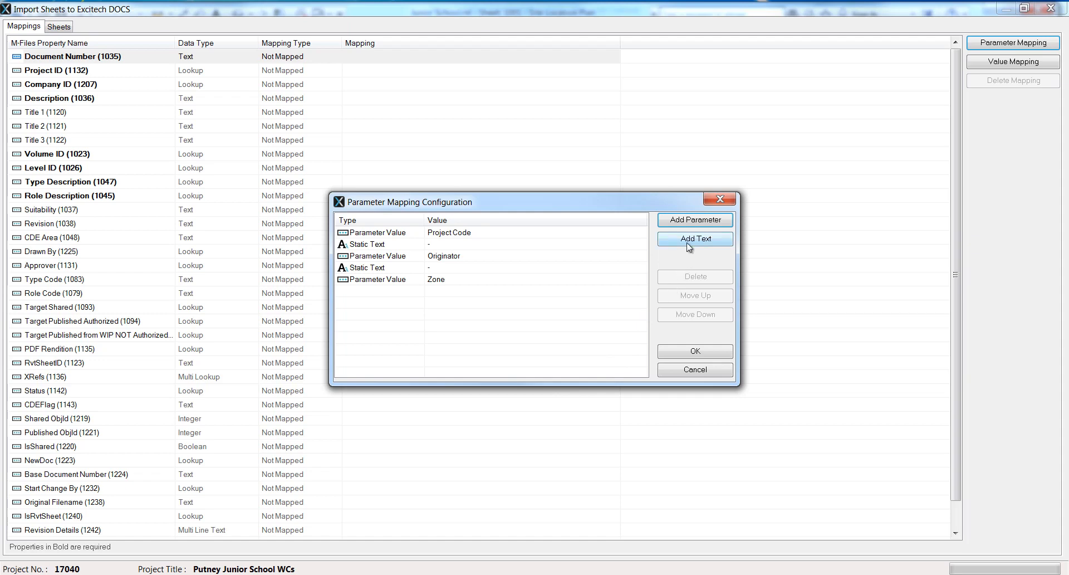
pyautogui.click(694, 239)
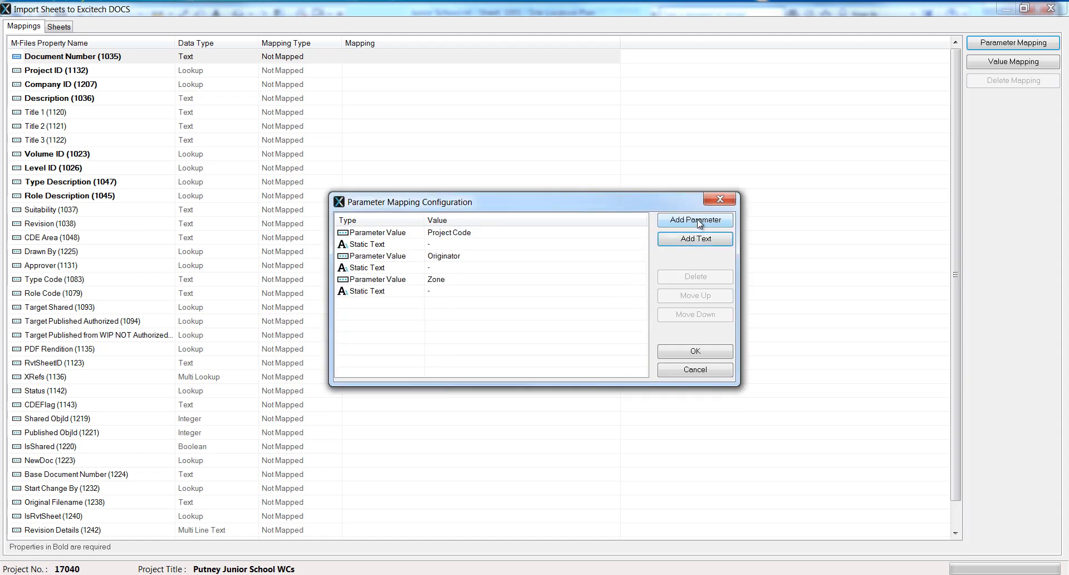
pyautogui.click(694, 220)
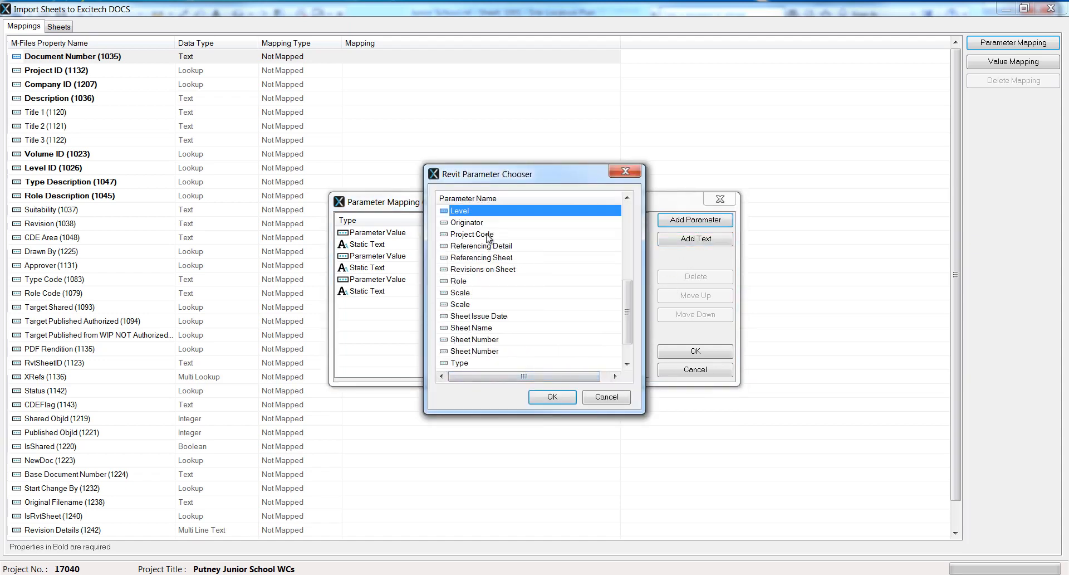
pyautogui.click(695, 239)
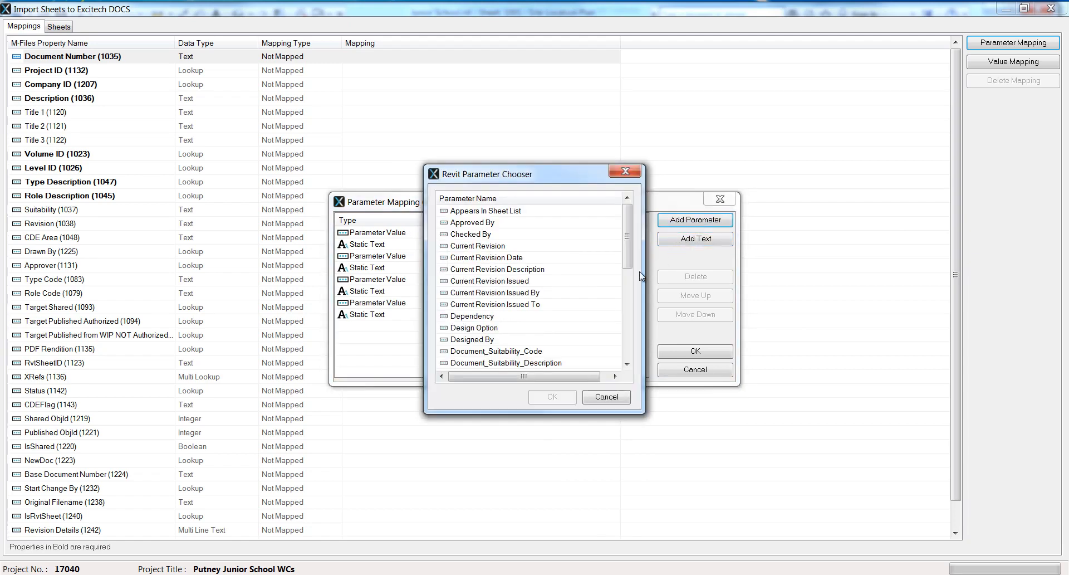
pyautogui.click(604, 396)
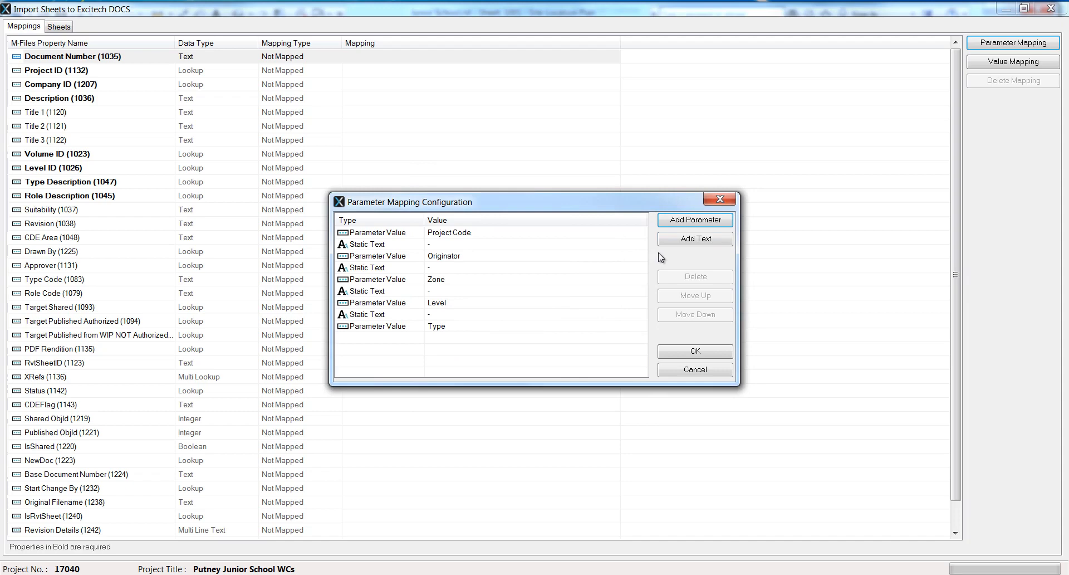
pyautogui.click(695, 238)
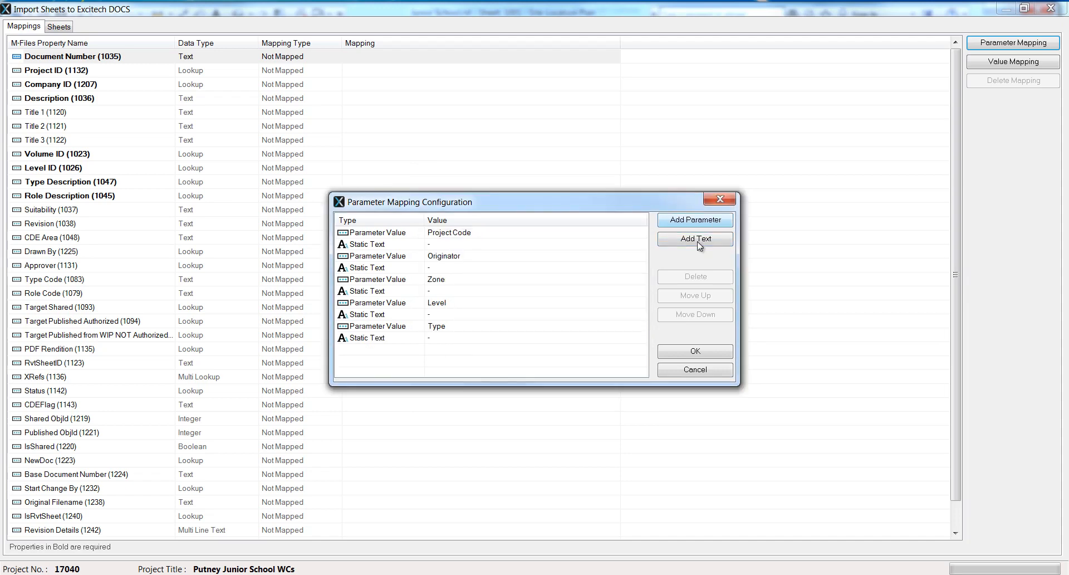
pyautogui.click(695, 219)
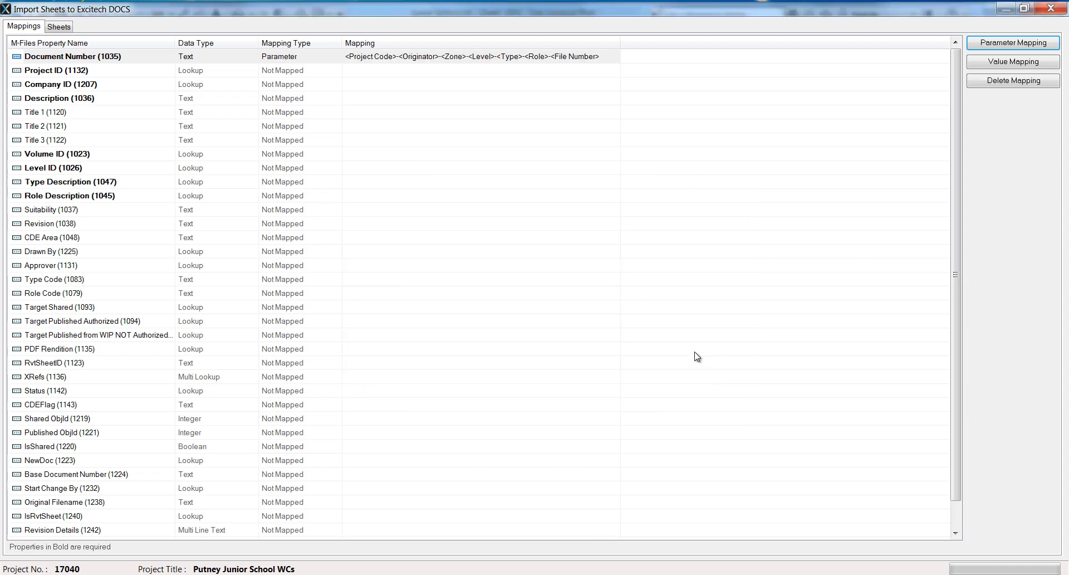
pyautogui.moveTo(246, 76)
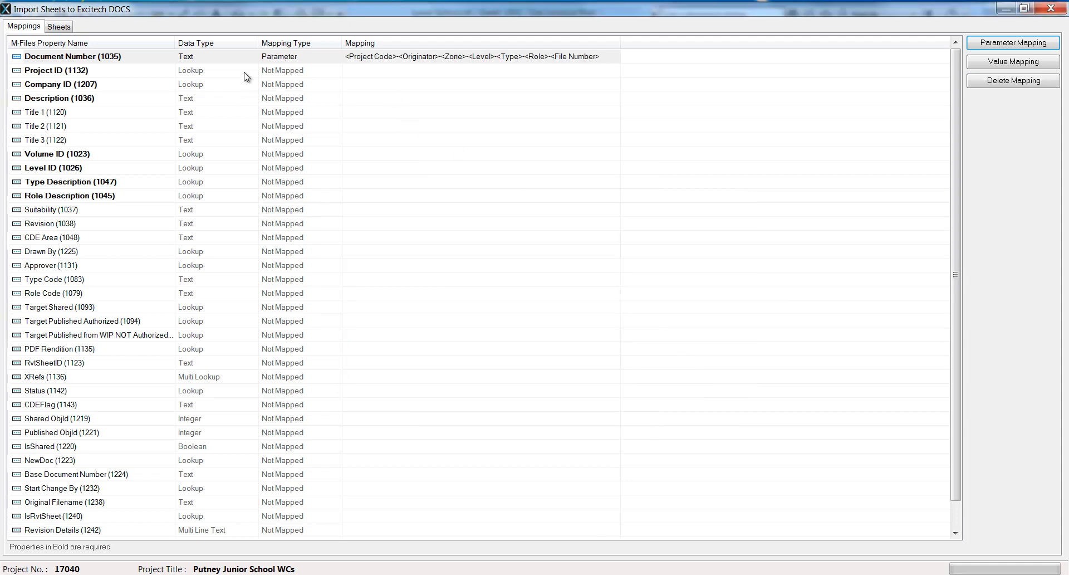
pyautogui.moveTo(425, 61)
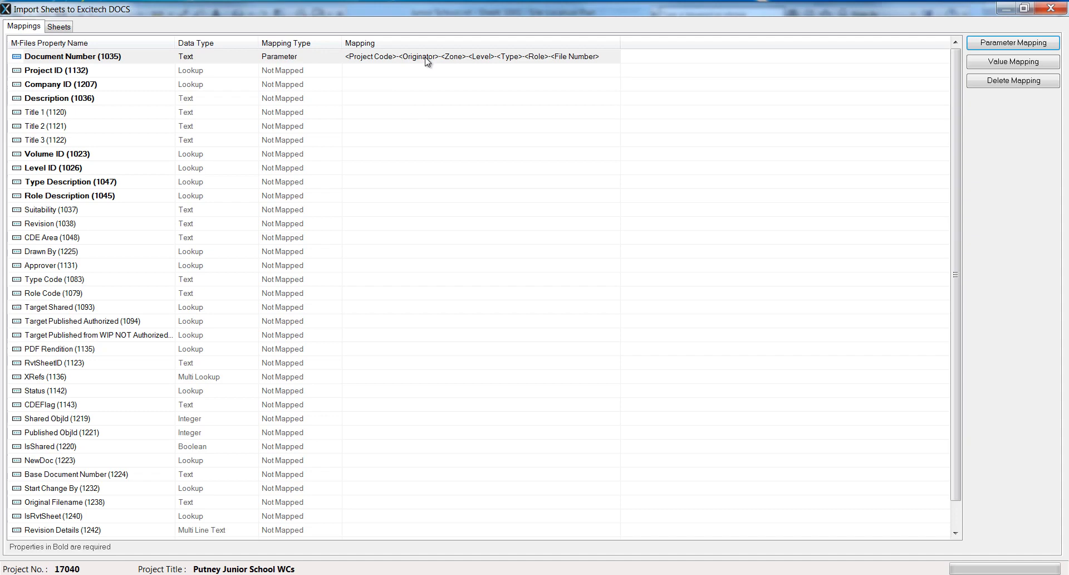
pyautogui.moveTo(362, 69)
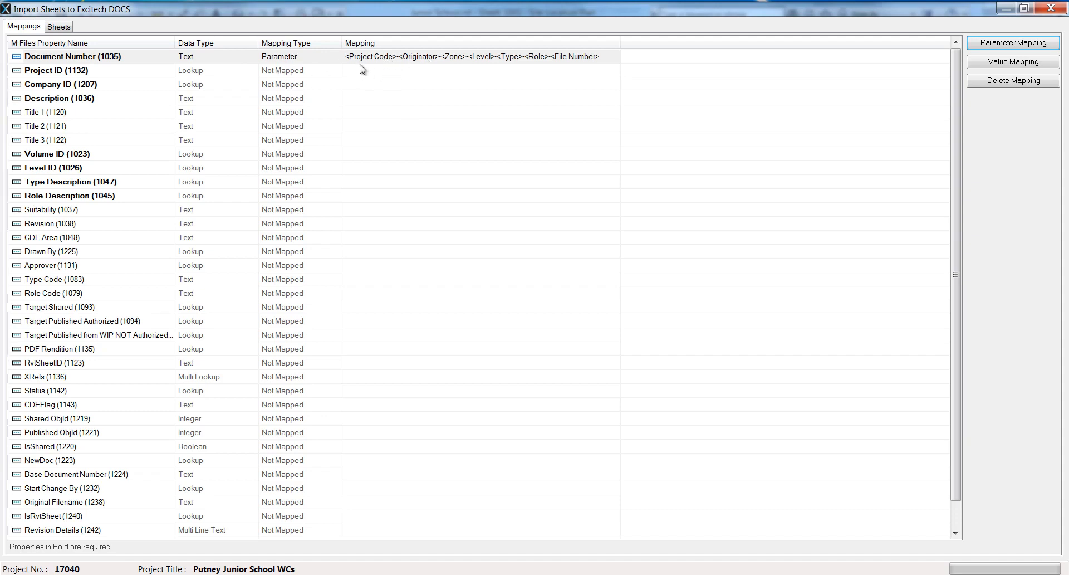
pyautogui.moveTo(520, 63)
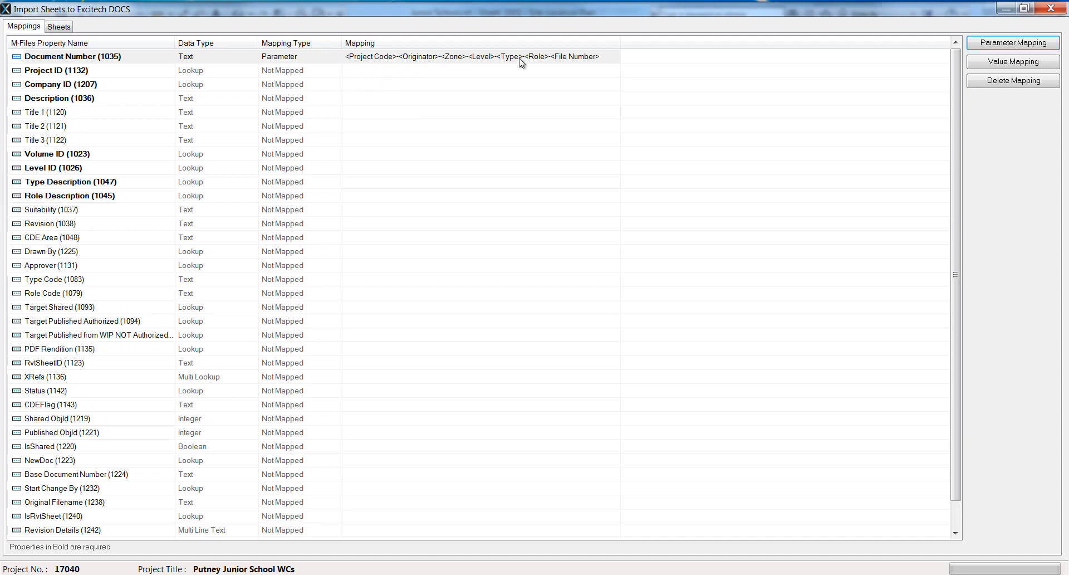
pyautogui.moveTo(593, 64)
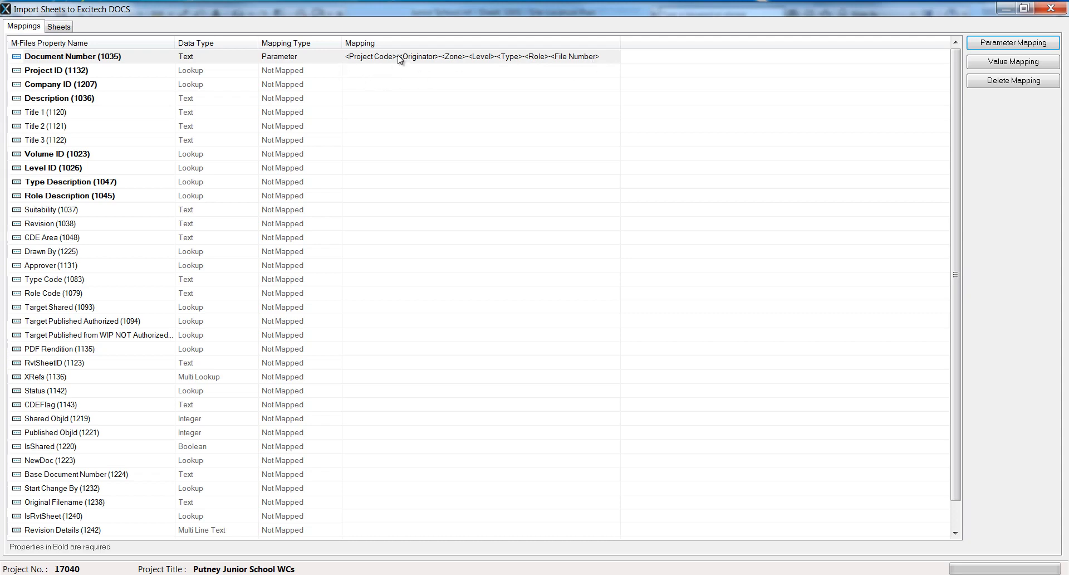
pyautogui.moveTo(393, 70)
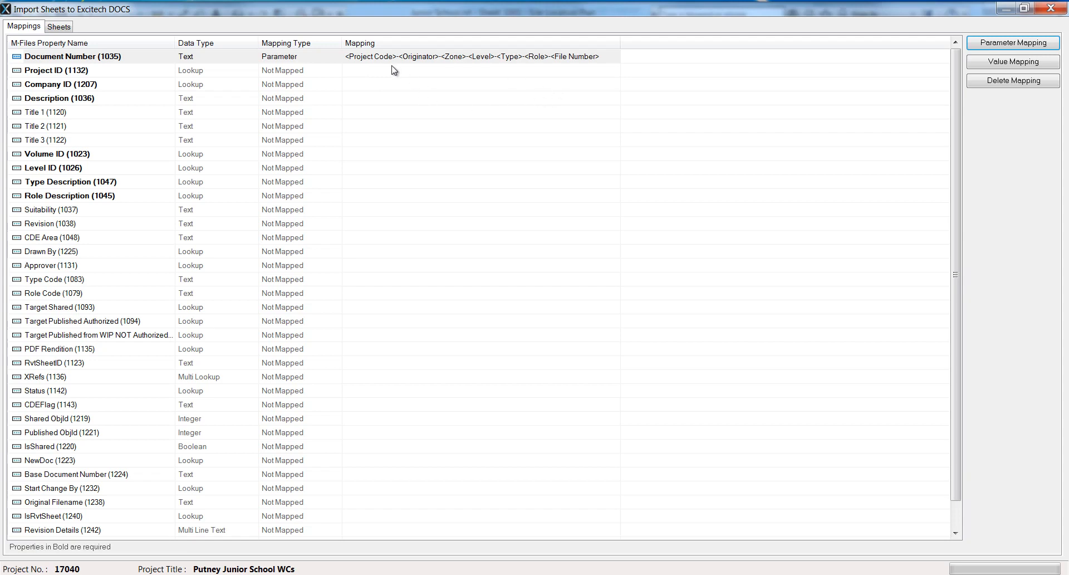
pyautogui.moveTo(232, 108)
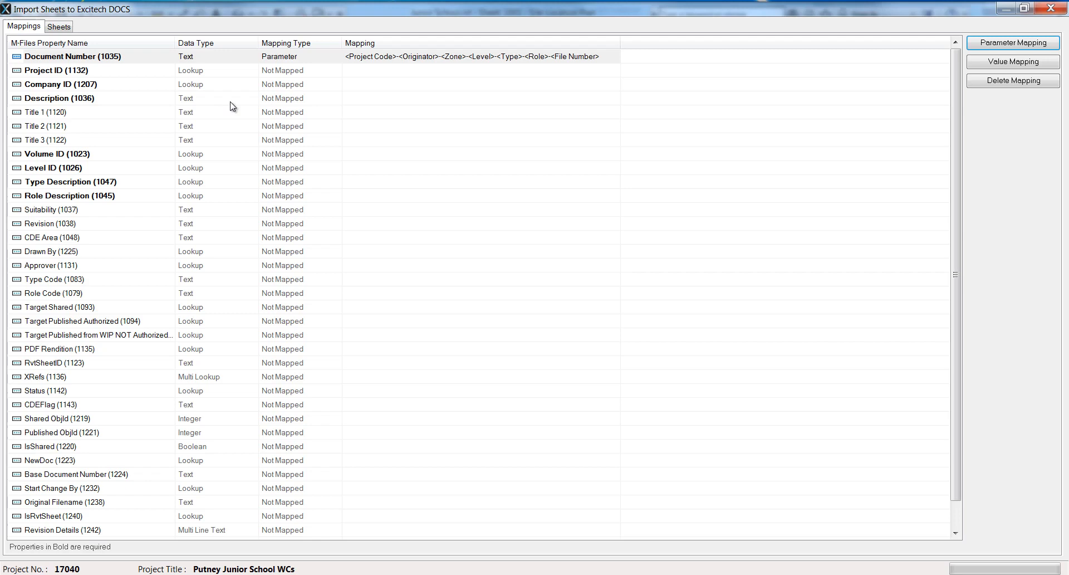
# Step: Use Value Mapping to set Project ID to PUTWC and Company ID to Excitech Ltd
pyautogui.click(58, 70)
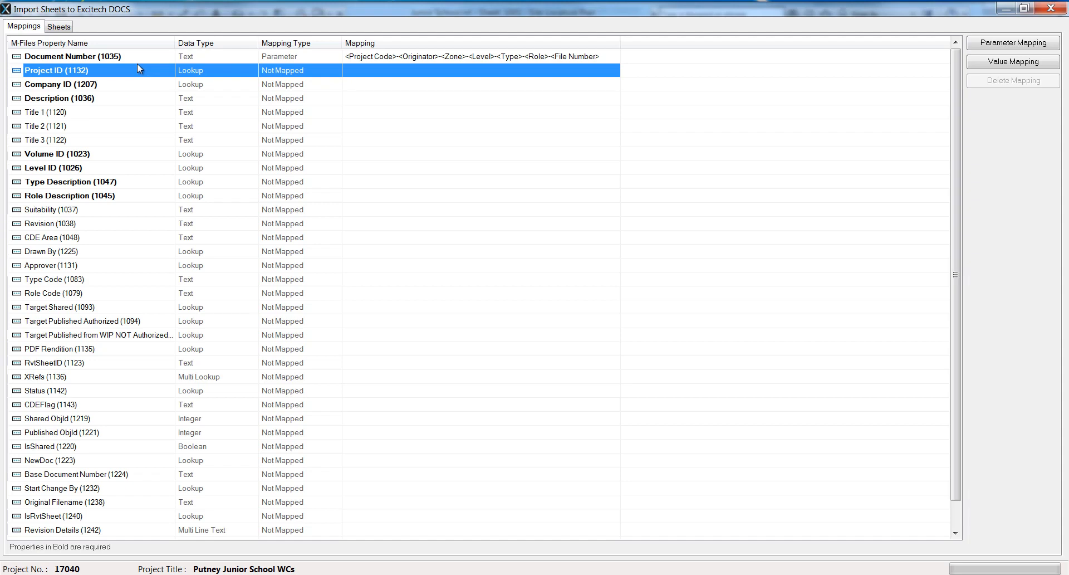
pyautogui.moveTo(1012, 62)
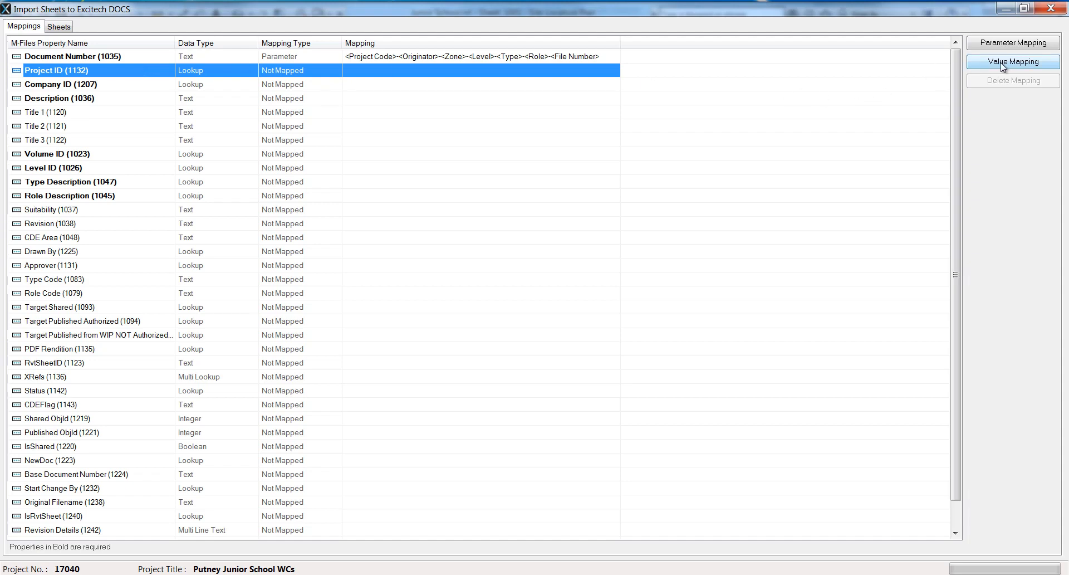
pyautogui.click(1012, 62)
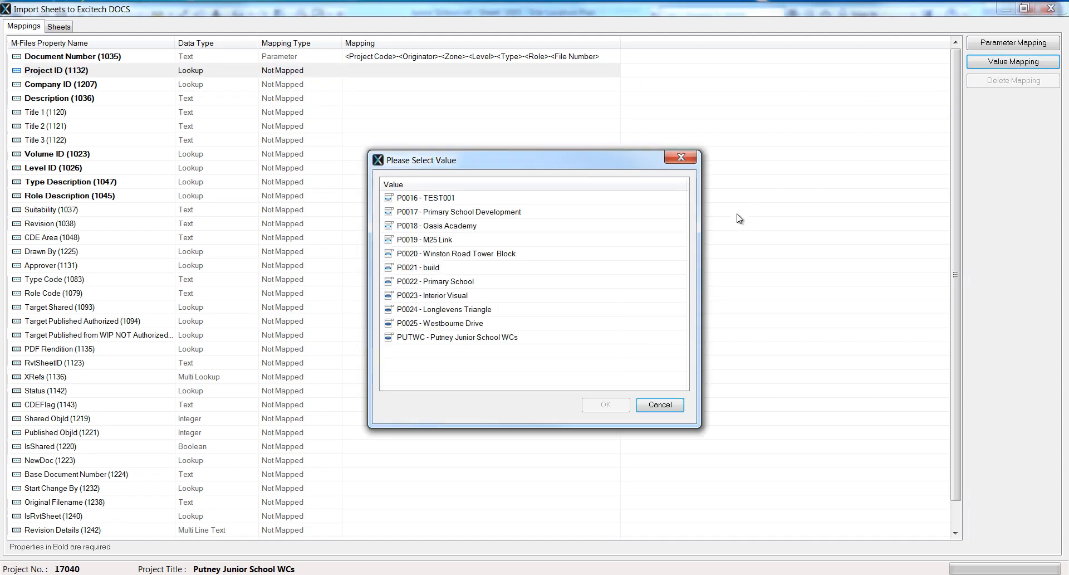
pyautogui.moveTo(462, 361)
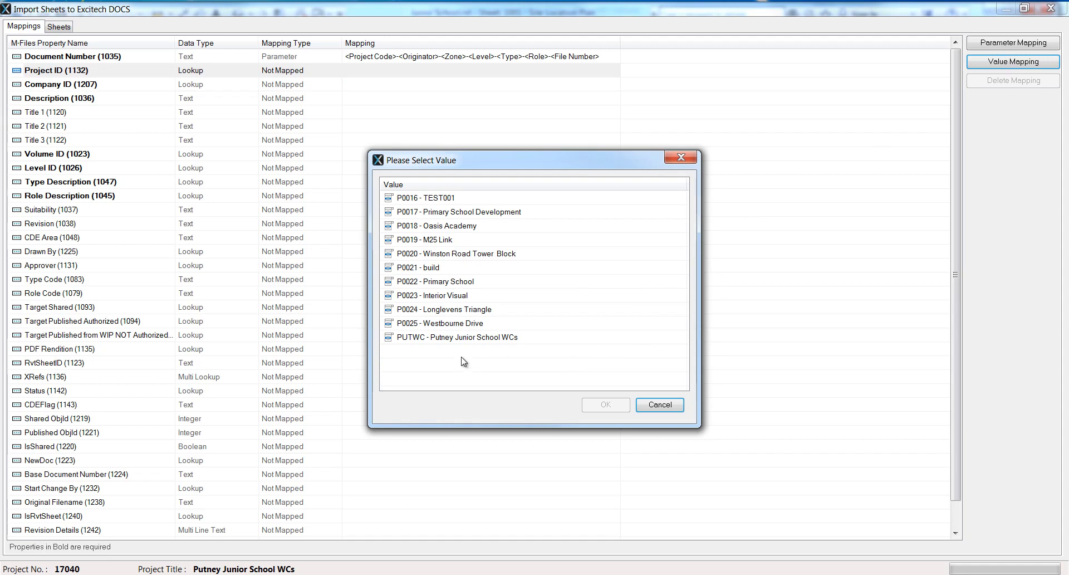
pyautogui.click(456, 336)
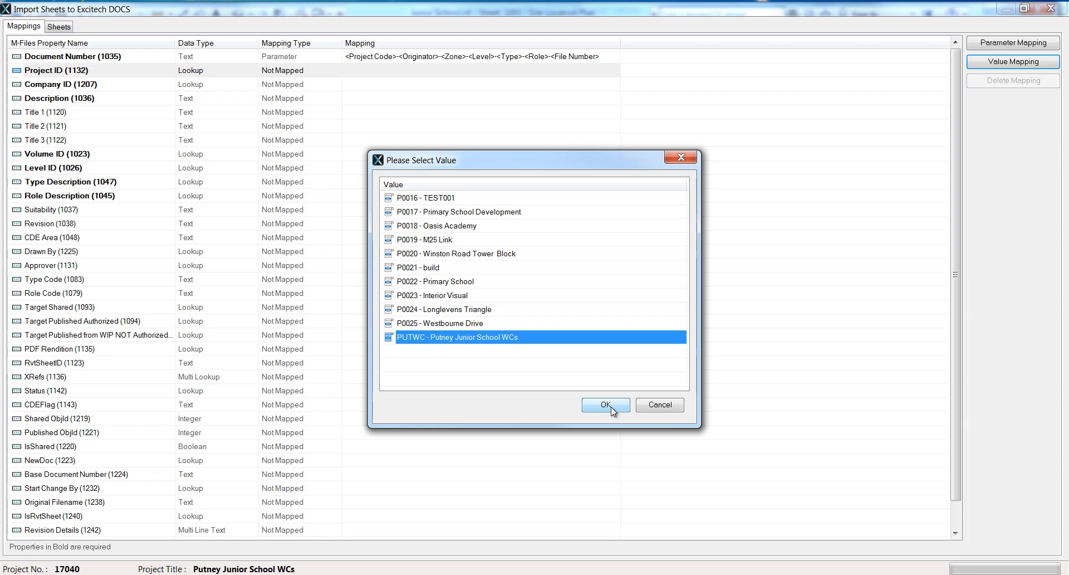
pyautogui.click(605, 404)
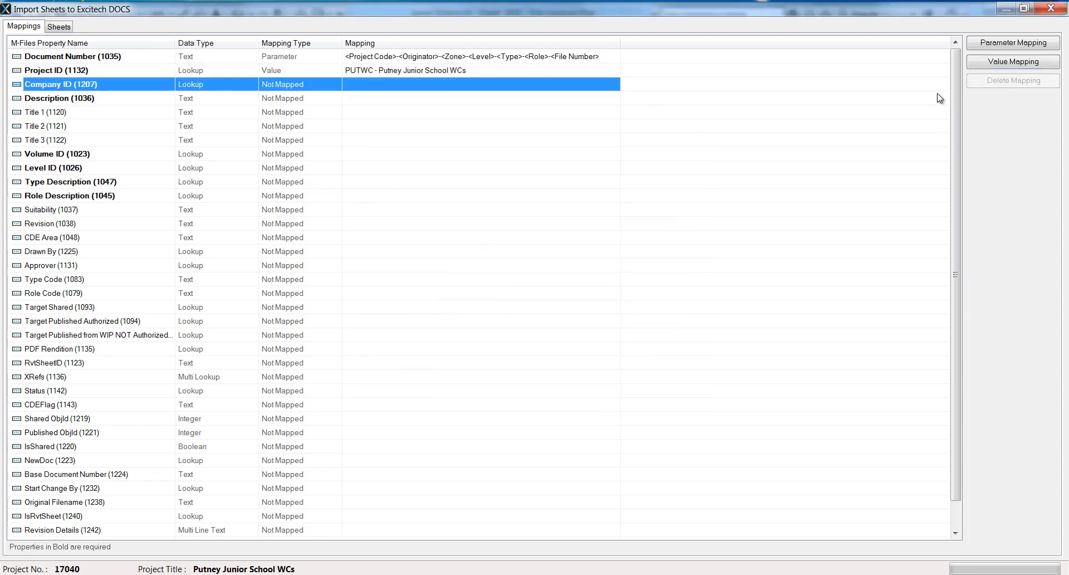
pyautogui.click(1011, 62)
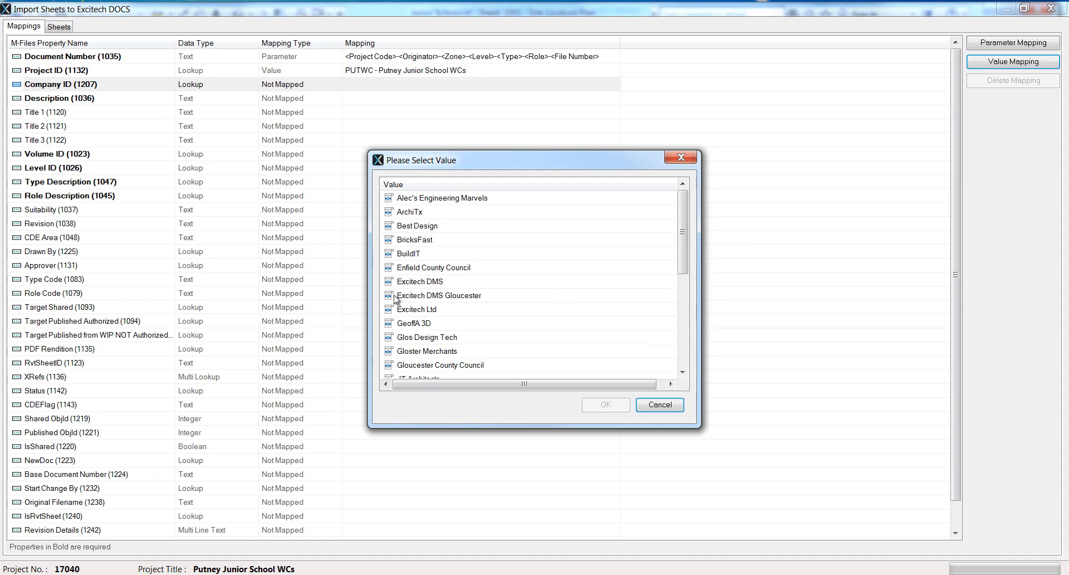
pyautogui.click(604, 404)
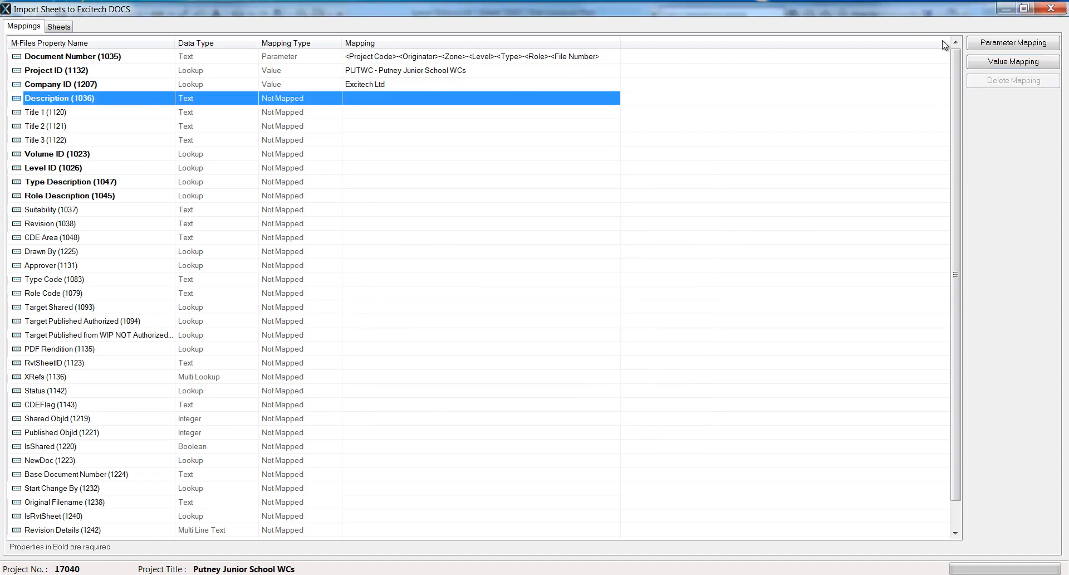
# Step: Map Description to the Sheet Name parameter, then select Volume ID
pyautogui.click(1012, 42)
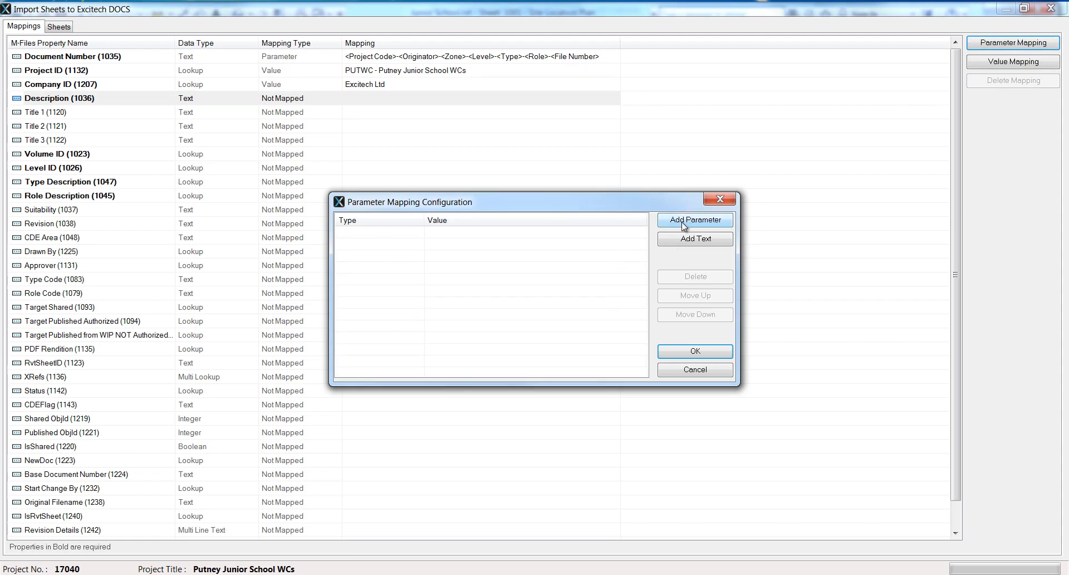
pyautogui.click(694, 219)
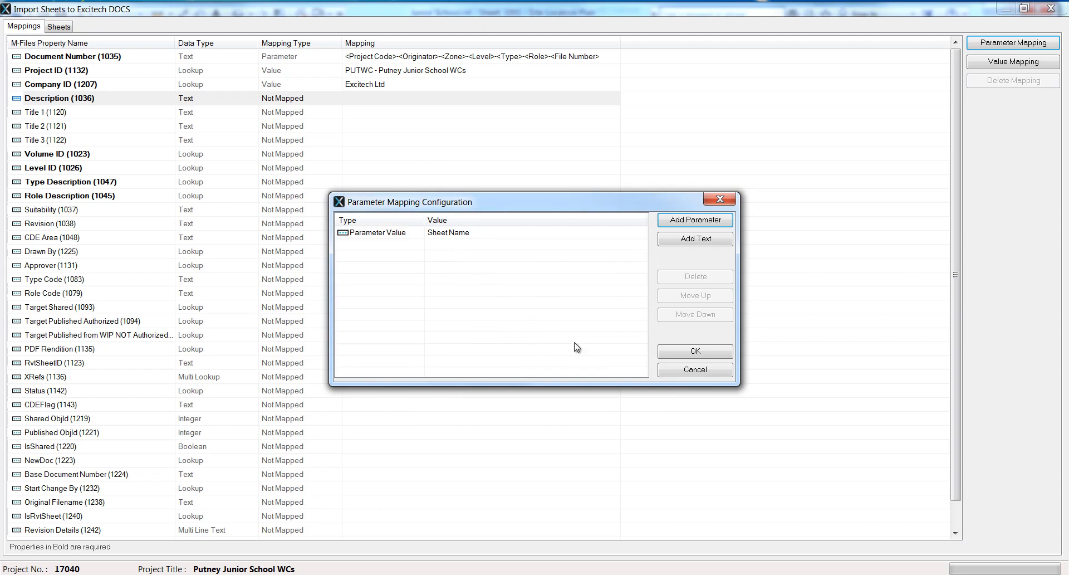
pyautogui.click(694, 350)
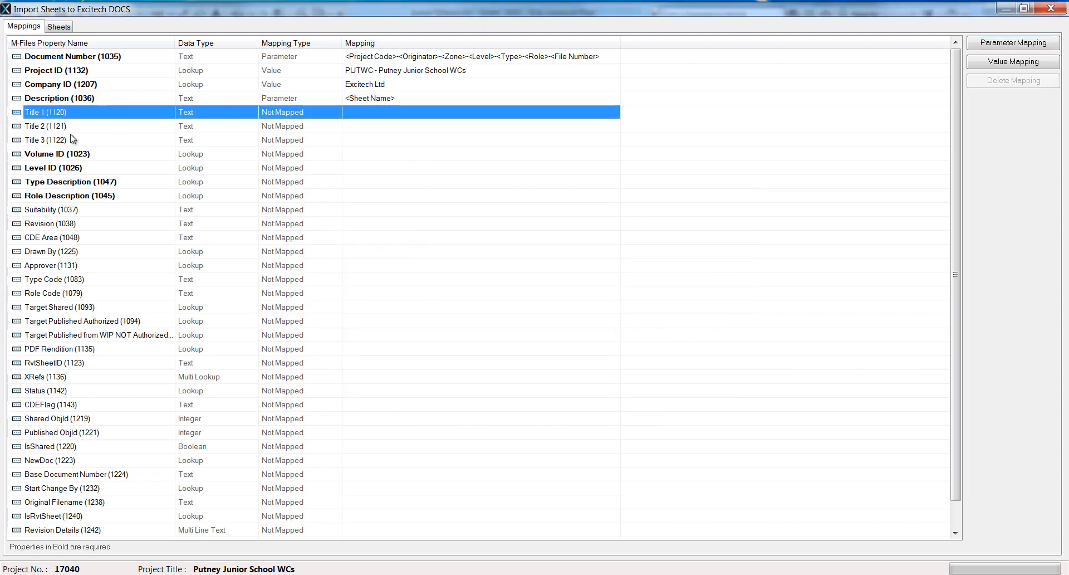
pyautogui.click(57, 153)
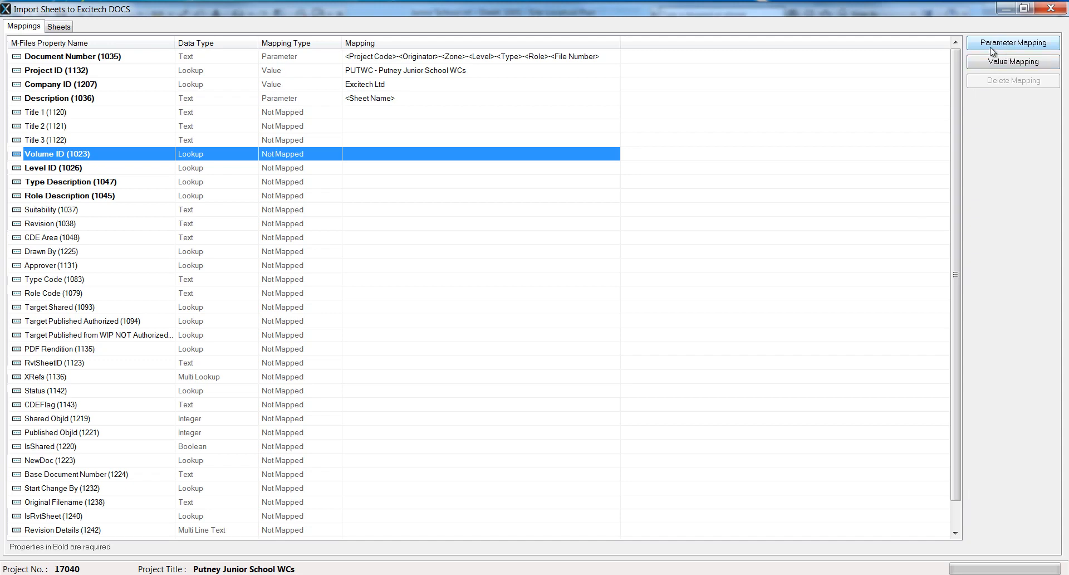
# Step: Map Volume ID to the Zone parameter
pyautogui.click(1011, 43)
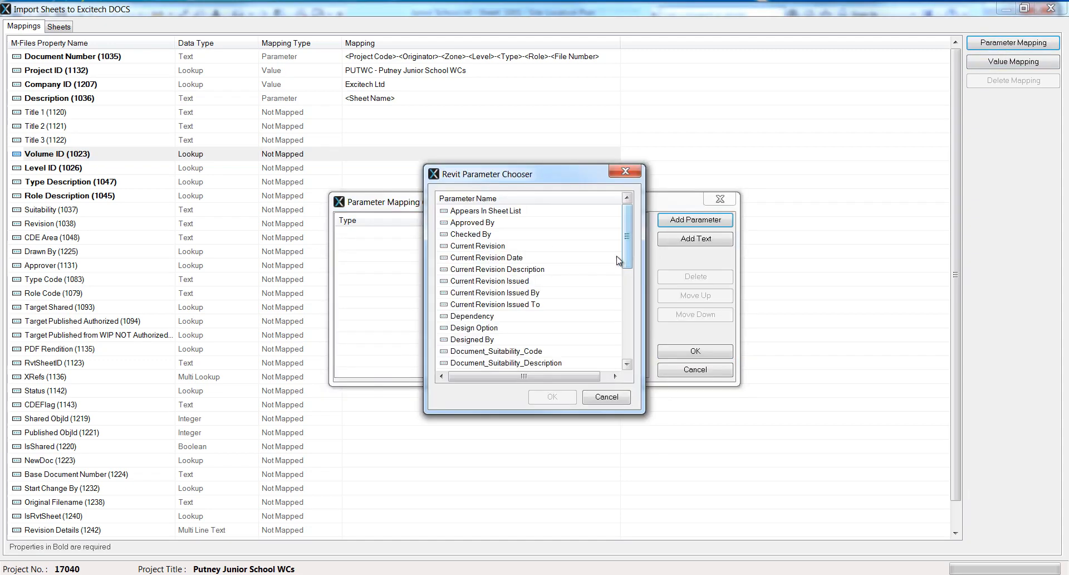
pyautogui.click(553, 396)
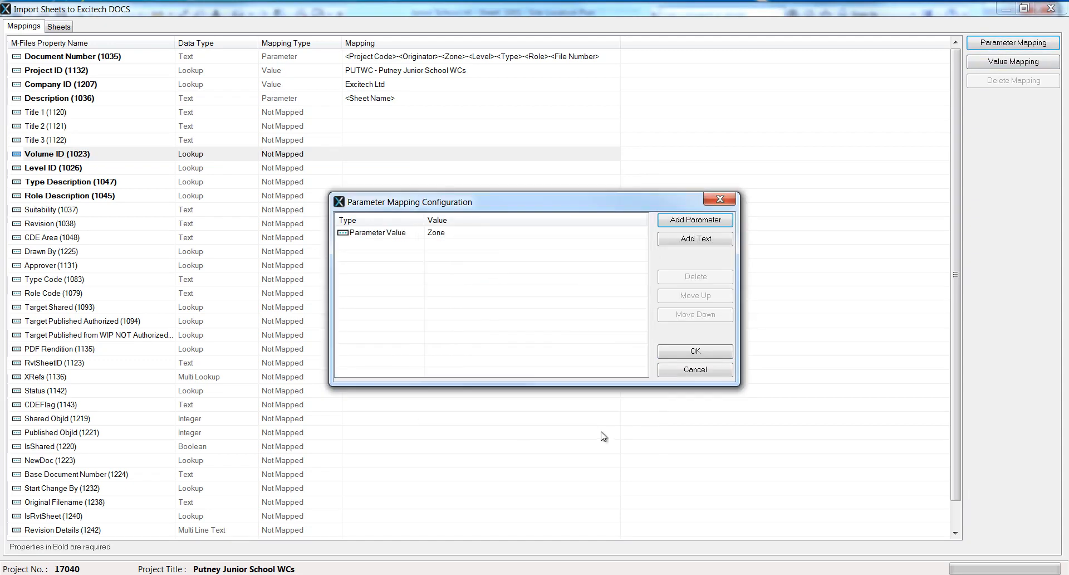
pyautogui.click(695, 350)
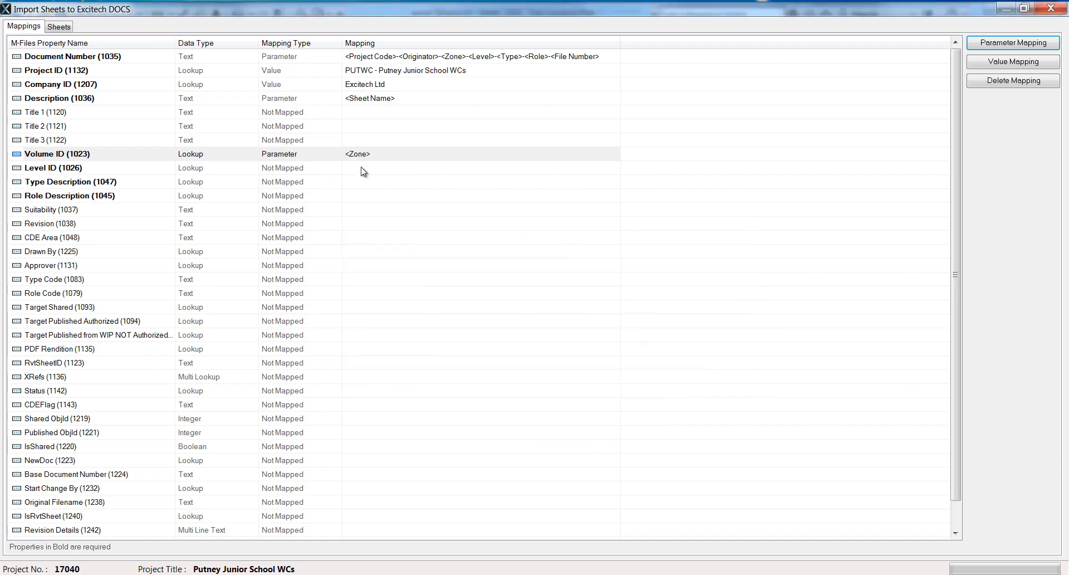
pyautogui.moveTo(373, 171)
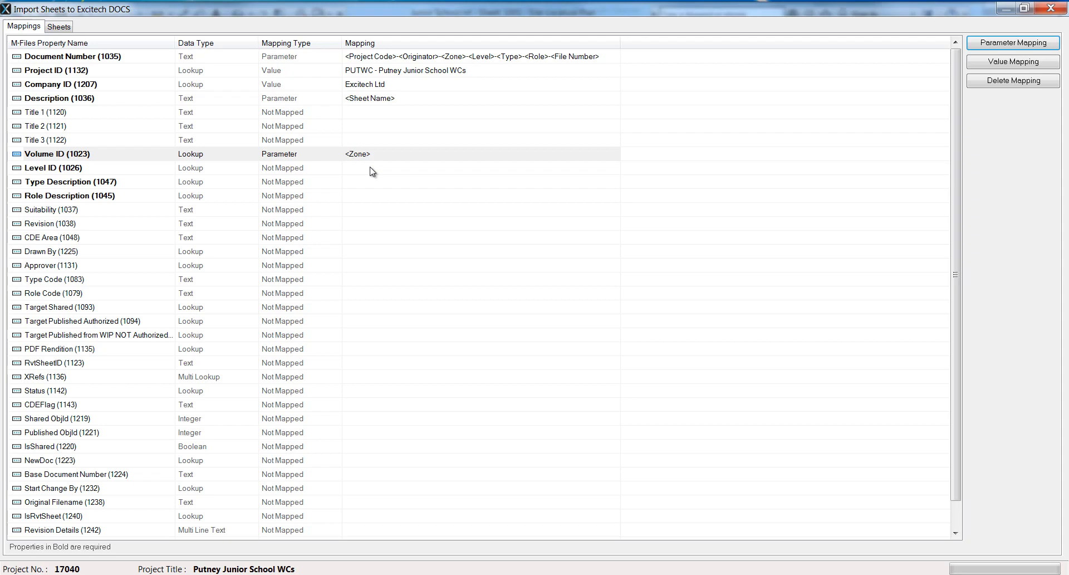
pyautogui.moveTo(297, 176)
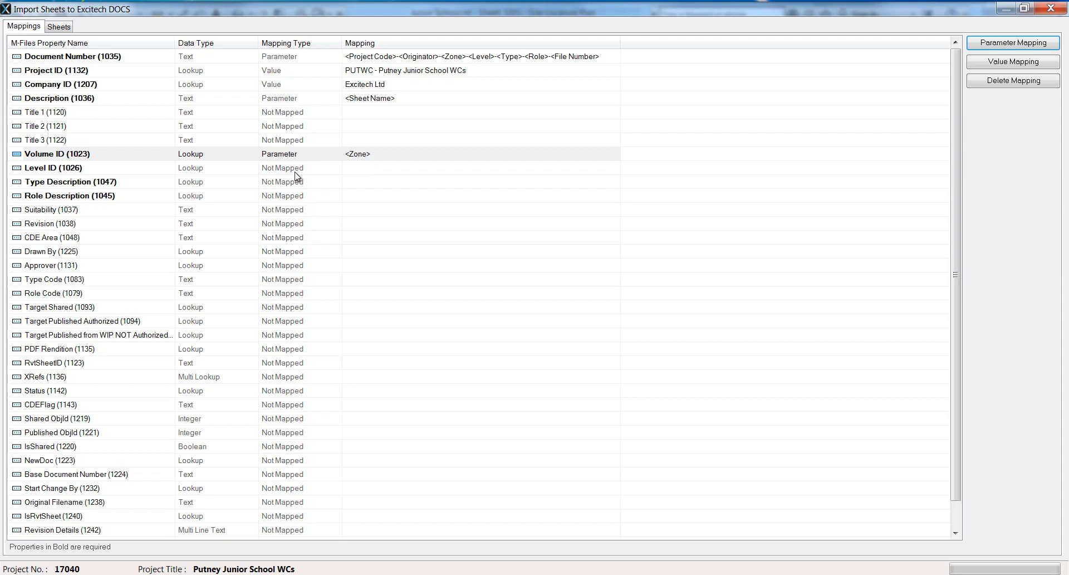
pyautogui.moveTo(119, 173)
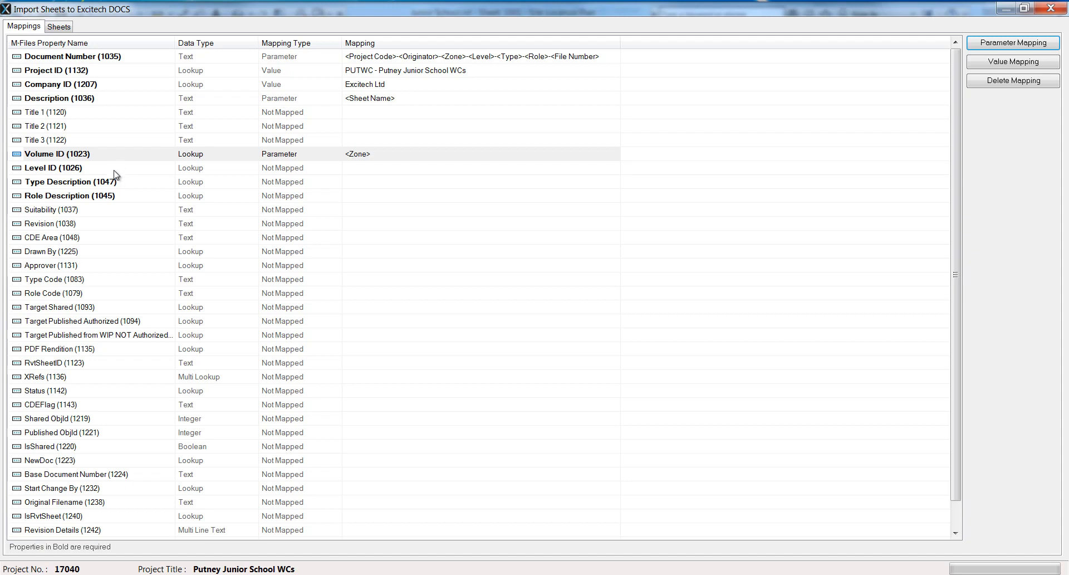
pyautogui.moveTo(366, 166)
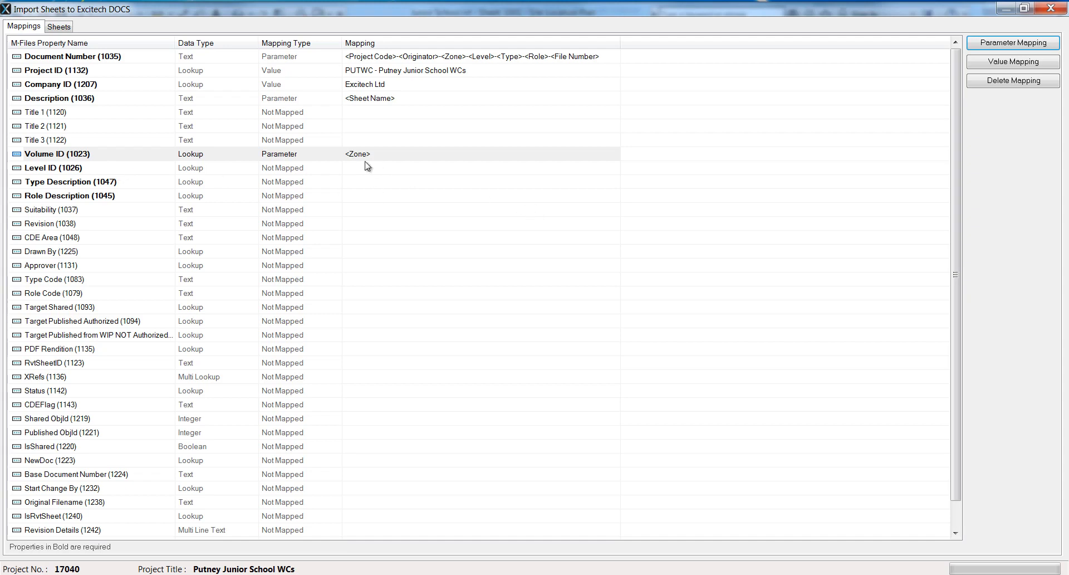
# Step: Set Level ID's value mapping to No Applicable Level
pyautogui.click(53, 167)
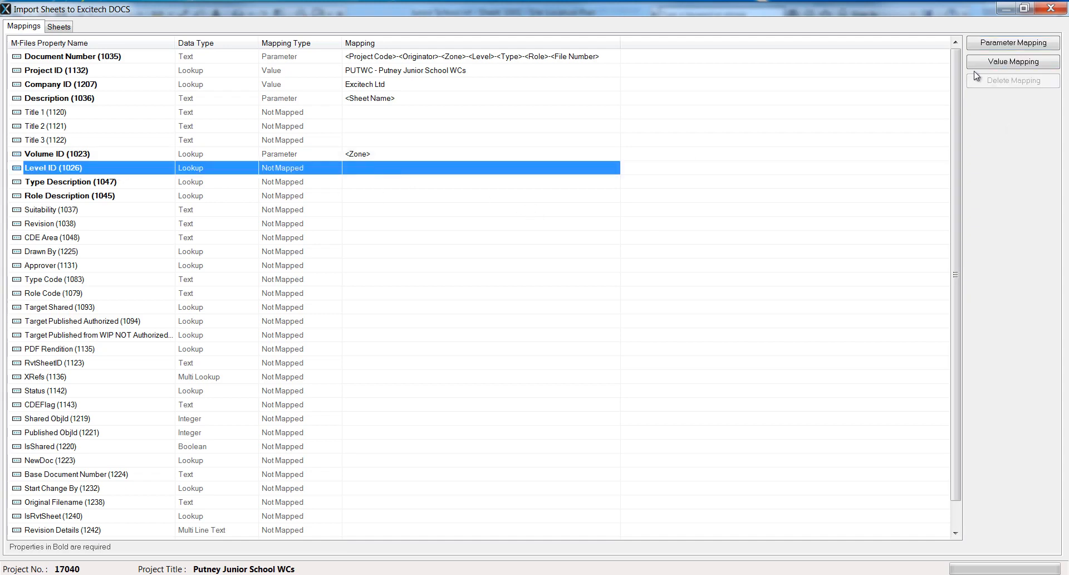
pyautogui.click(1012, 62)
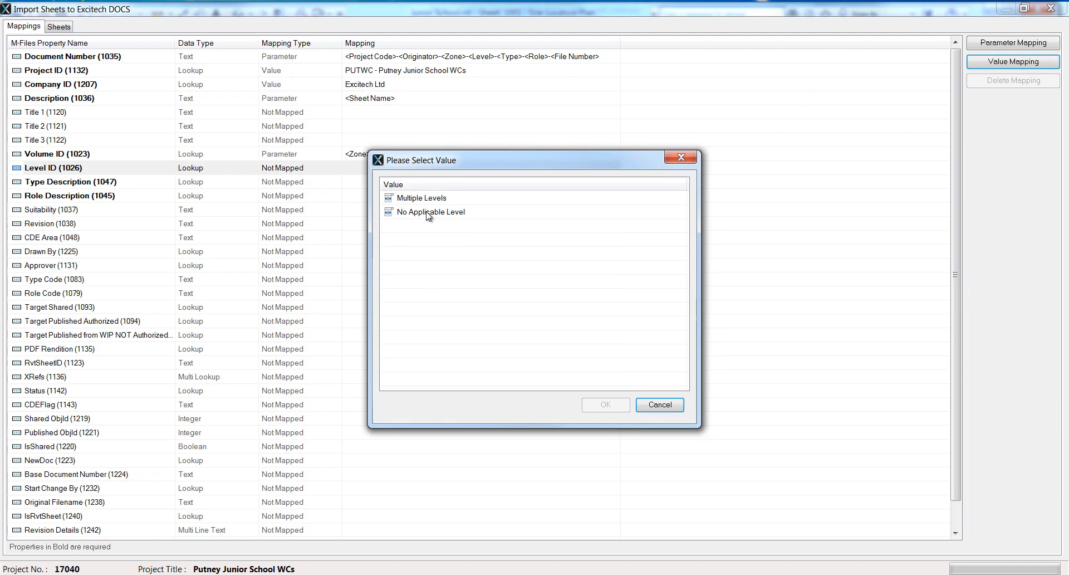
pyautogui.click(604, 404)
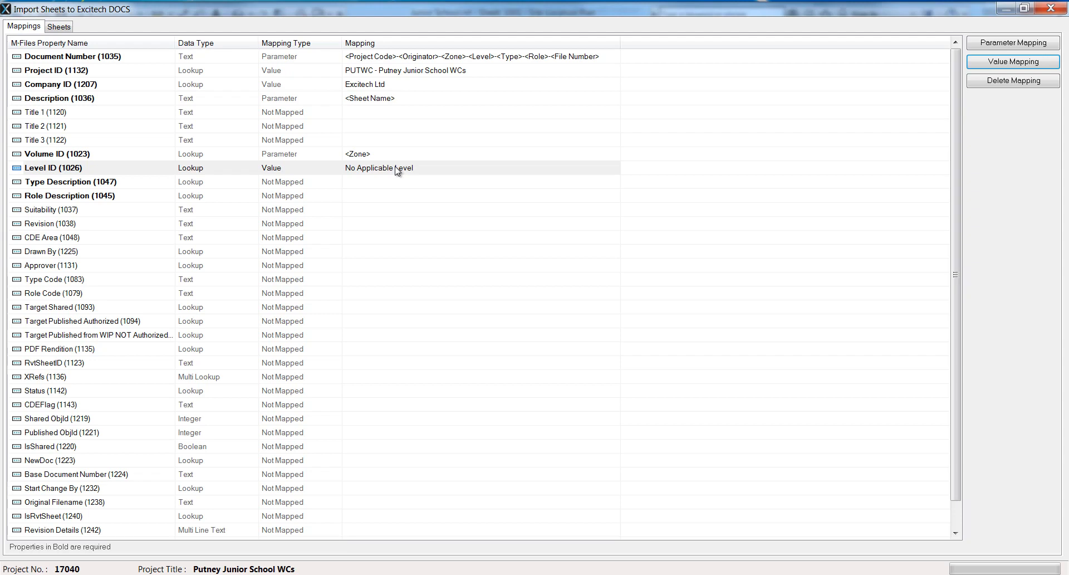
pyautogui.moveTo(425, 76)
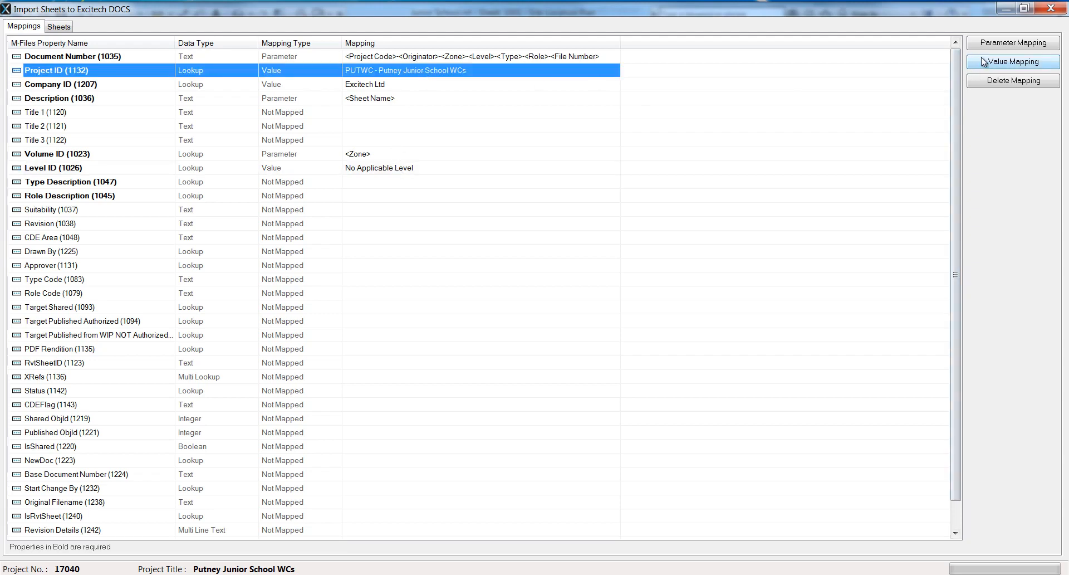
# Step: Switch Project ID to P0021 - build and back to PUTWC, clearing Level ID's mapping
pyautogui.click(1012, 61)
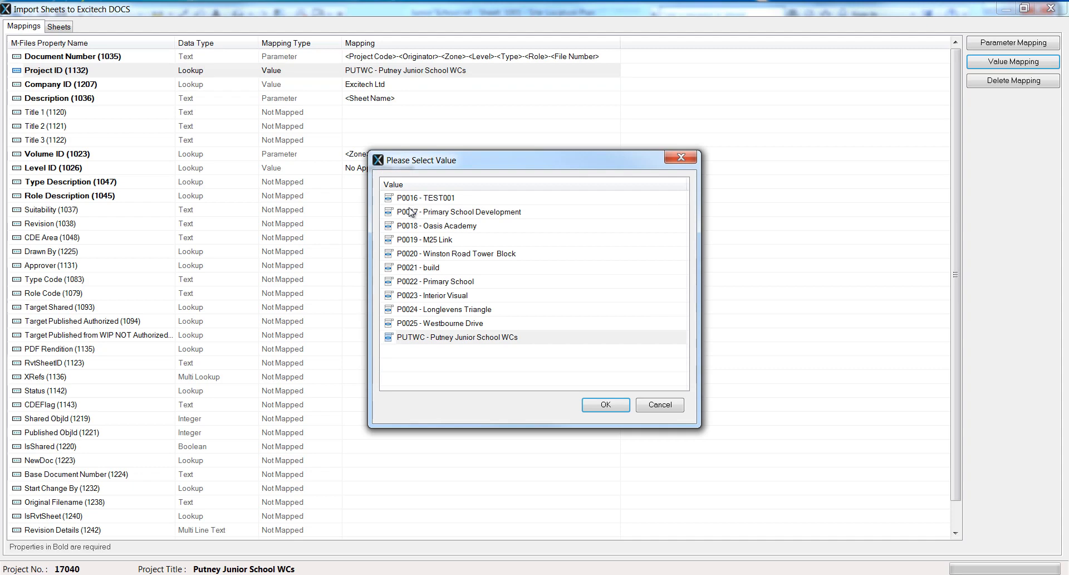
pyautogui.moveTo(427, 271)
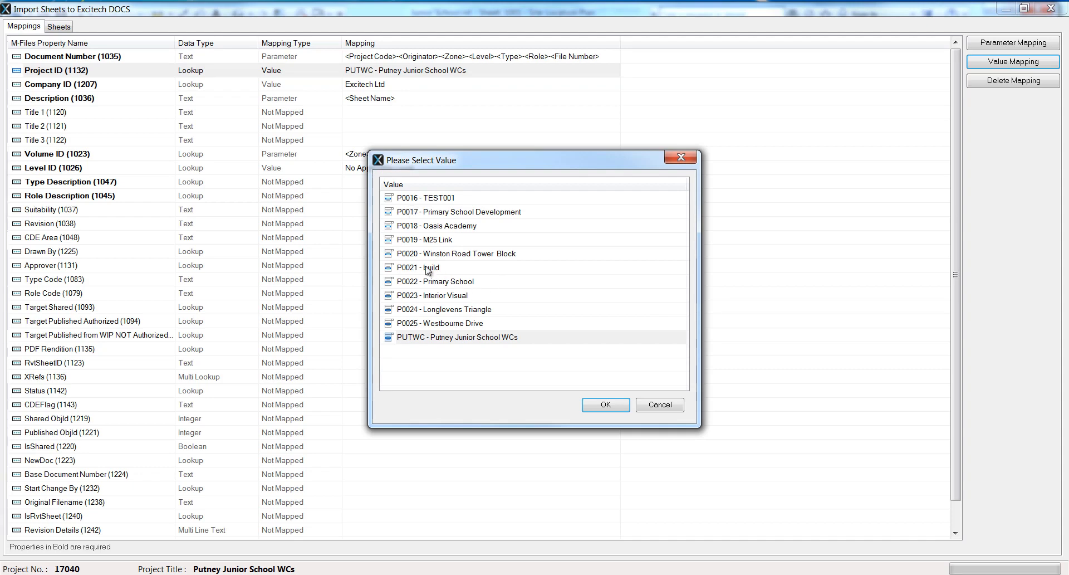
pyautogui.click(604, 404)
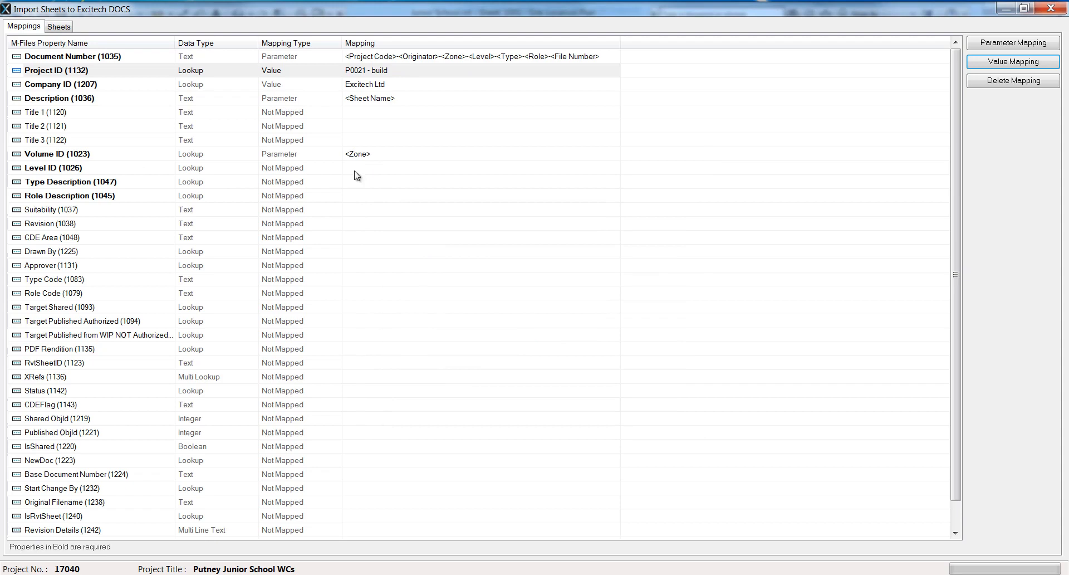
pyautogui.moveTo(409, 71)
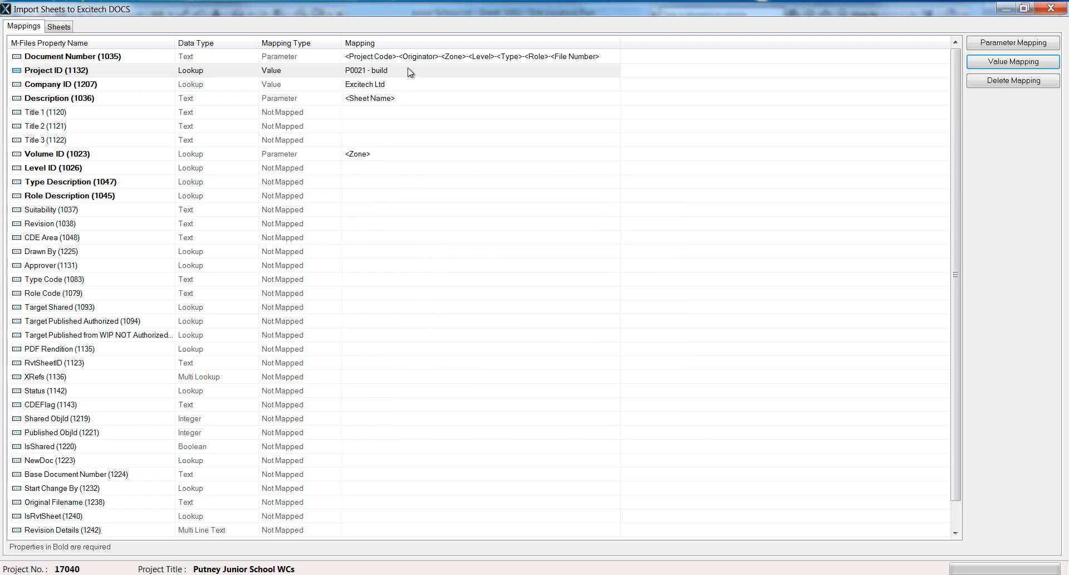
pyautogui.click(1011, 61)
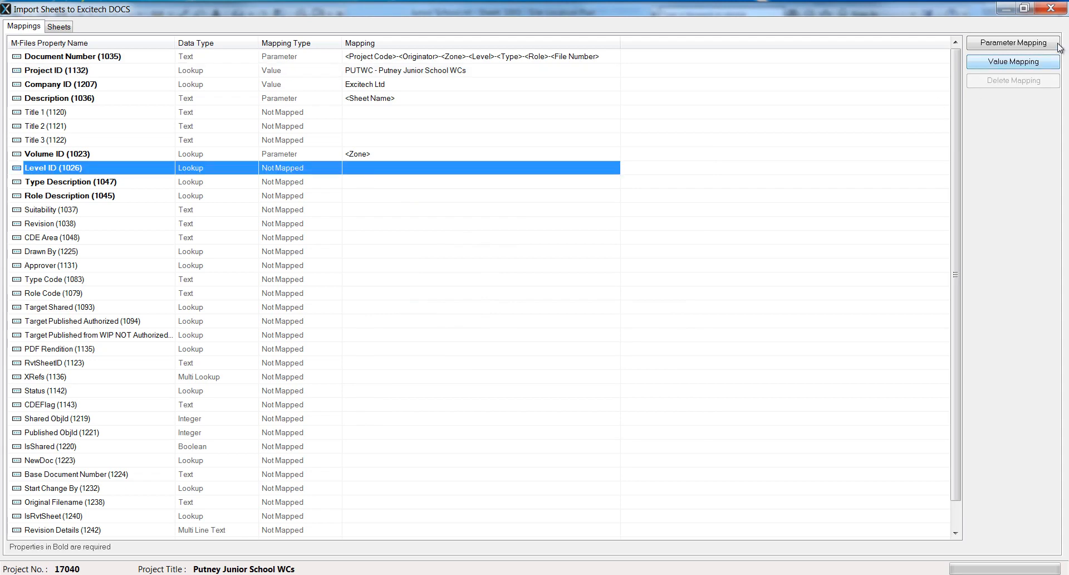
# Step: Map Level ID to the Revit Level parameter
pyautogui.click(1012, 42)
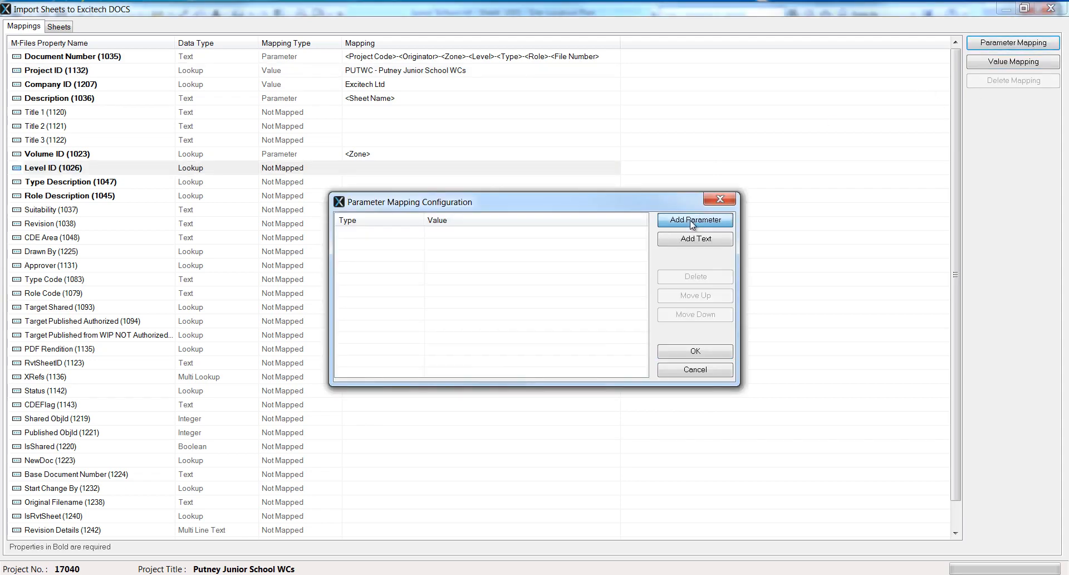
pyautogui.click(695, 220)
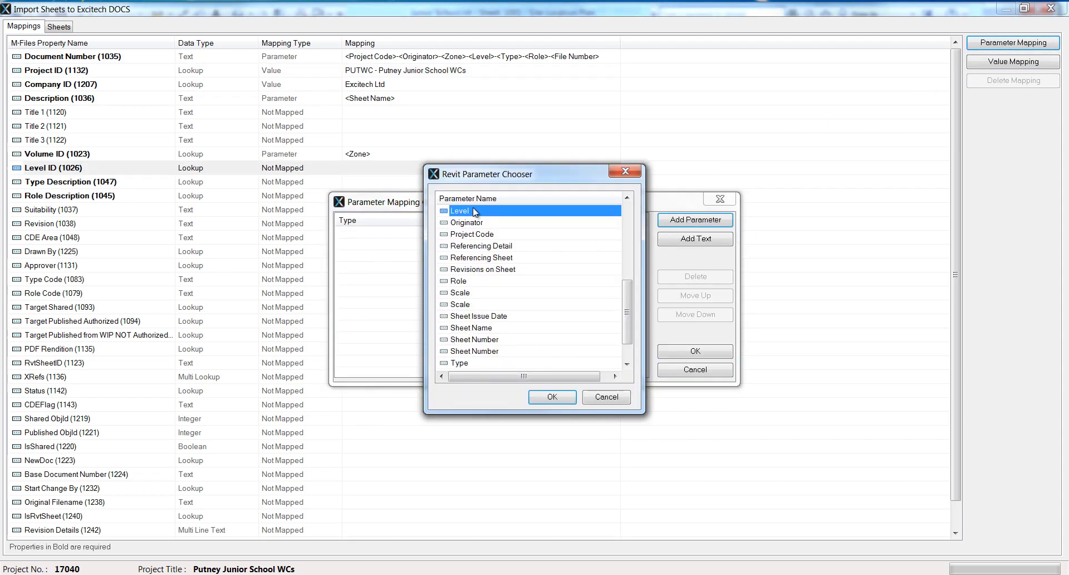
pyautogui.click(552, 396)
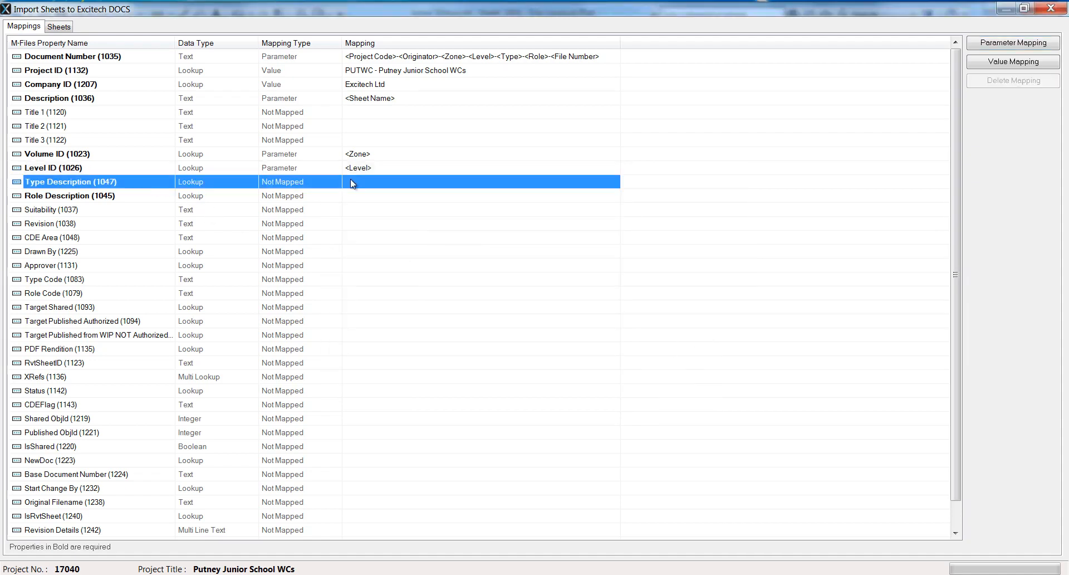
# Step: Set Type Description to 2D Drawing, select Target Published Authorized, and show the sheets list
pyautogui.click(1012, 62)
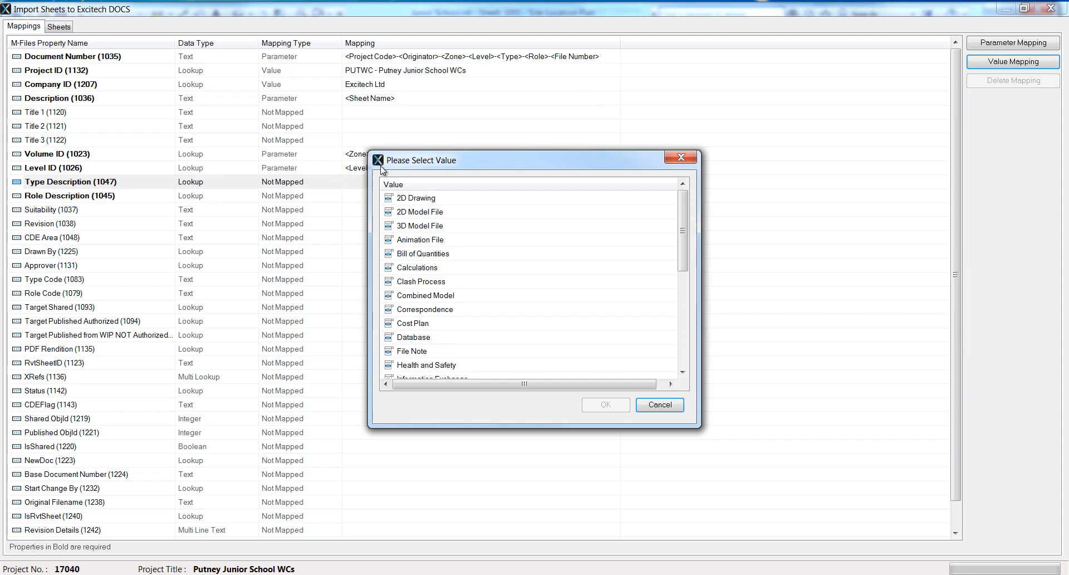
pyautogui.click(604, 405)
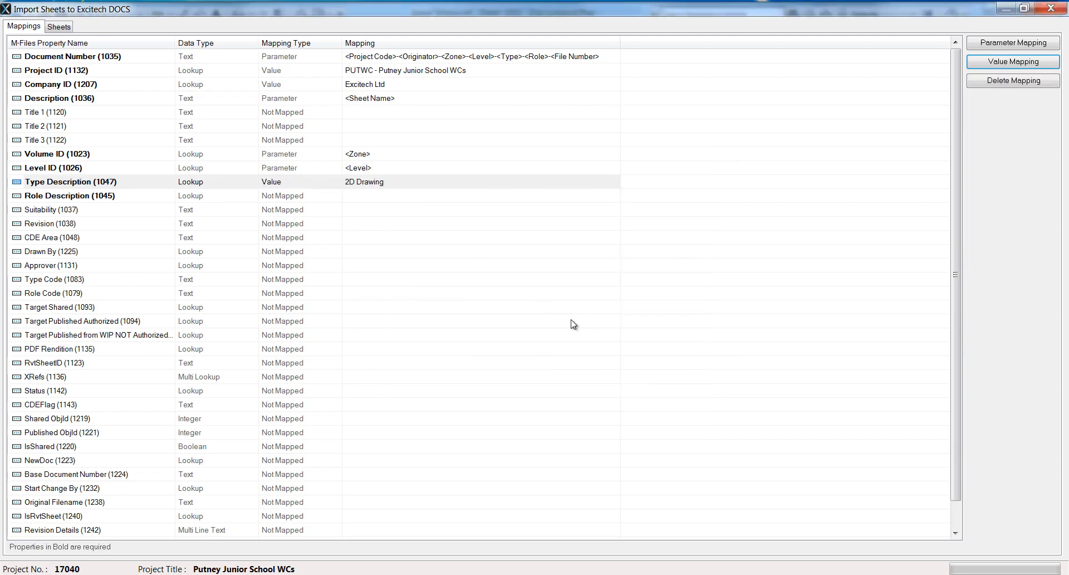
pyautogui.click(82, 320)
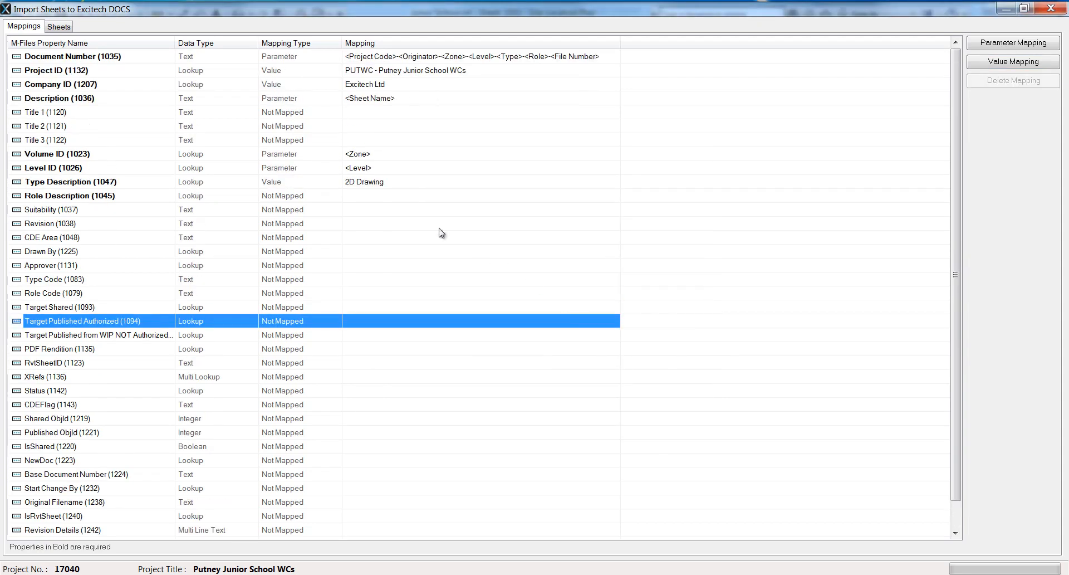
pyautogui.click(59, 26)
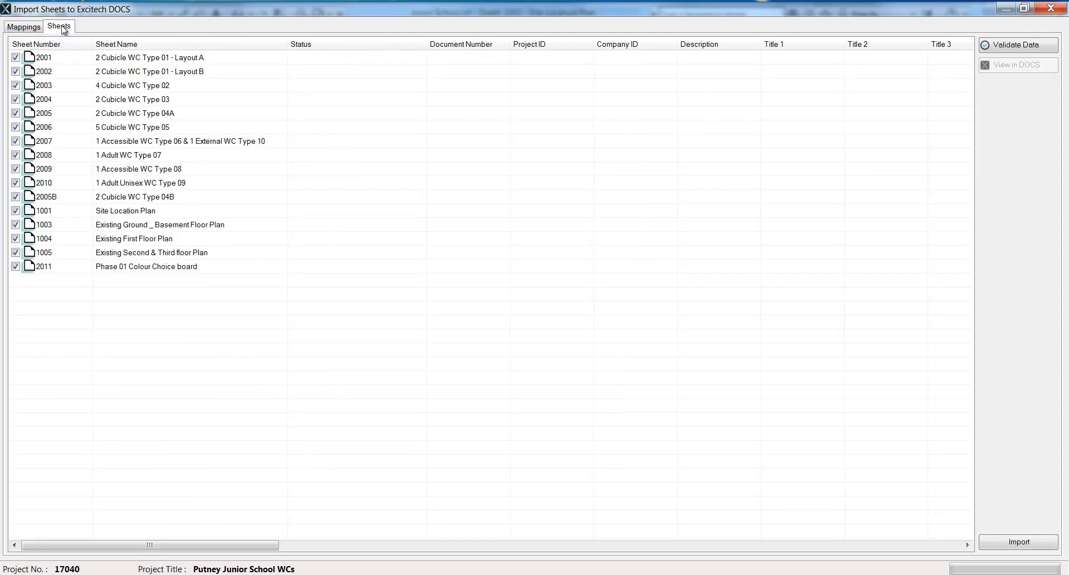
pyautogui.moveTo(416, 178)
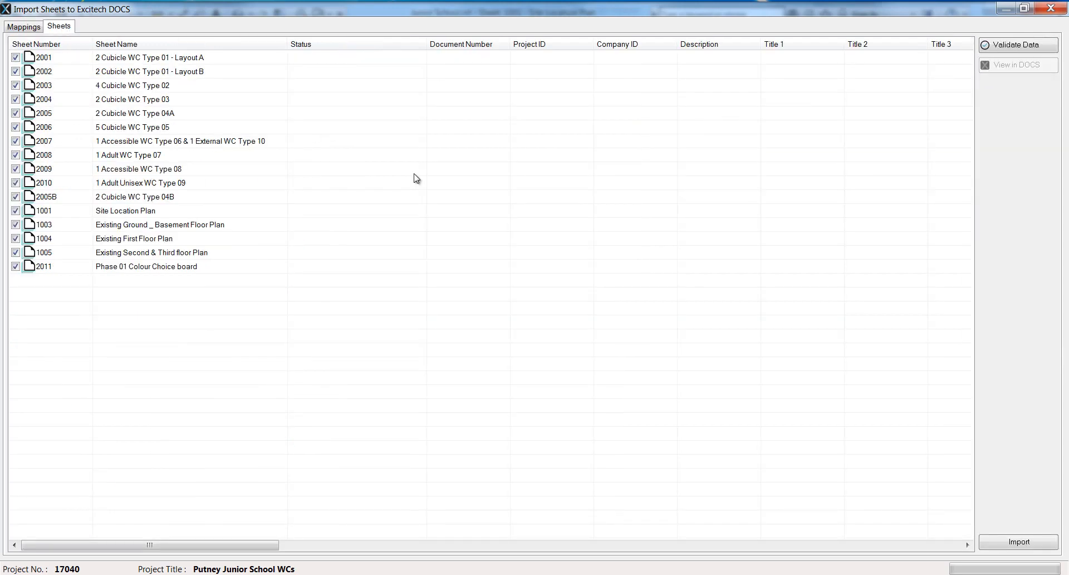
pyautogui.moveTo(73, 207)
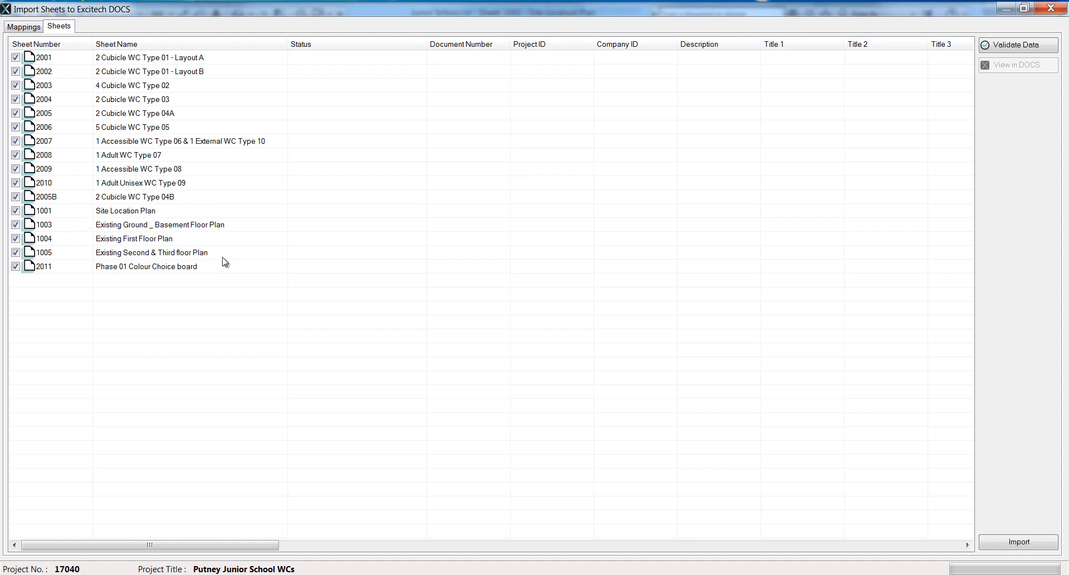
pyautogui.moveTo(84, 66)
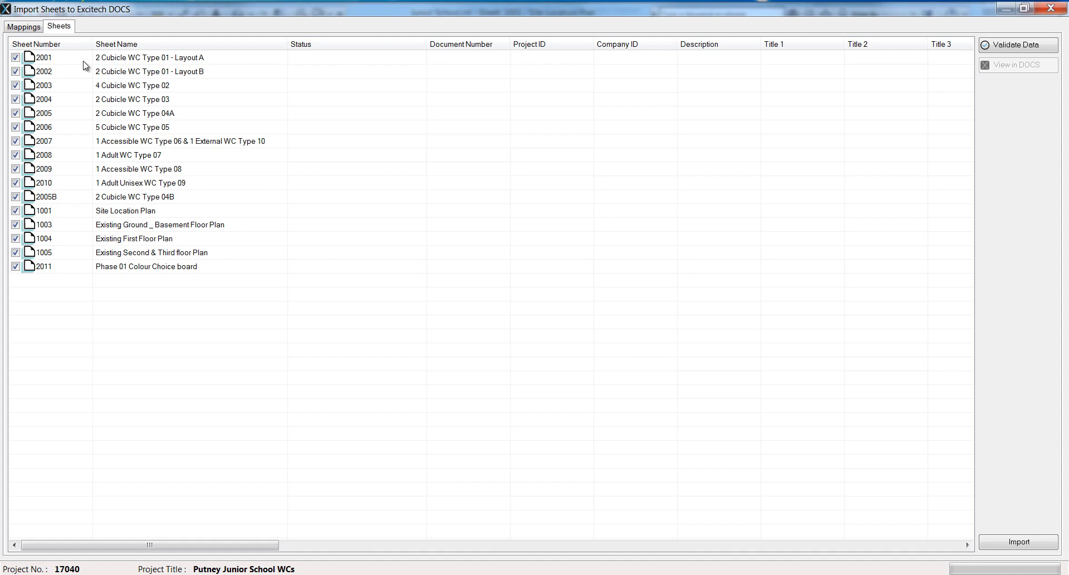
pyautogui.moveTo(81, 208)
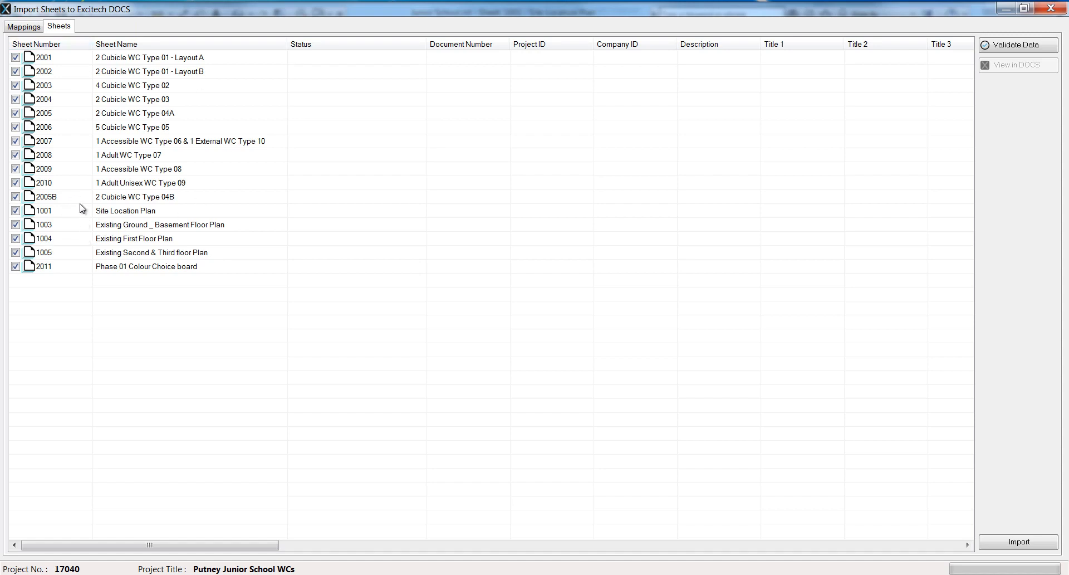
pyautogui.moveTo(80, 265)
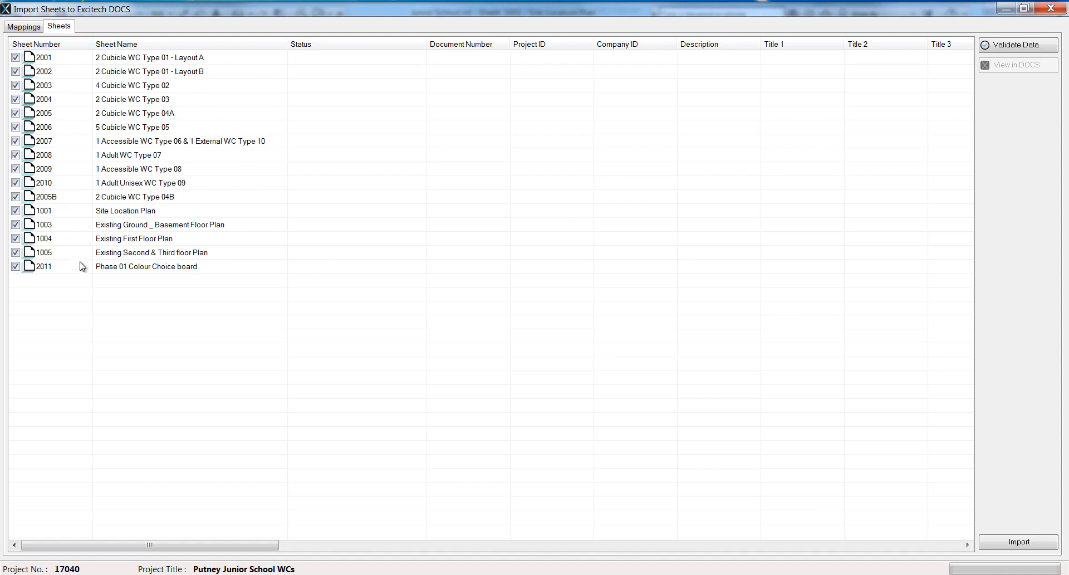
pyautogui.moveTo(15, 301)
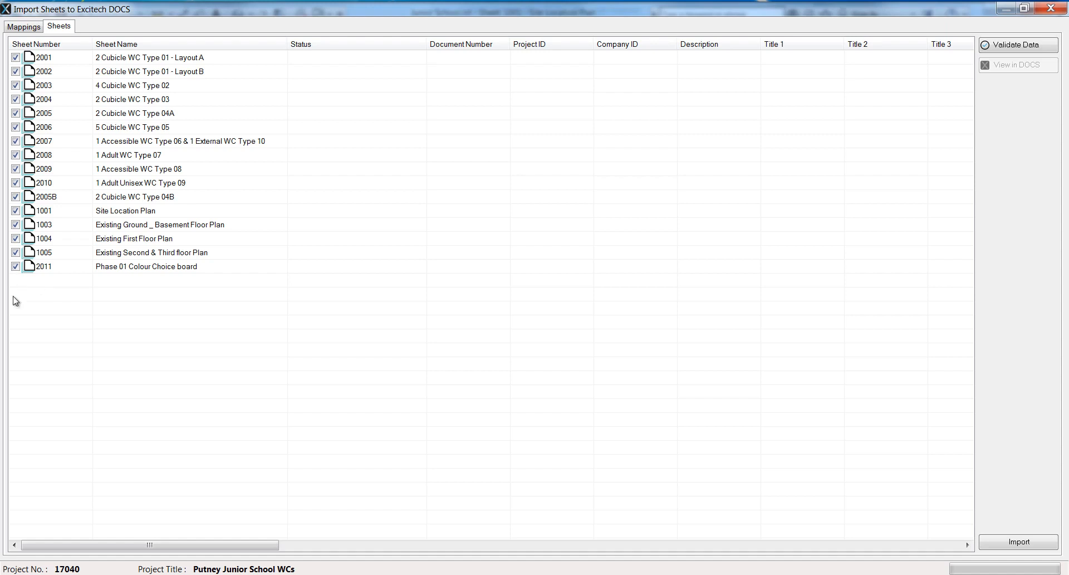
pyautogui.moveTo(54, 274)
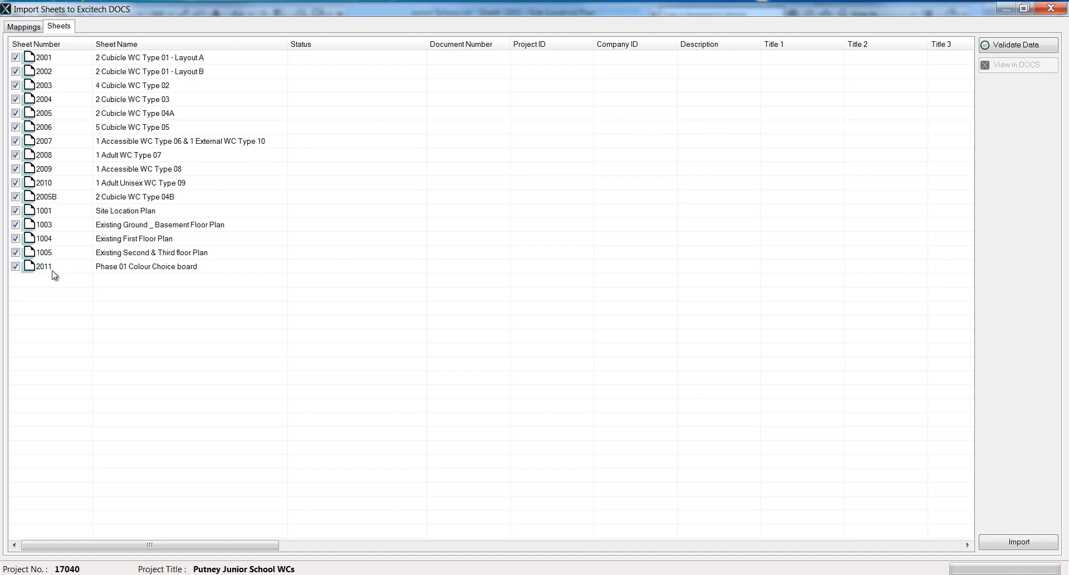
pyautogui.moveTo(30, 311)
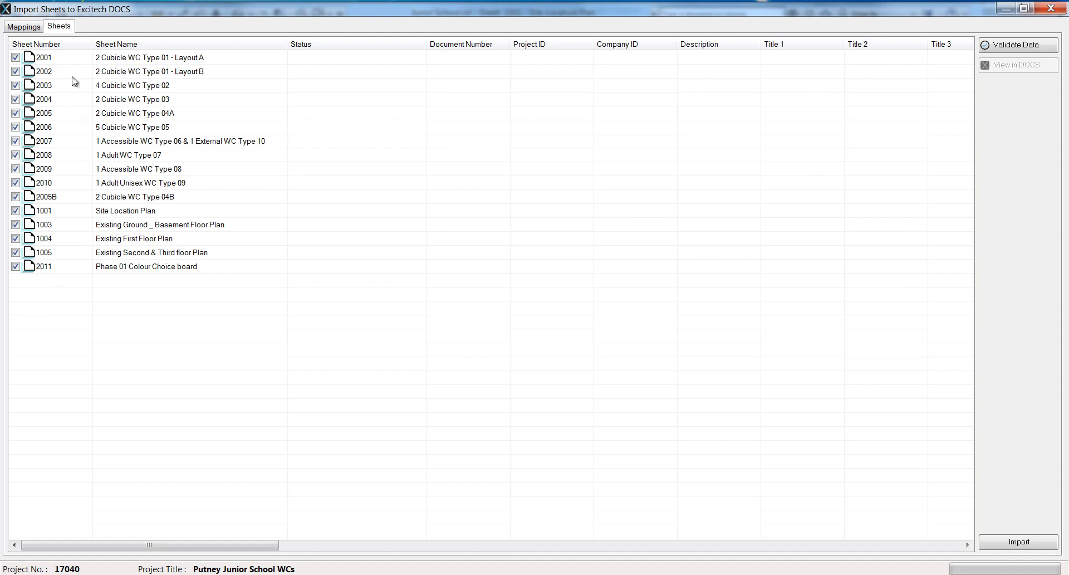
pyautogui.moveTo(365, 32)
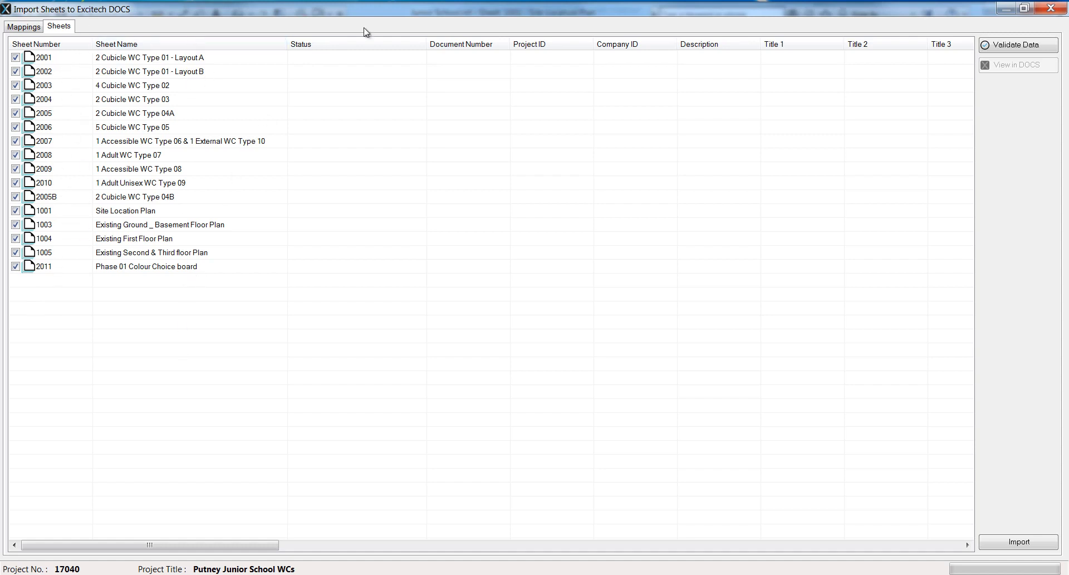
pyautogui.moveTo(339, 153)
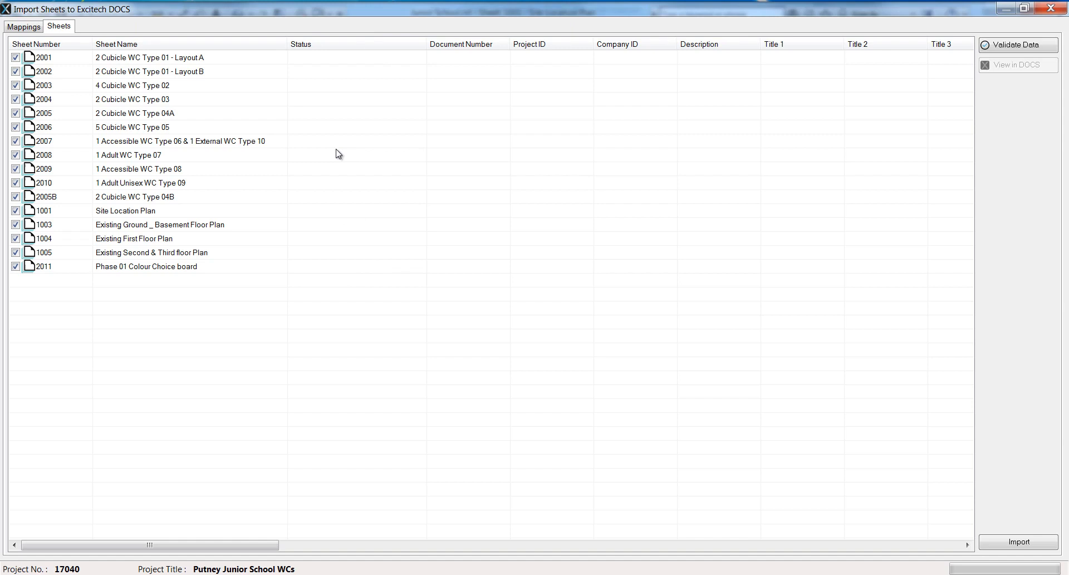
pyautogui.moveTo(303, 200)
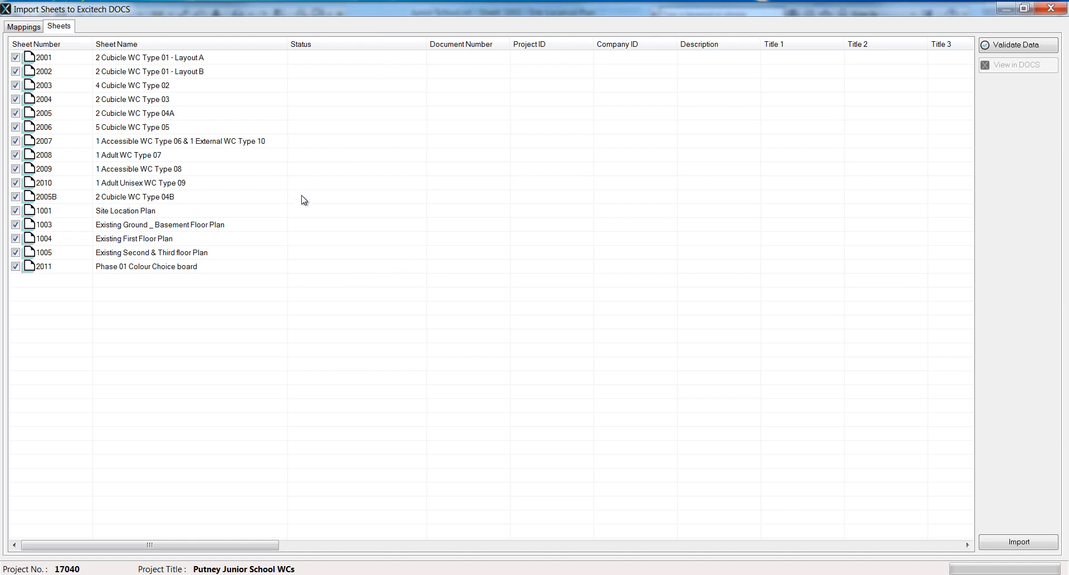
pyautogui.moveTo(247, 547)
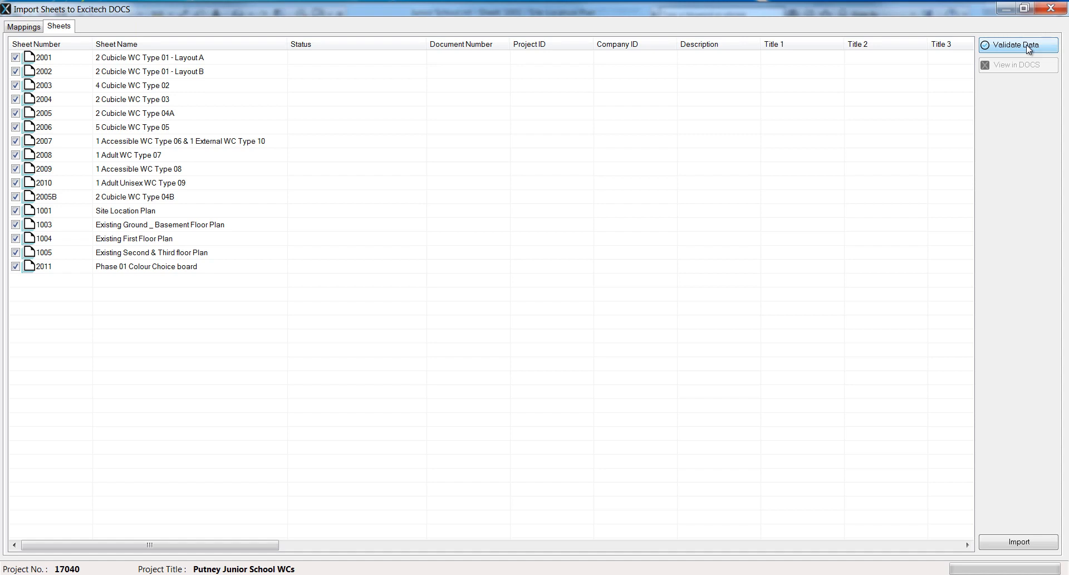
# Step: Validate the sheet data, dismiss the unmapped required properties warning, and return to Mappings
pyautogui.click(1017, 45)
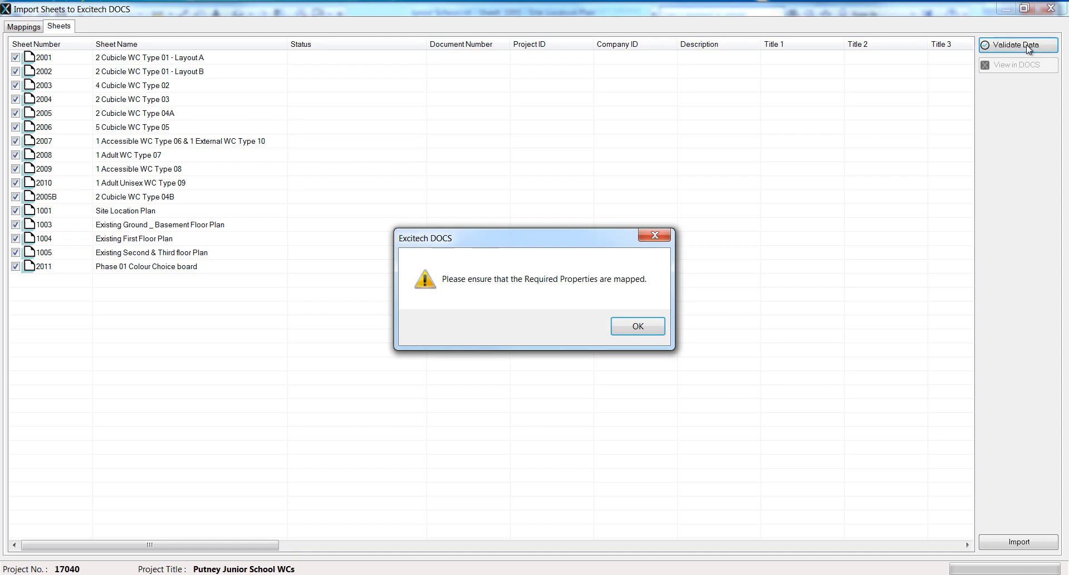
pyautogui.moveTo(637, 326)
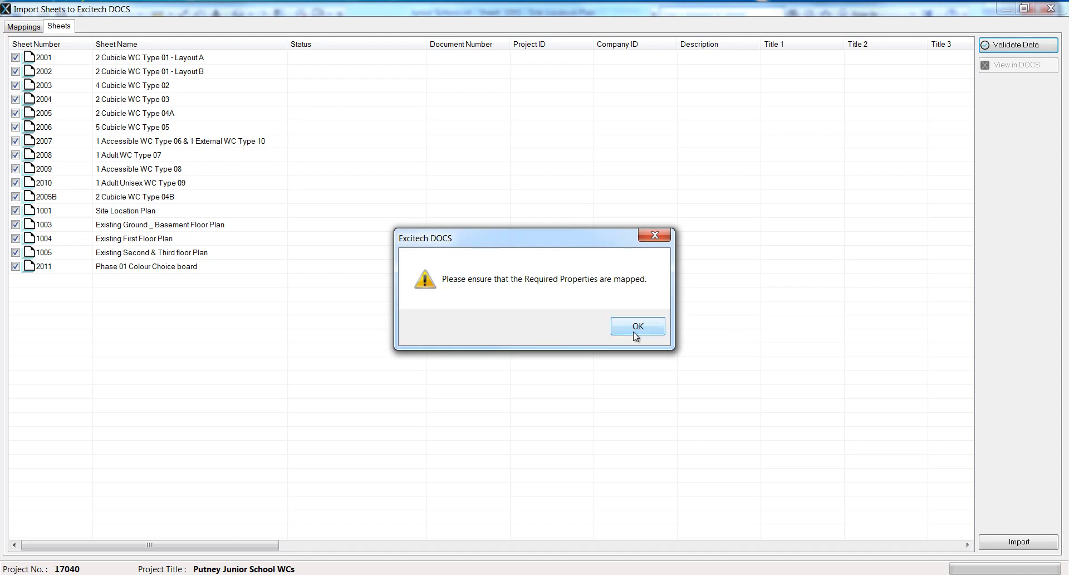
pyautogui.click(637, 325)
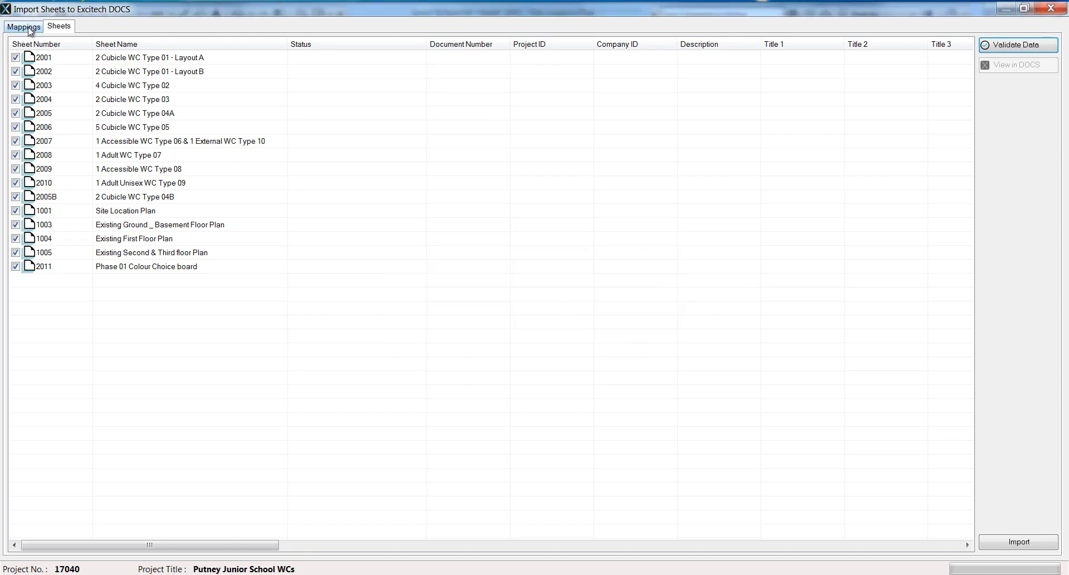
pyautogui.click(23, 26)
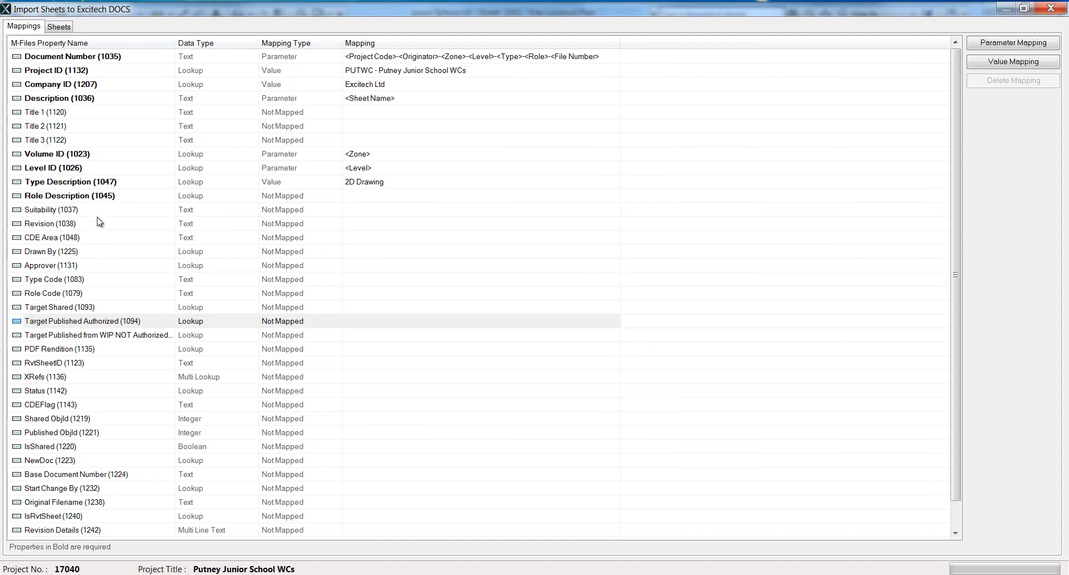
# Step: Set Role Description to Architect and start a parameter mapping for Revision
pyautogui.click(70, 195)
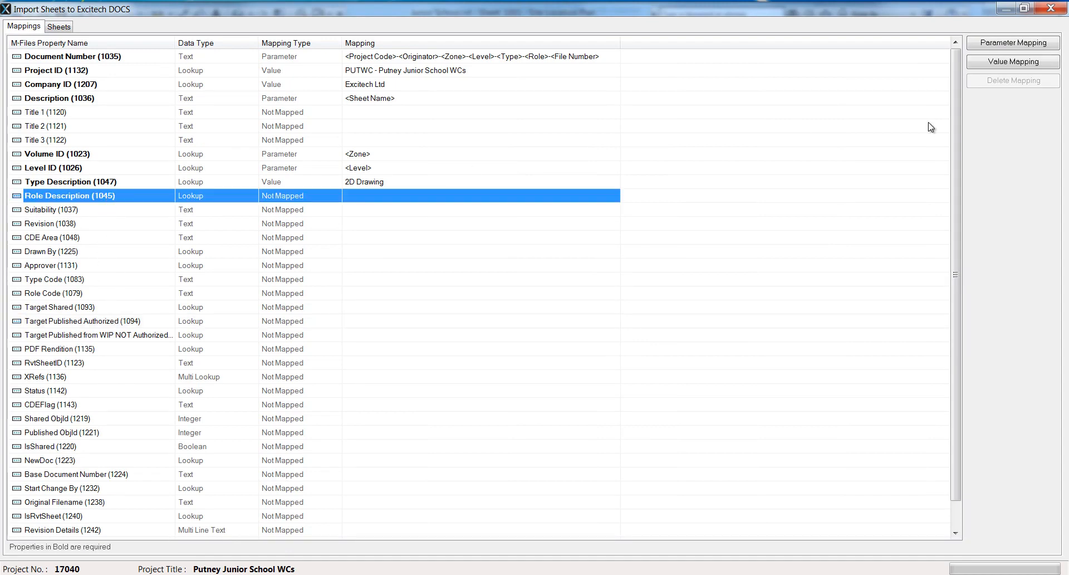
pyautogui.click(1011, 61)
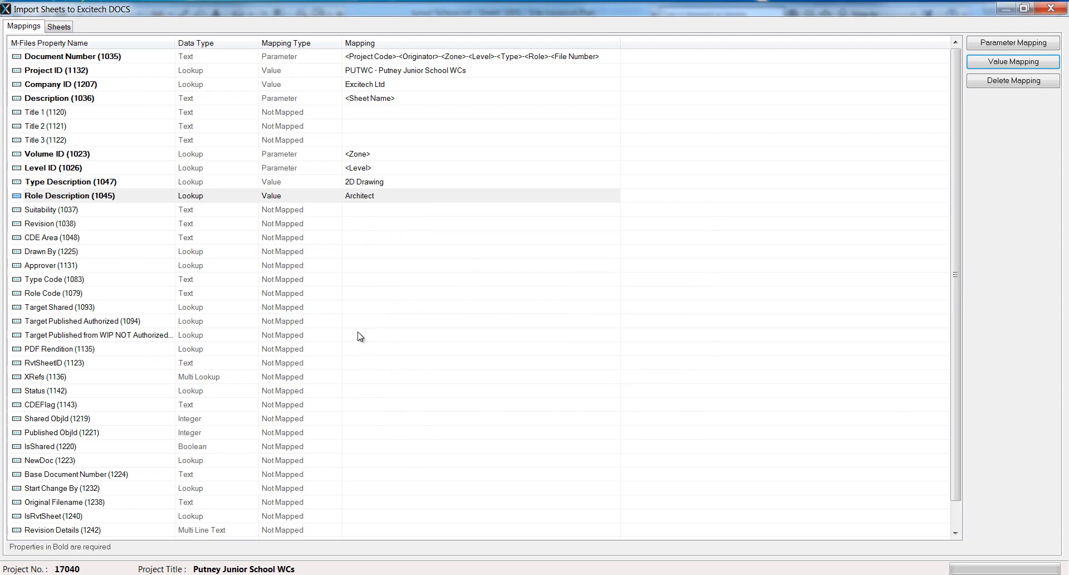
pyautogui.moveTo(115, 293)
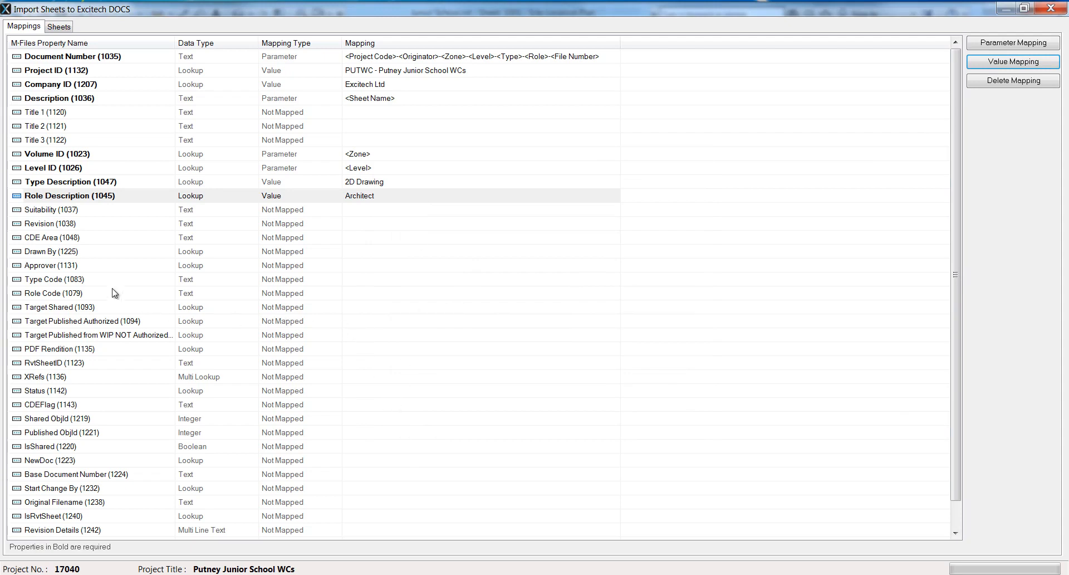
pyautogui.click(1012, 42)
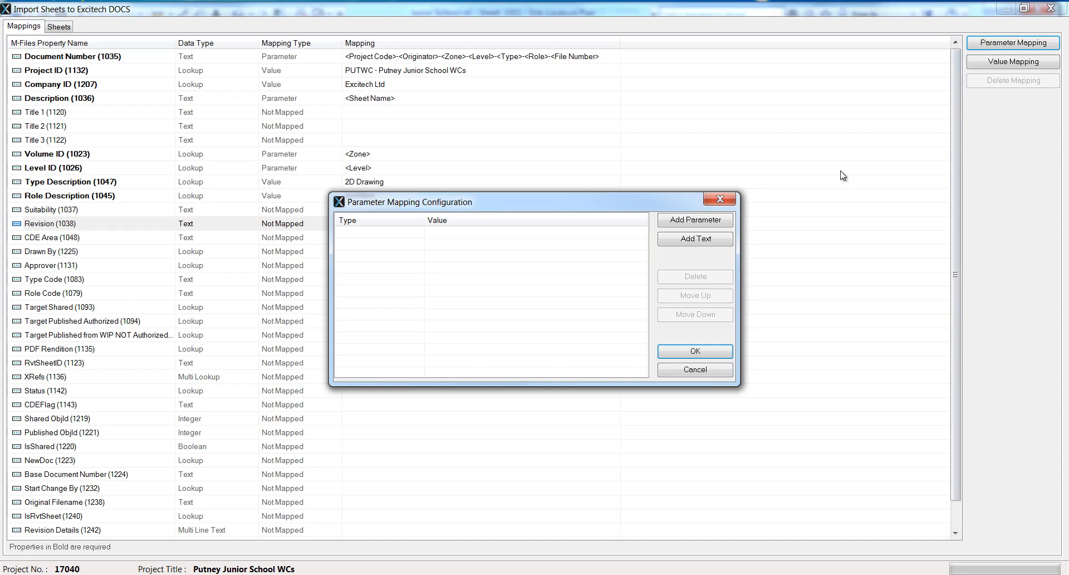
# Step: Map Revision to Current Revision and Sequence Number to File Number
pyautogui.click(695, 219)
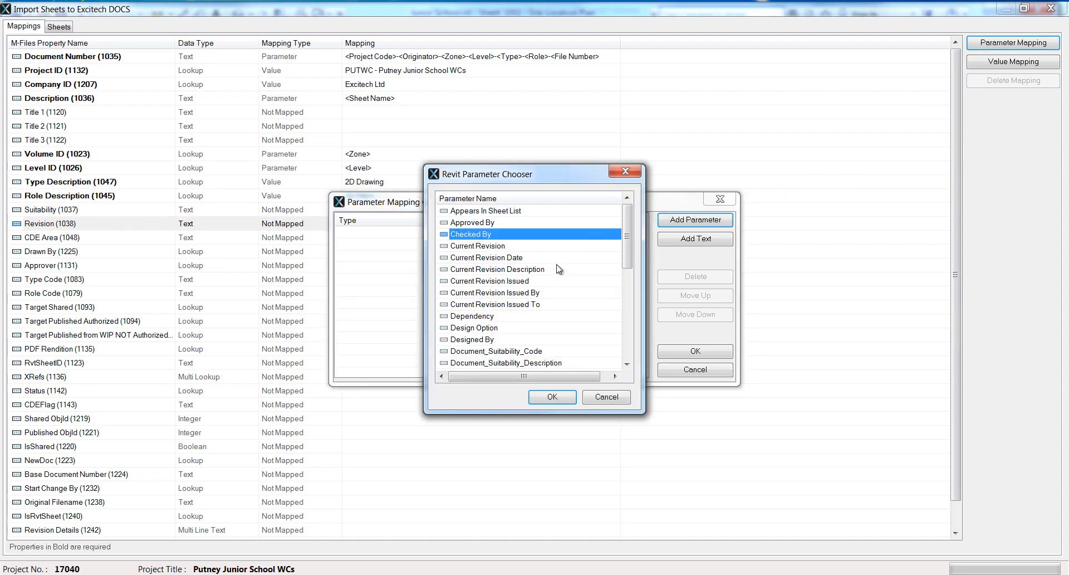
pyautogui.click(552, 396)
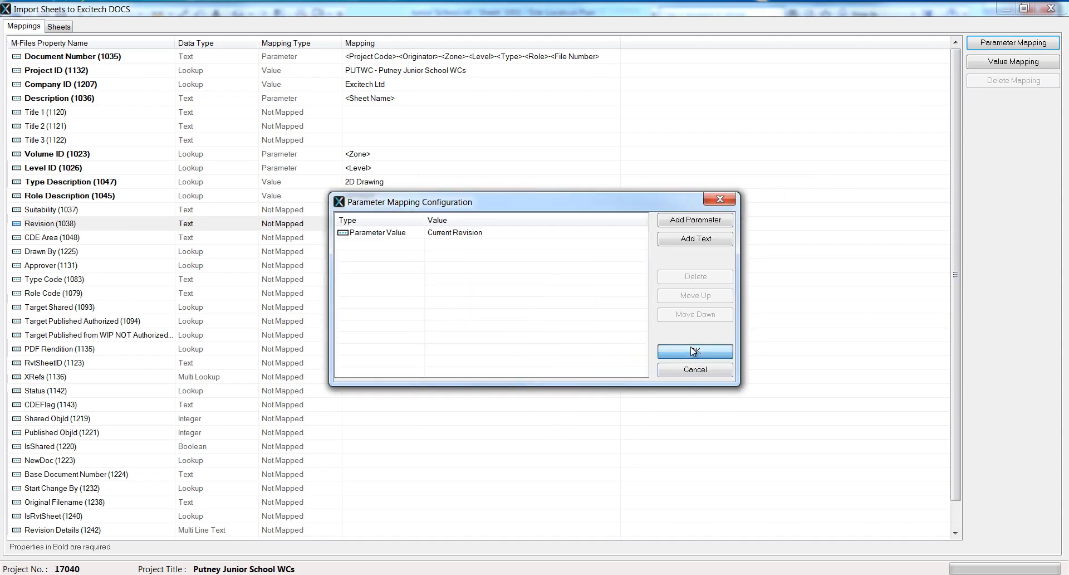
pyautogui.click(694, 351)
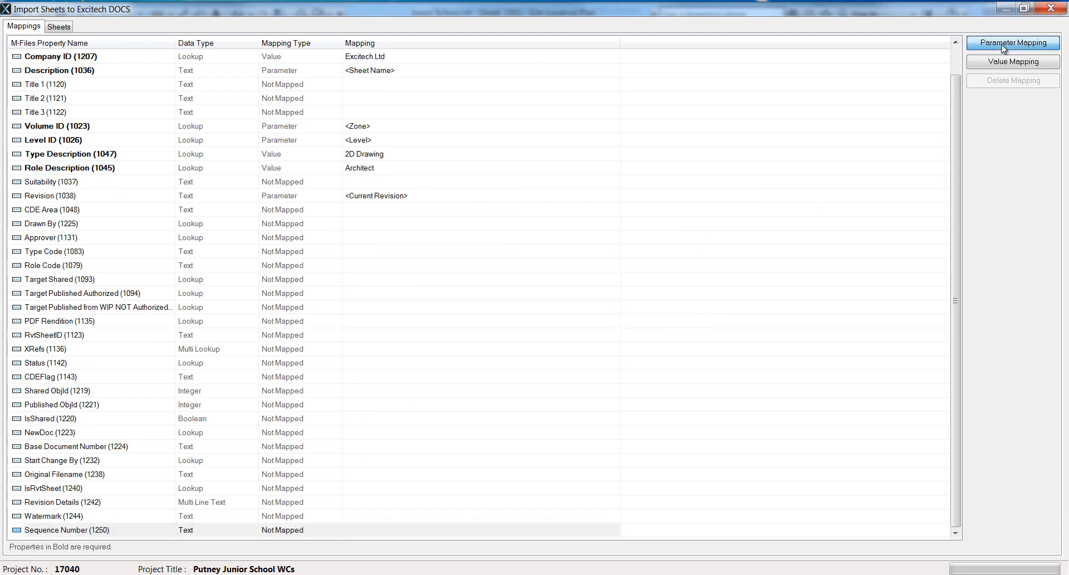
pyautogui.click(1013, 43)
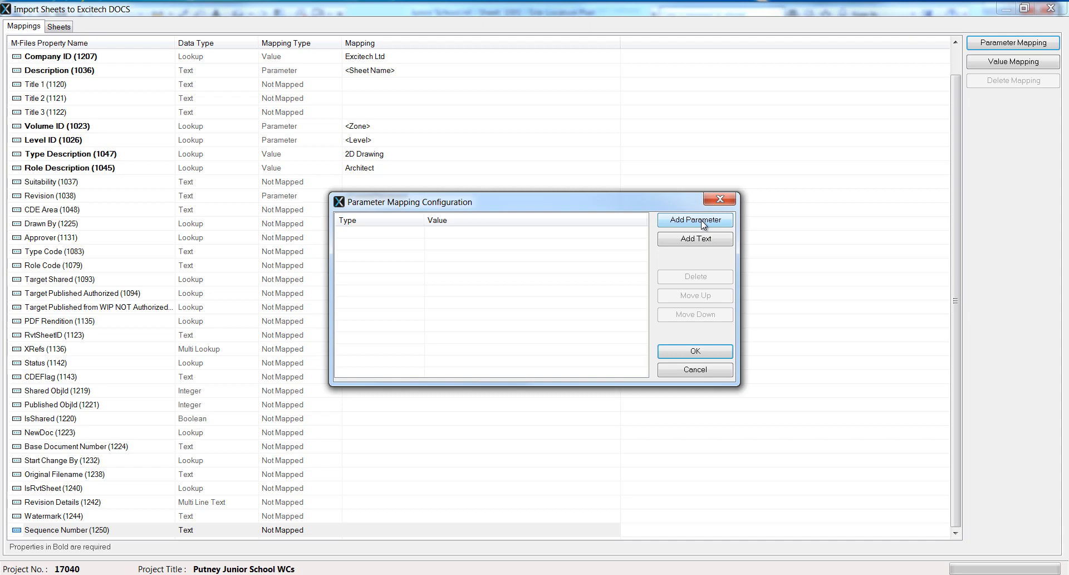
pyautogui.click(695, 220)
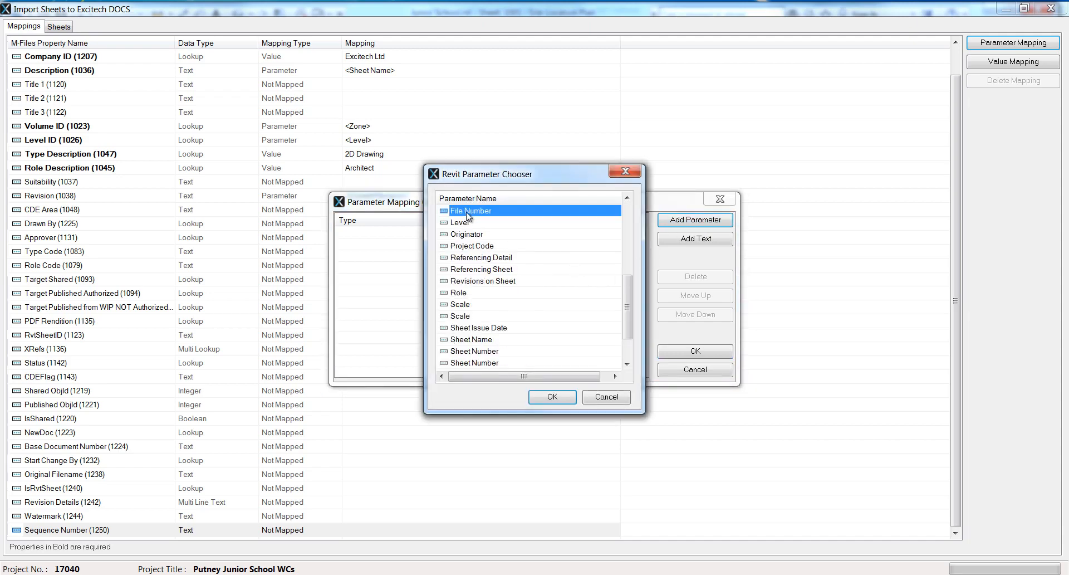
pyautogui.click(551, 396)
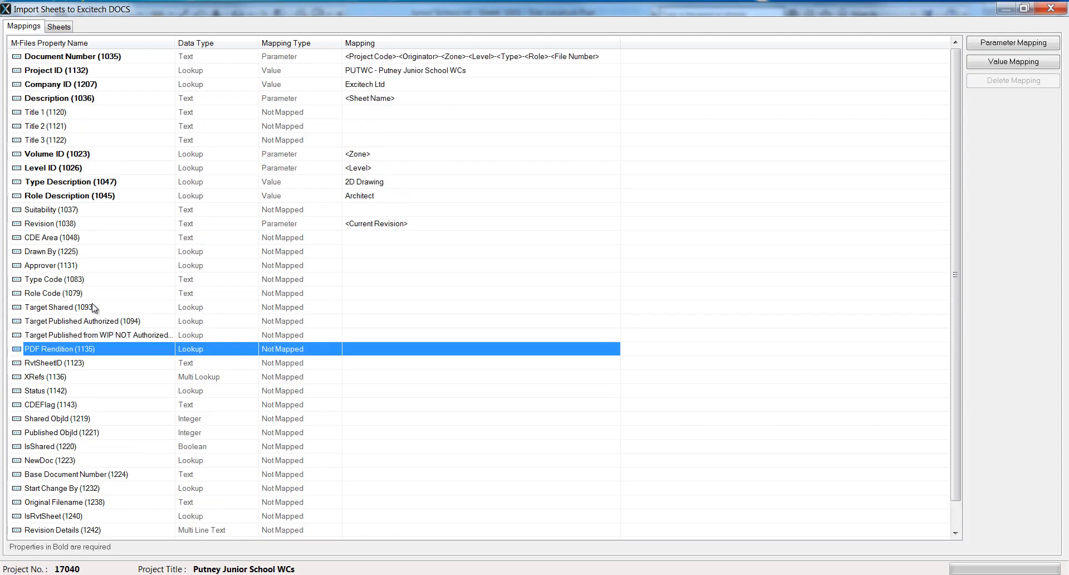
pyautogui.scroll(-3)
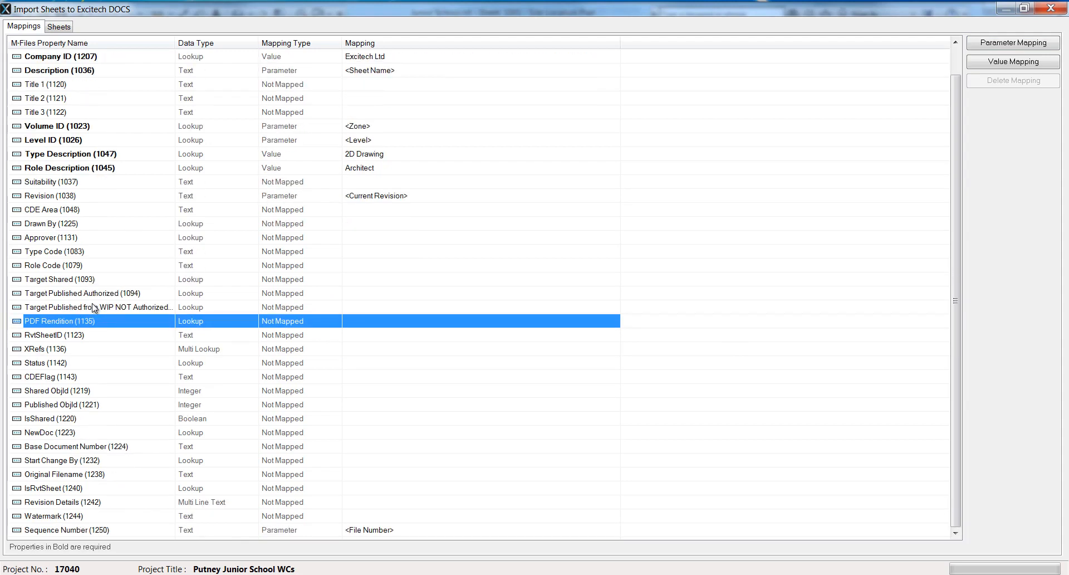
pyautogui.scroll(3)
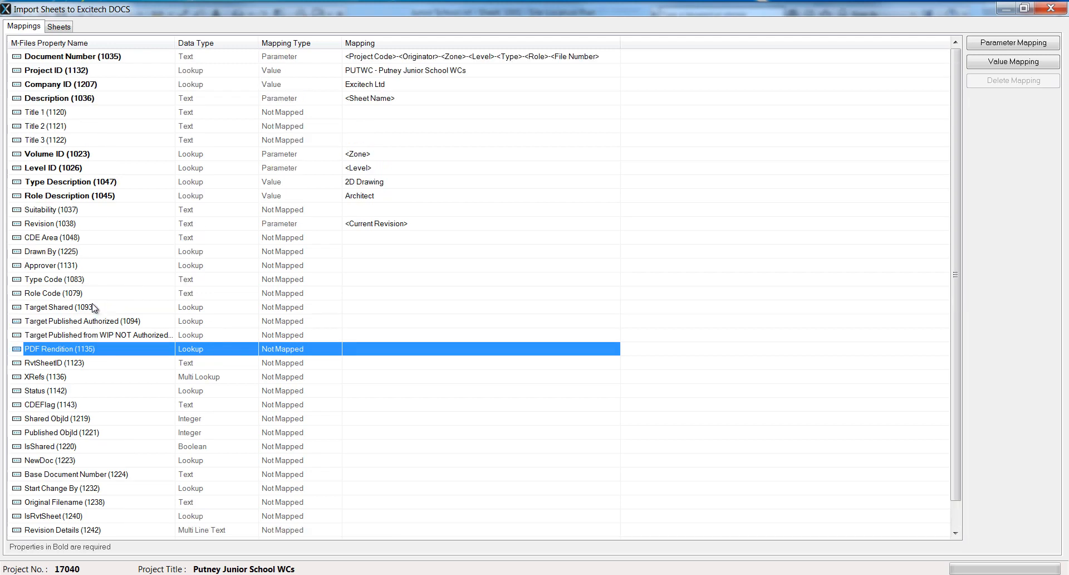
pyautogui.moveTo(22, 183)
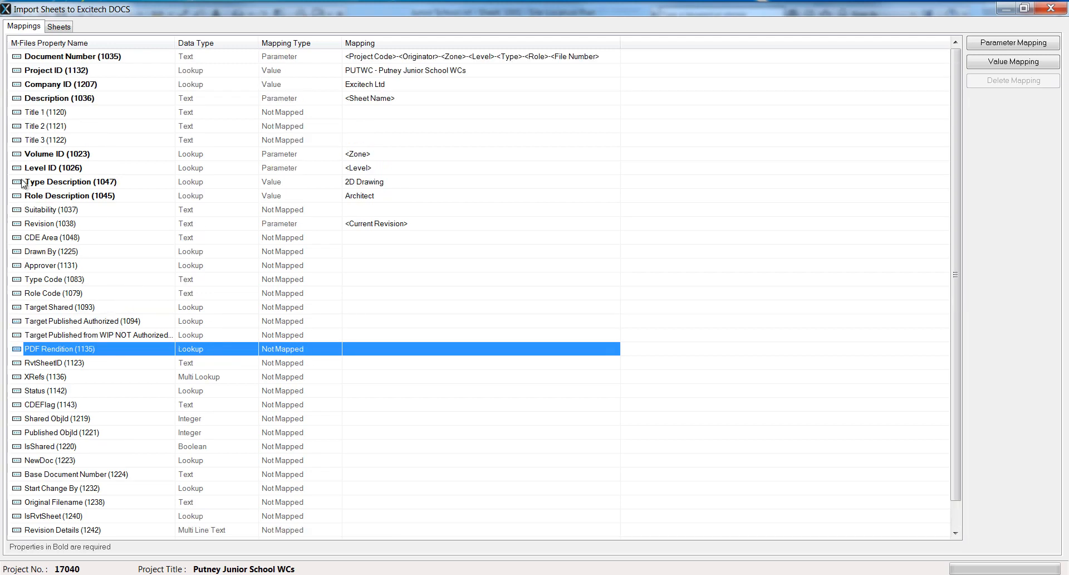
# Step: Give Title 1 a fixed value, leaving Suitability and Target Shared unmapped
pyautogui.click(55, 112)
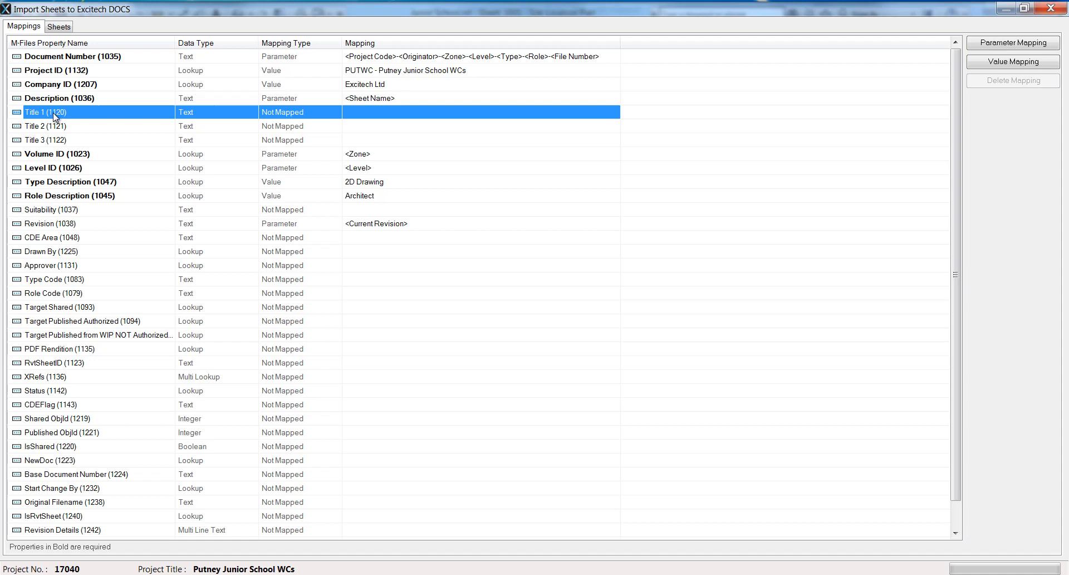
pyautogui.click(1011, 61)
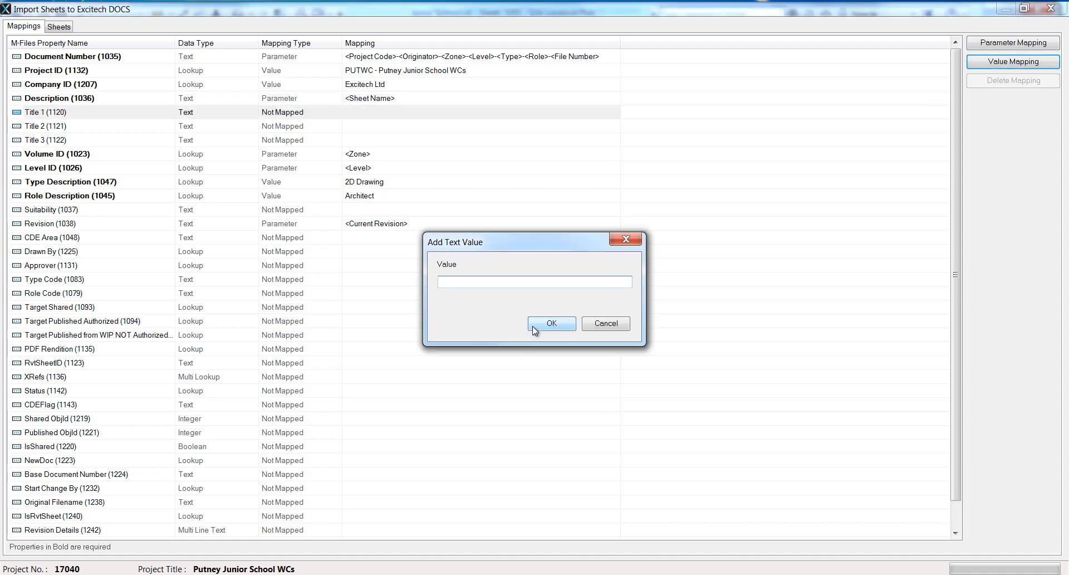
pyautogui.click(552, 323)
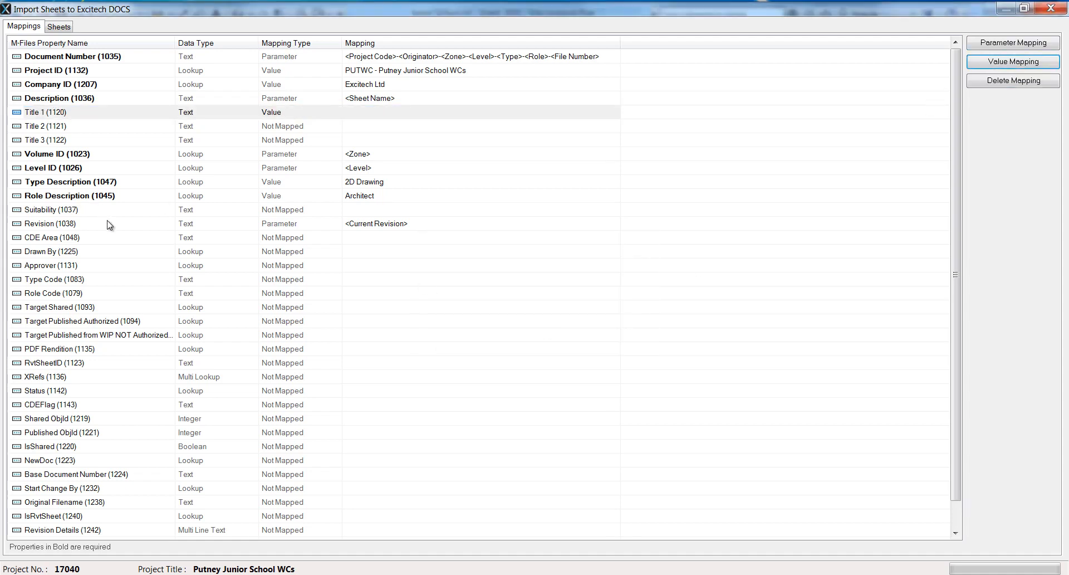
pyautogui.click(49, 209)
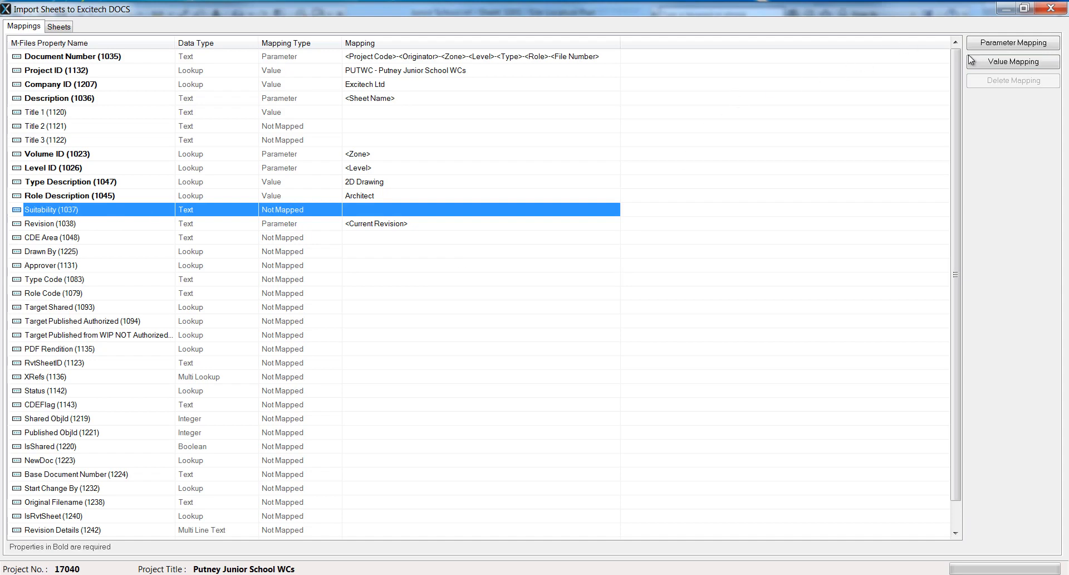
pyautogui.click(1012, 61)
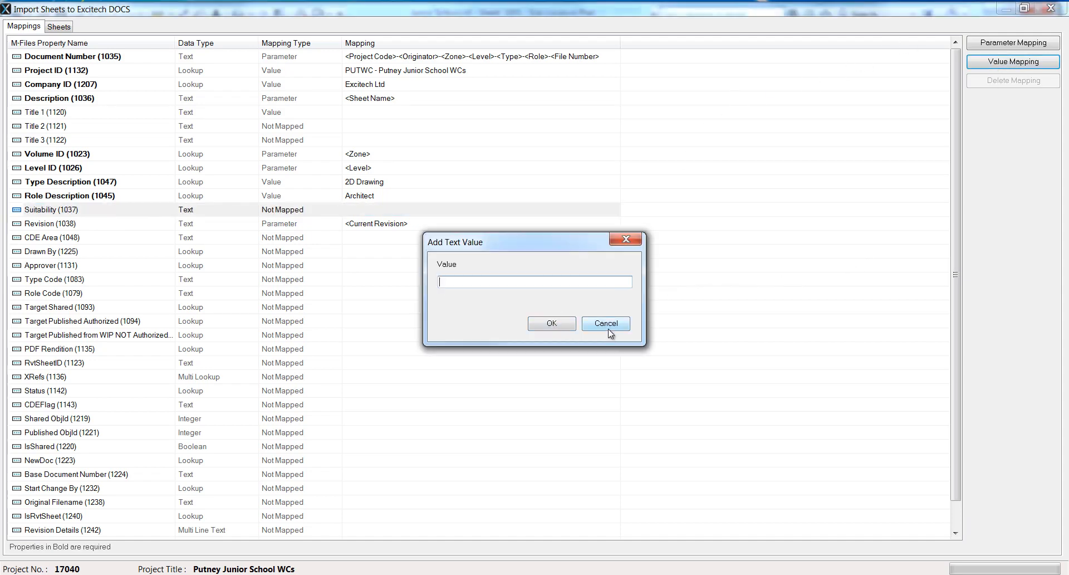
pyautogui.click(604, 323)
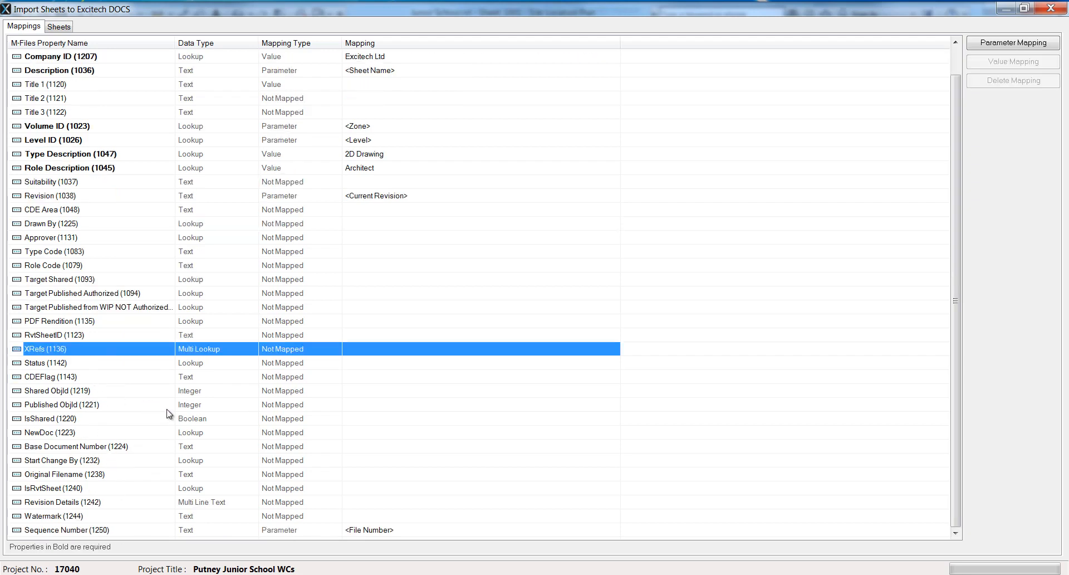
pyautogui.moveTo(213, 423)
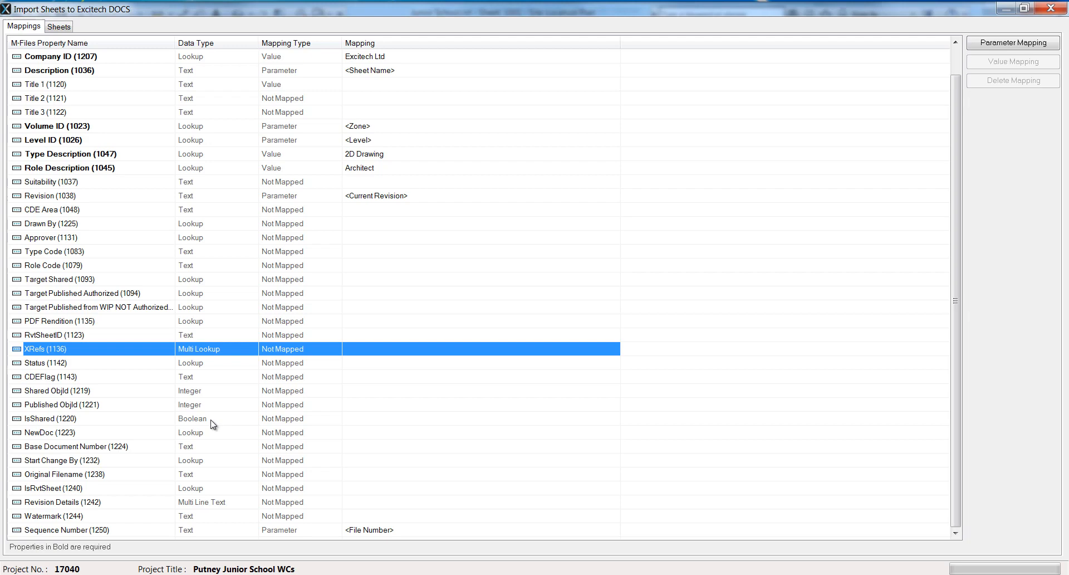
pyautogui.moveTo(141, 503)
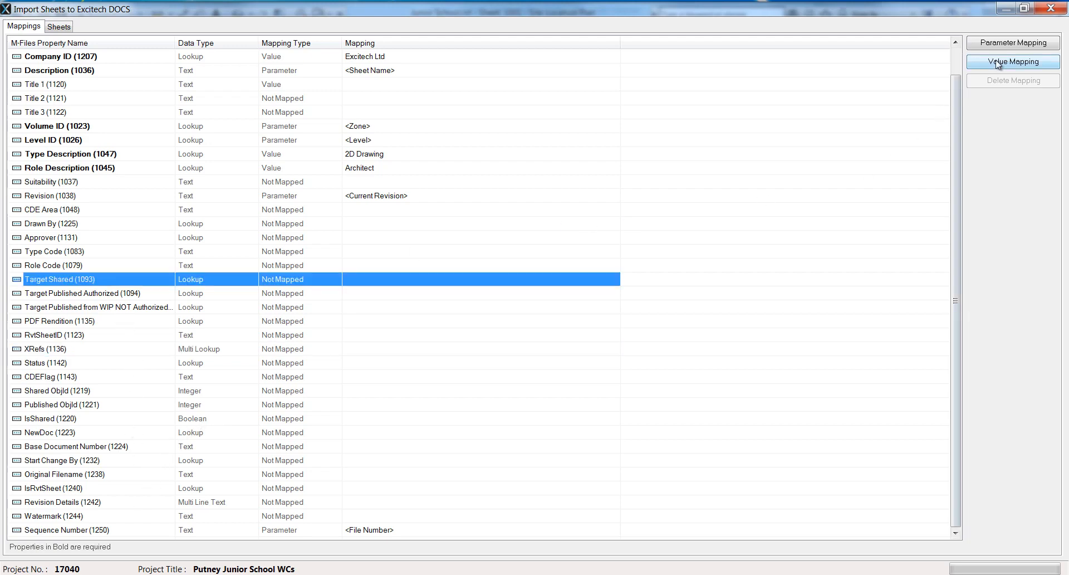
pyautogui.click(1012, 61)
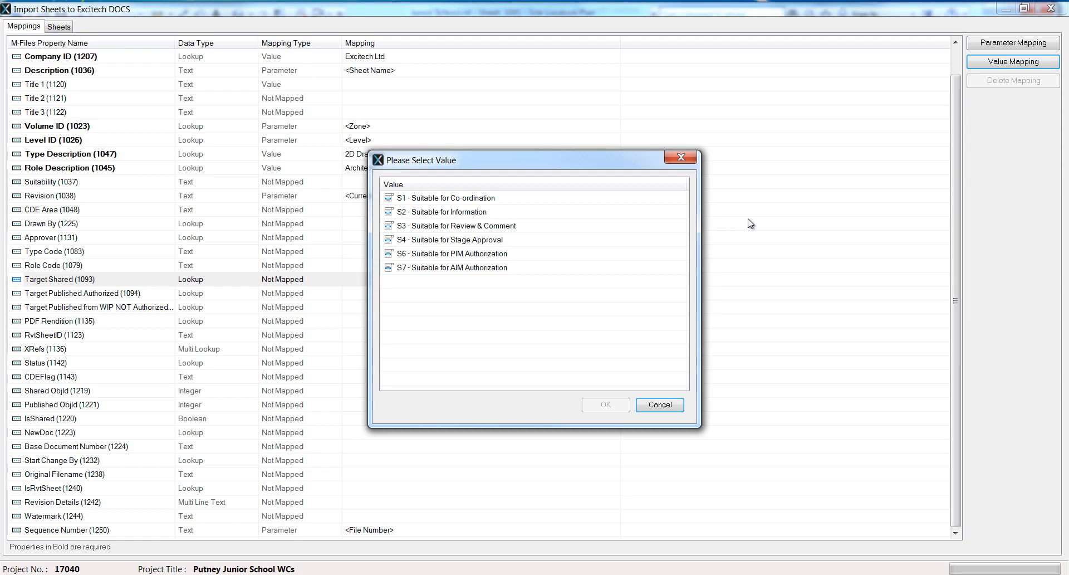
pyautogui.click(658, 405)
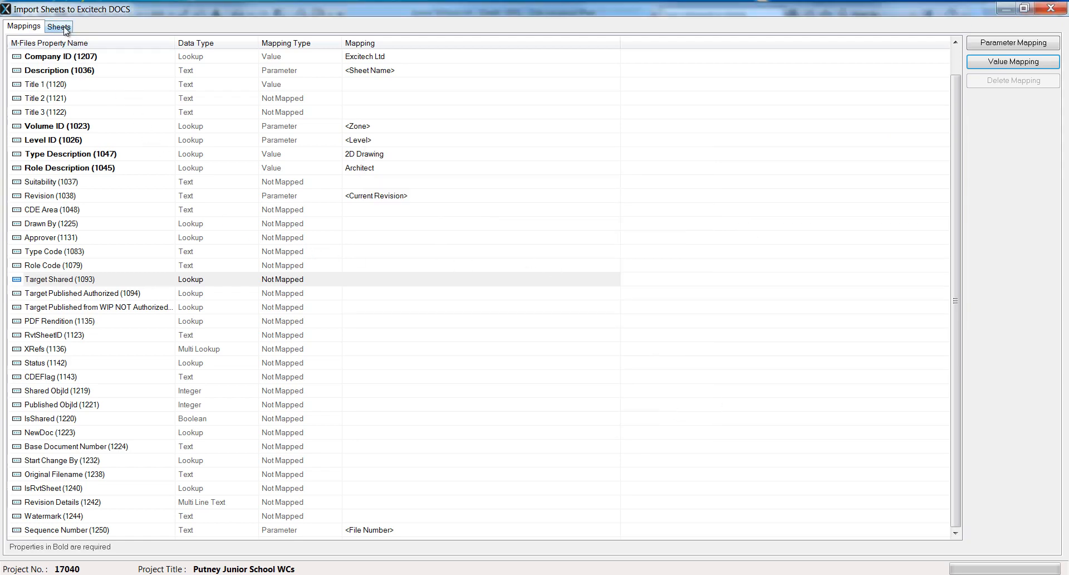
# Step: Validate the sixteen sheets and widen columns to read the Level ID lookup errors
pyautogui.click(59, 27)
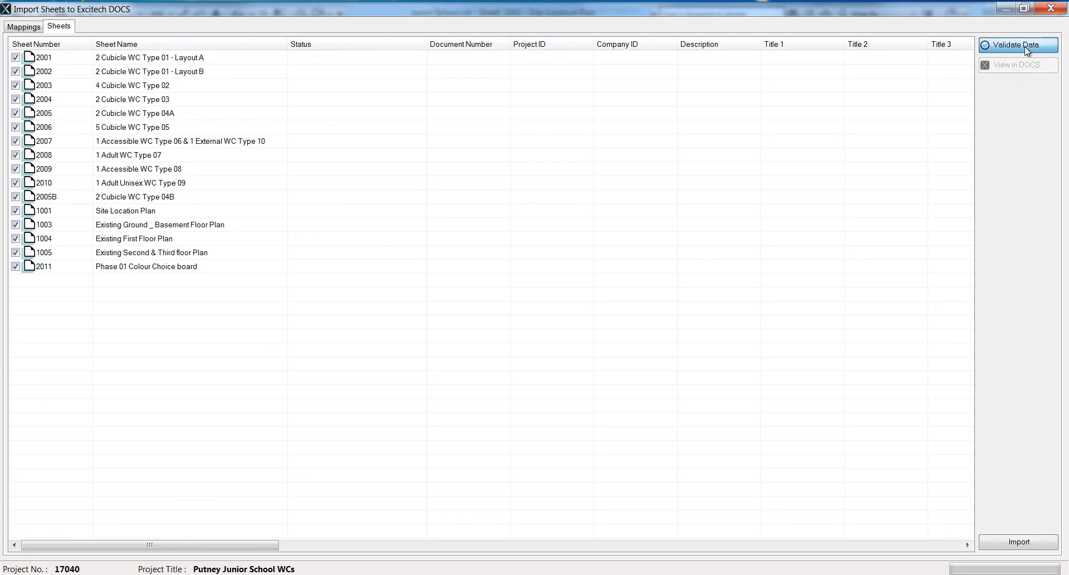
pyautogui.click(1017, 45)
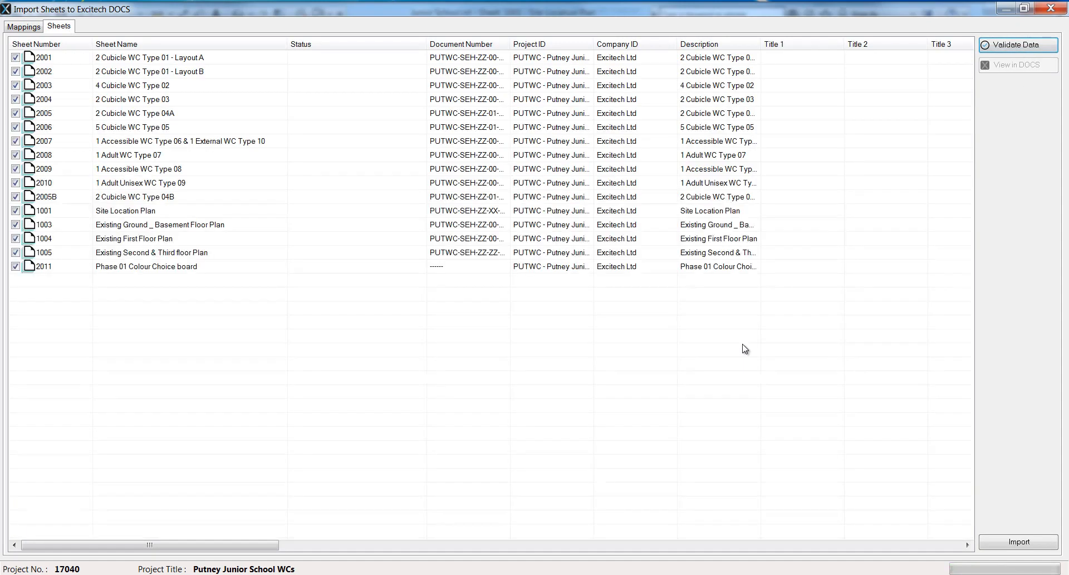
pyautogui.moveTo(653, 319)
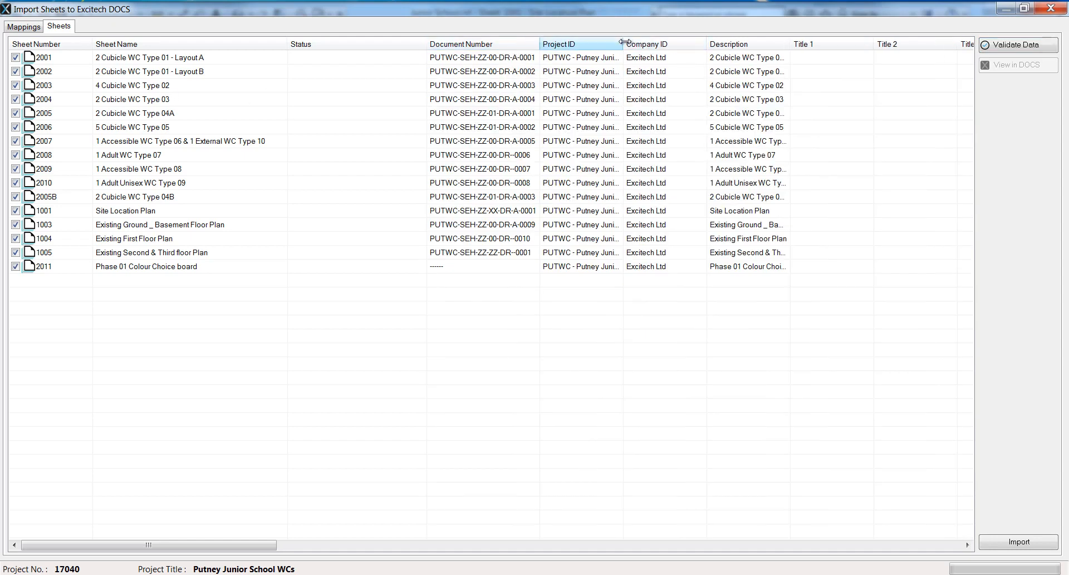
pyautogui.moveTo(621, 43); pyautogui.dragTo(830, 43)
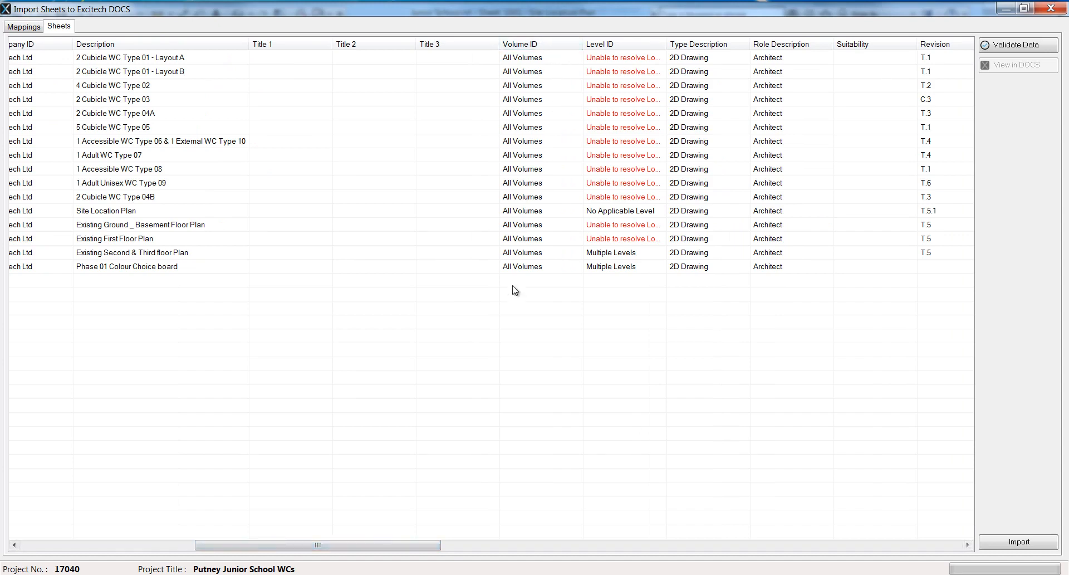
pyautogui.moveTo(517, 169)
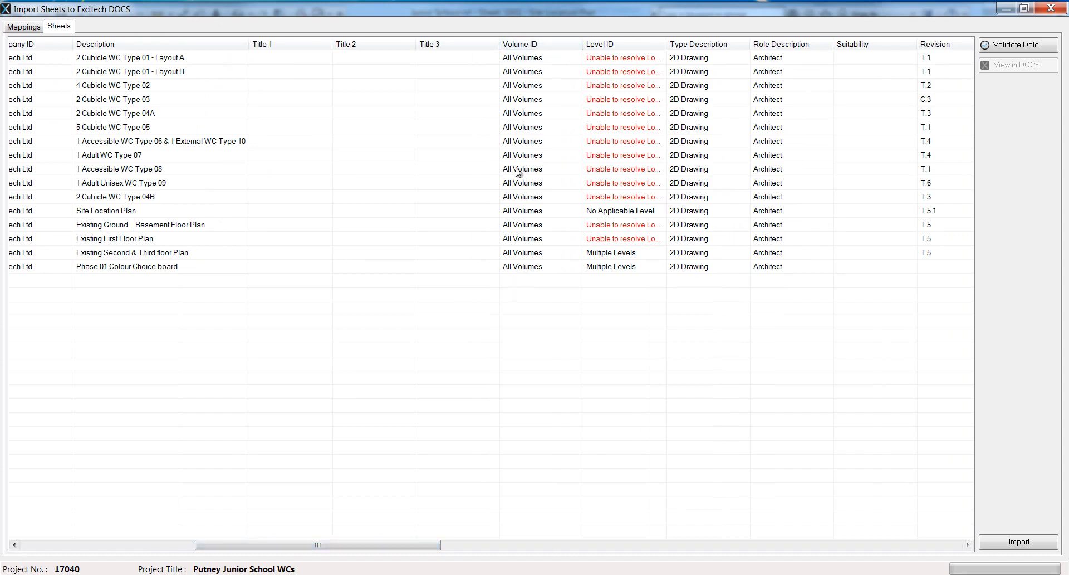
pyautogui.moveTo(559, 274)
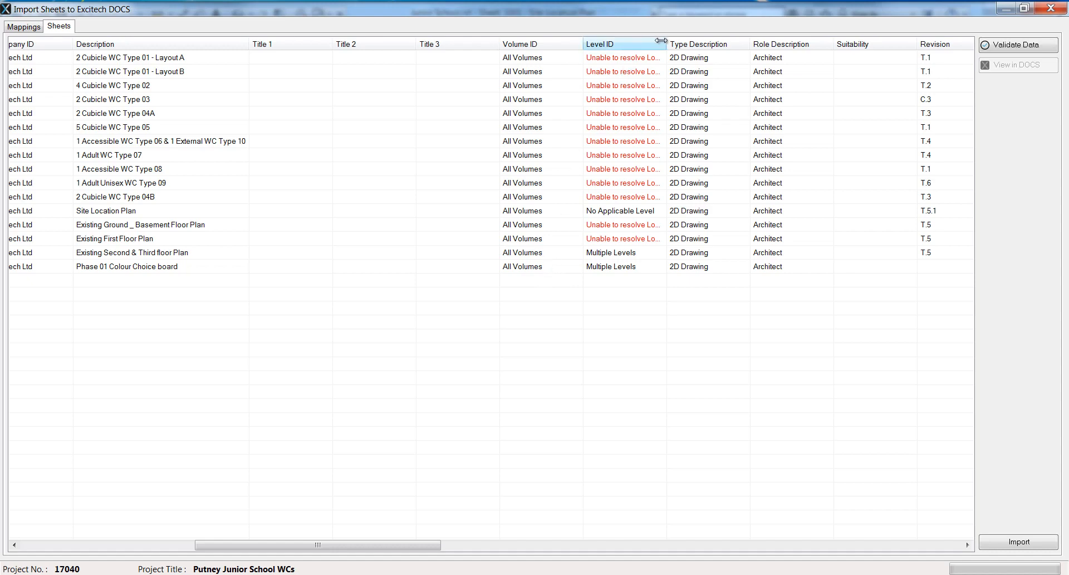
pyautogui.moveTo(665, 44); pyautogui.dragTo(741, 43)
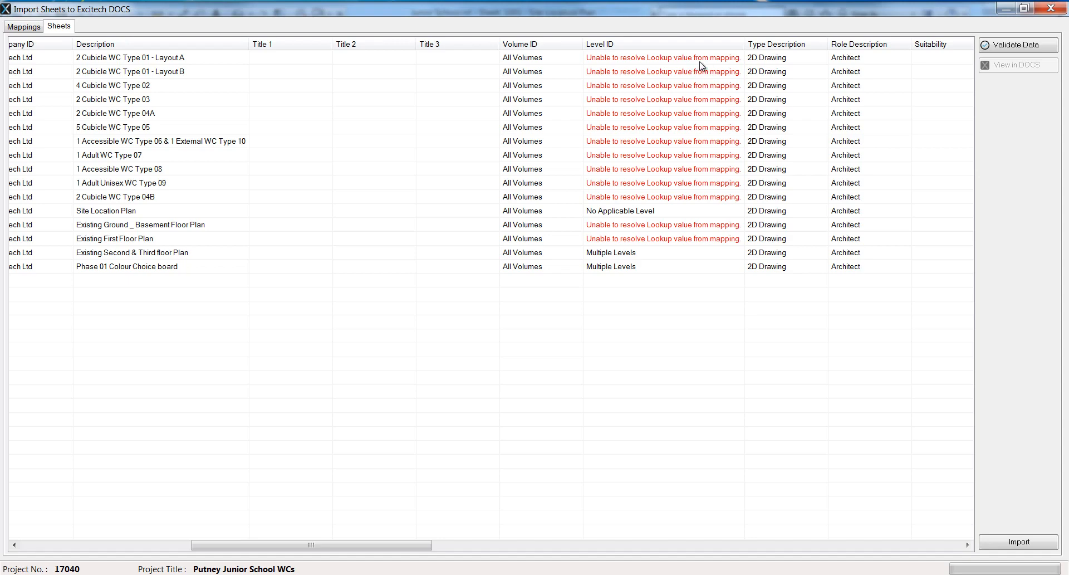
pyautogui.moveTo(657, 82)
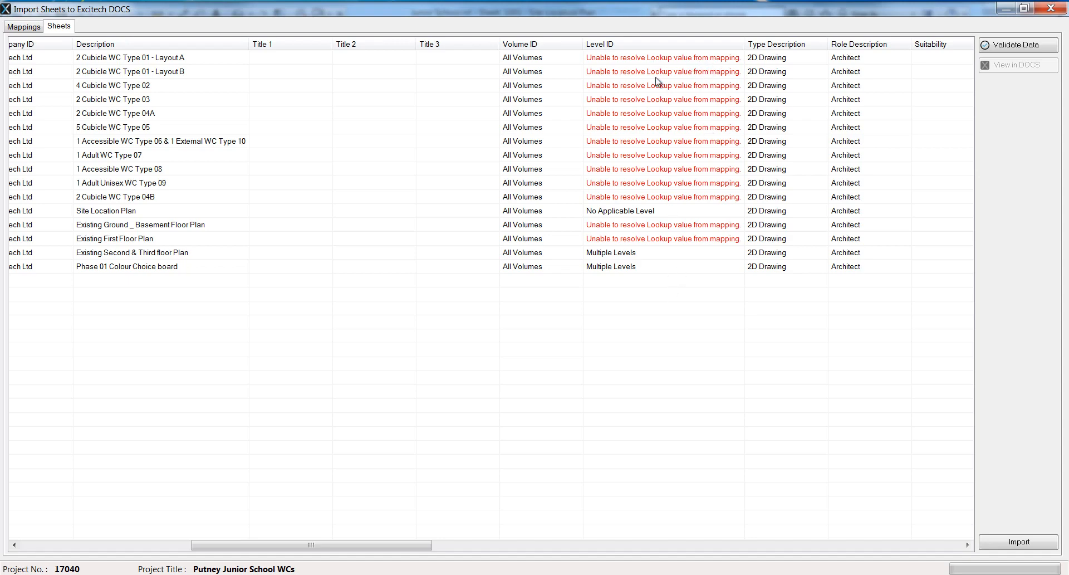
pyautogui.moveTo(675, 277)
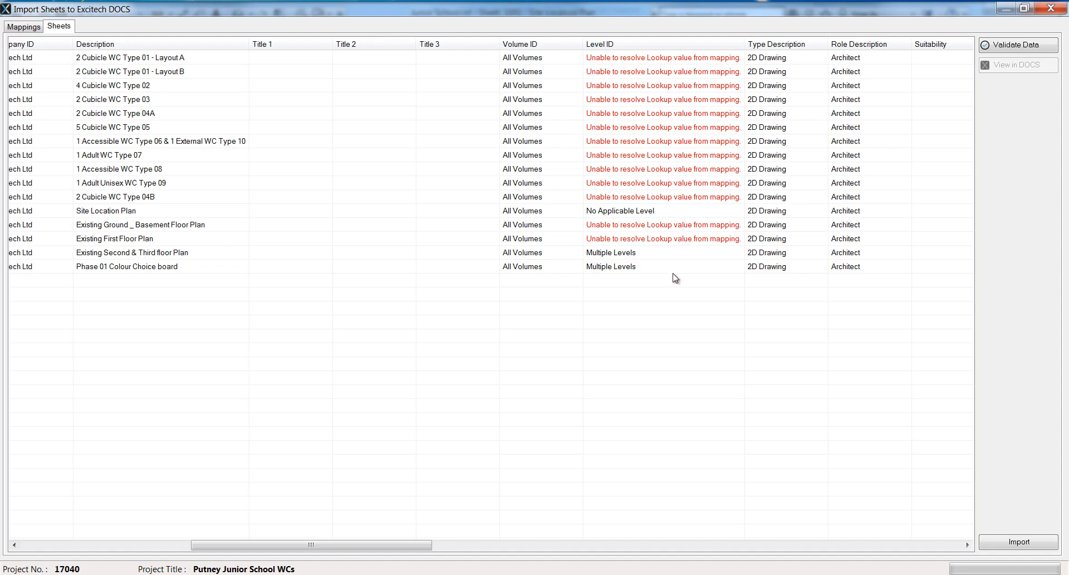
pyautogui.moveTo(730, 271)
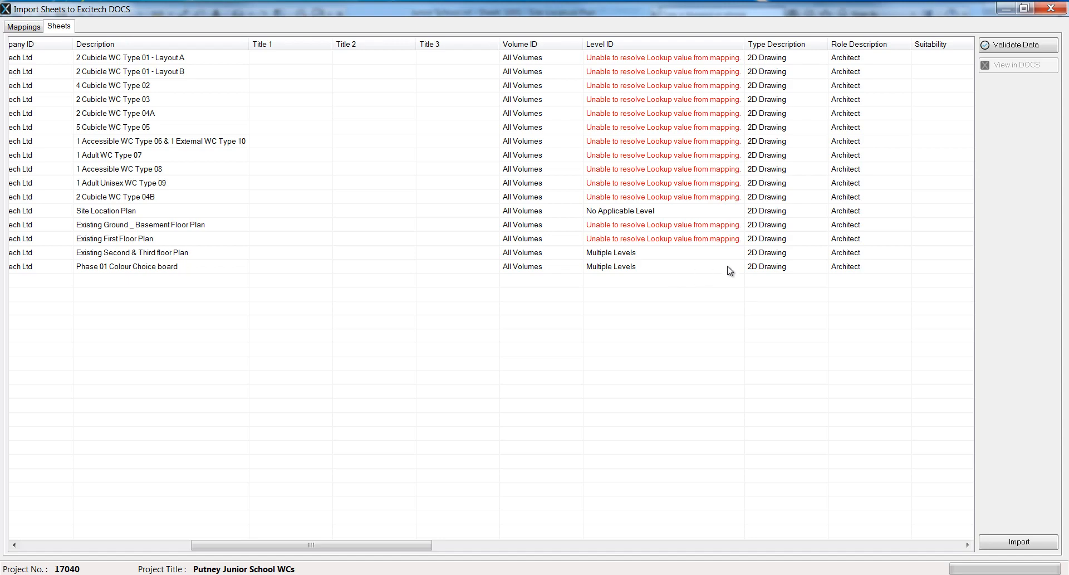
pyautogui.moveTo(784, 245)
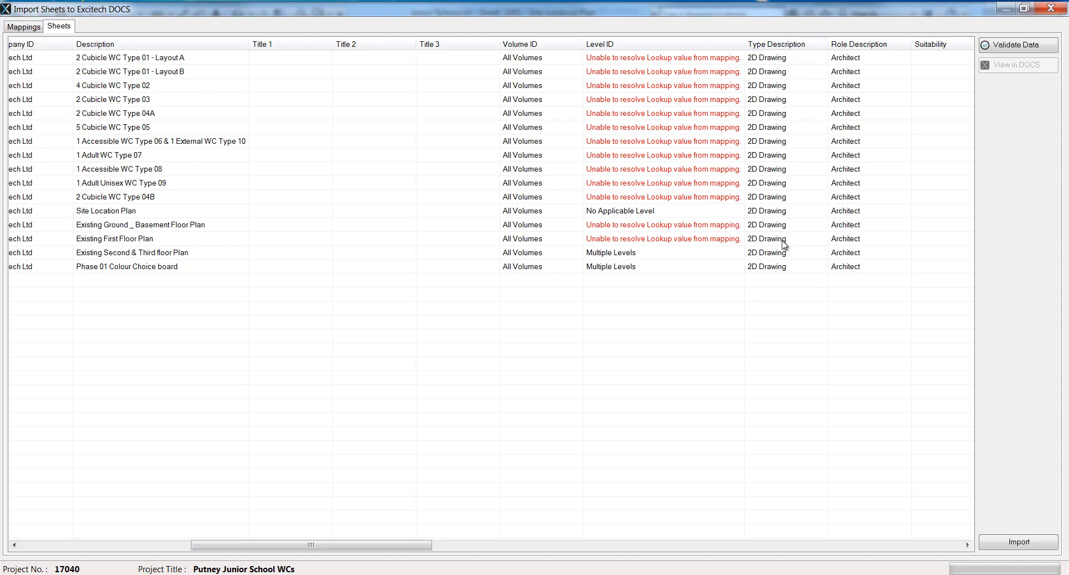
pyautogui.moveTo(860, 119)
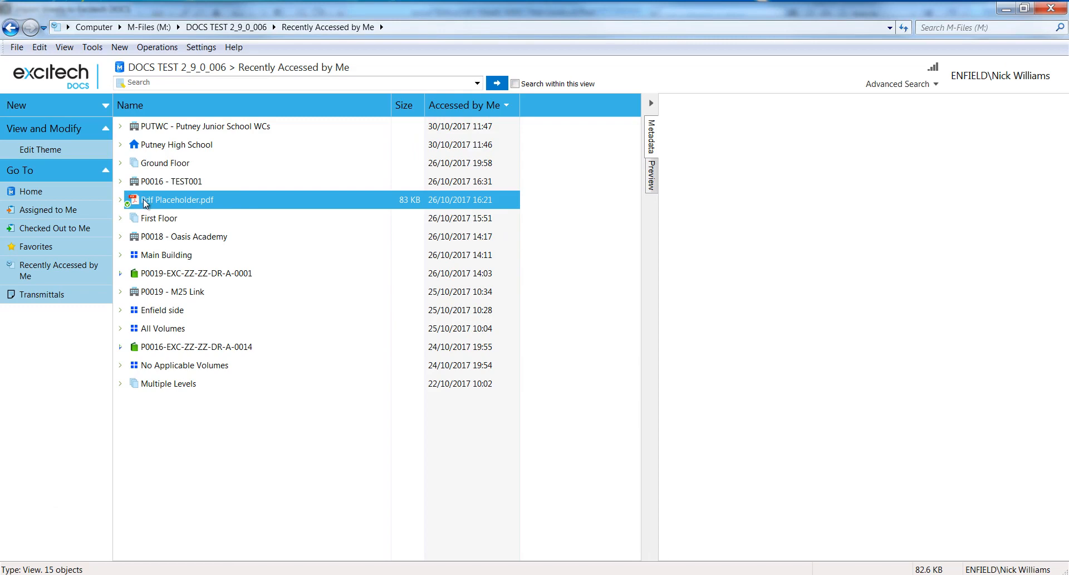
# Step: Create level 'Ground Floor' with code 00 under PUTWC's Levels
pyautogui.click(120, 126)
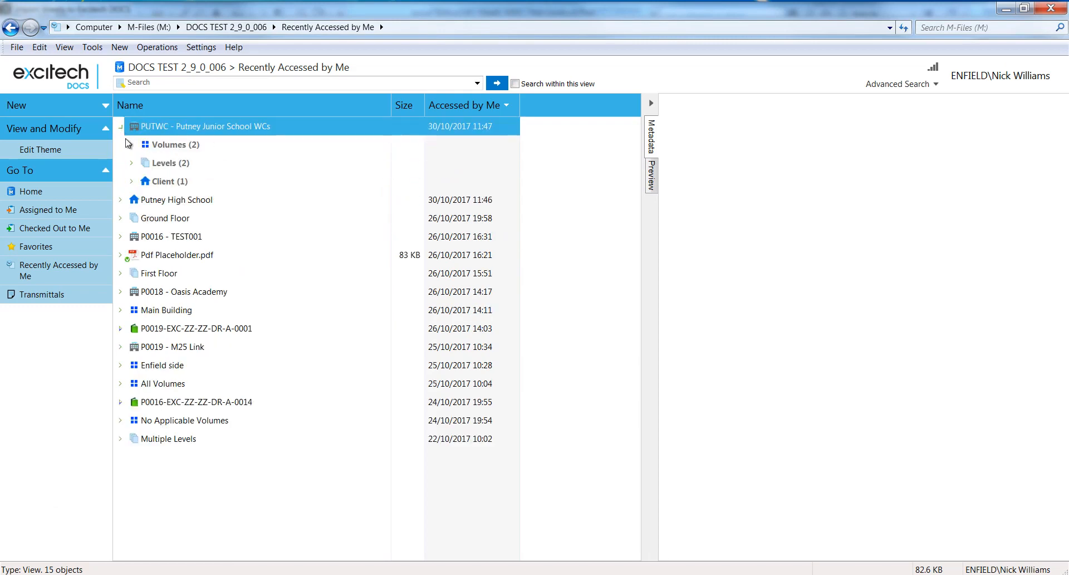
pyautogui.click(131, 162)
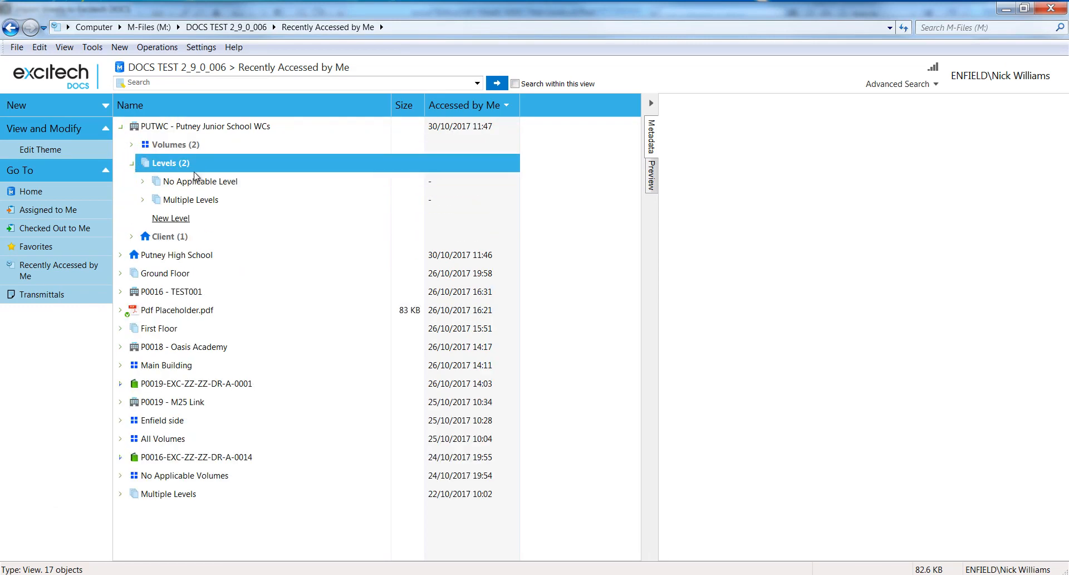
pyautogui.click(171, 218)
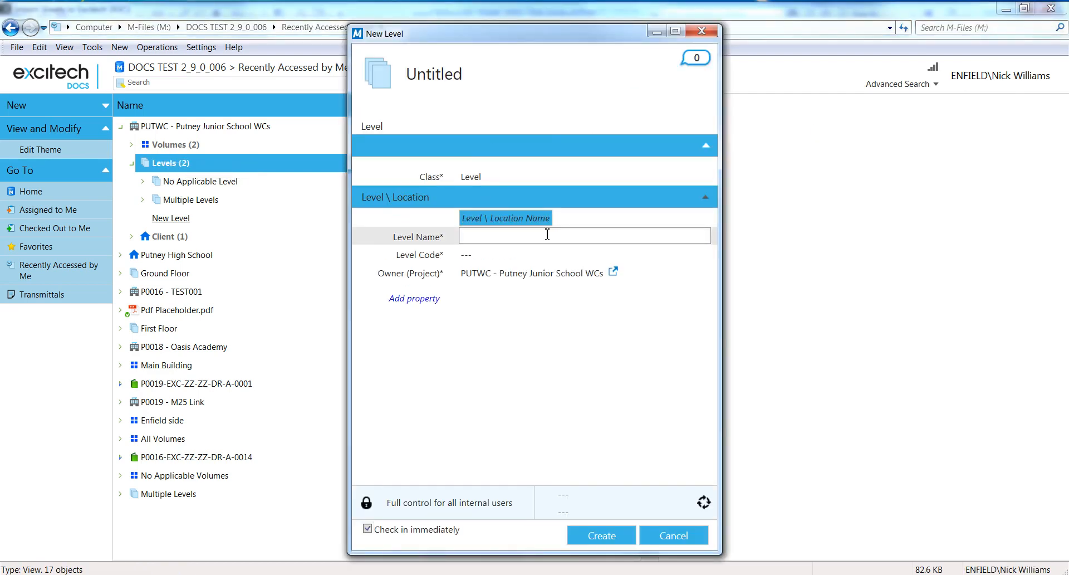
pyautogui.write('Gr')
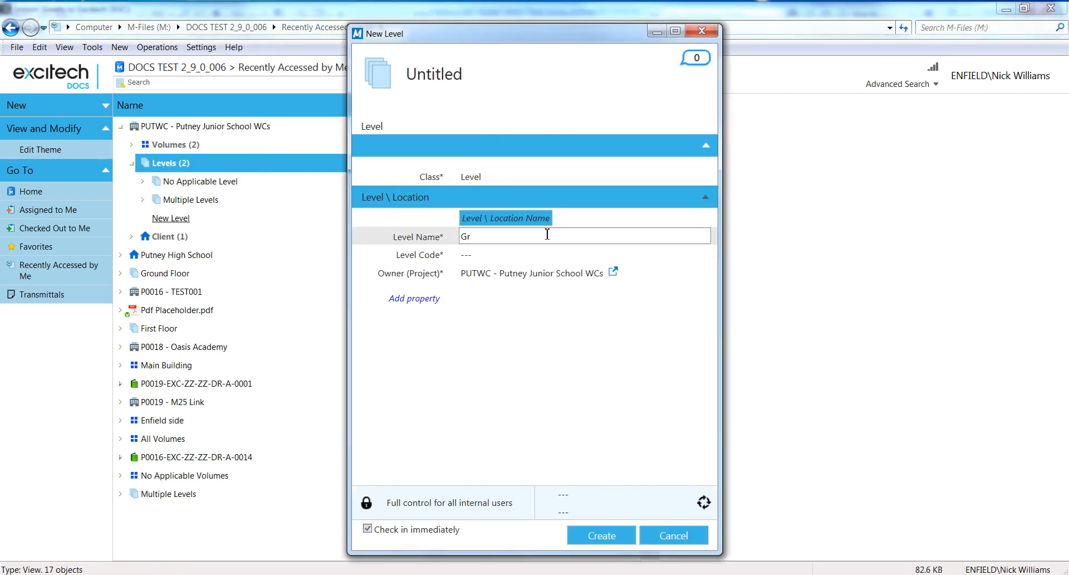
pyautogui.write('ound Floor')
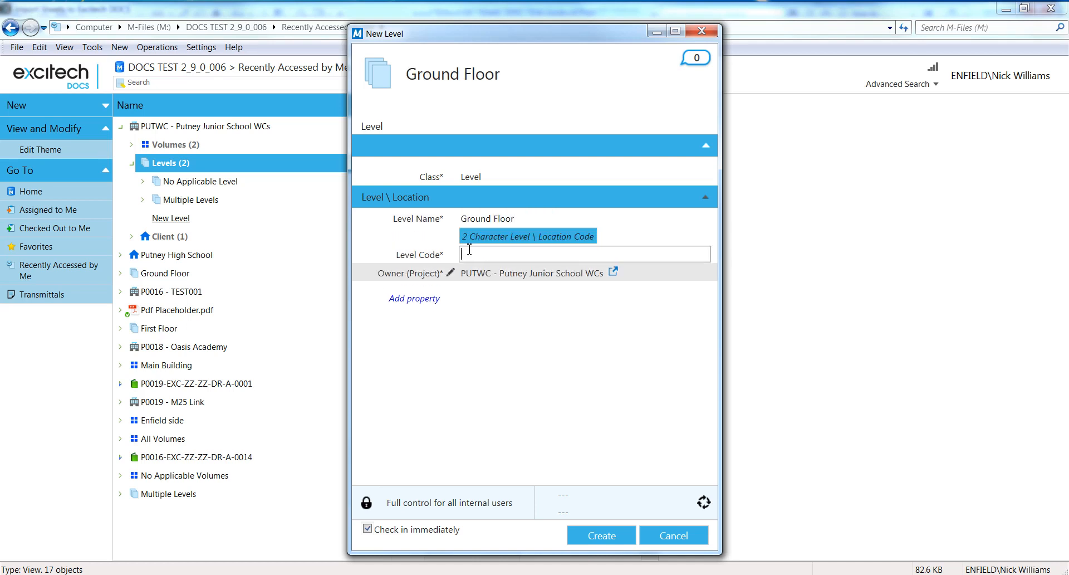
pyautogui.write('00')
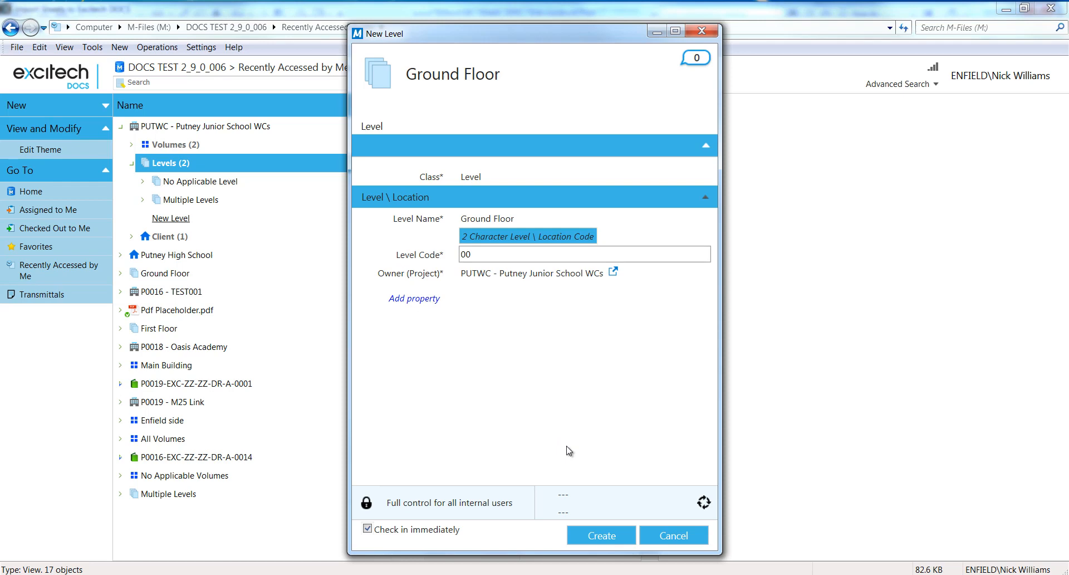
pyautogui.click(599, 534)
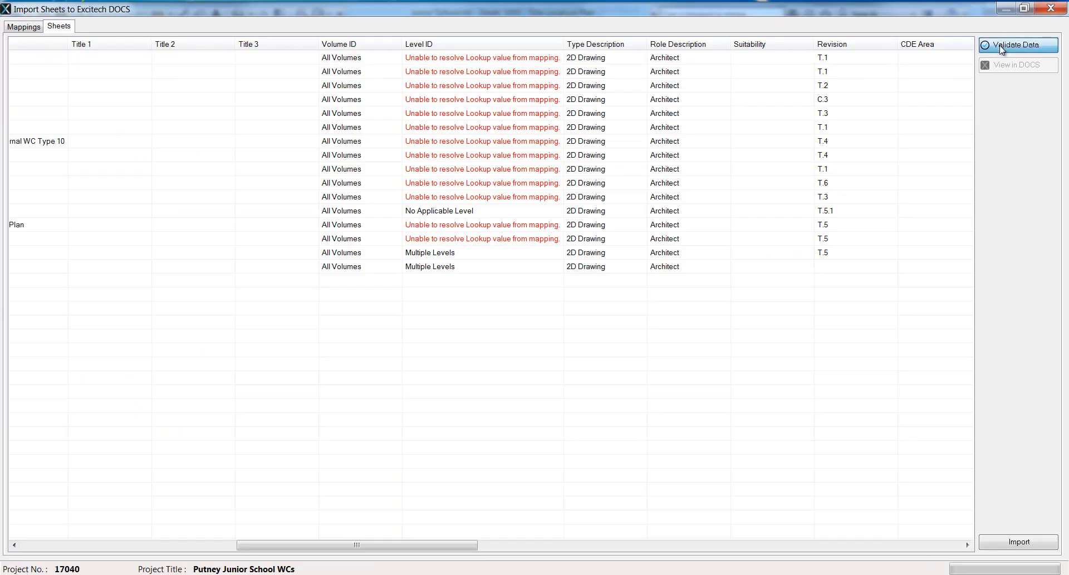
pyautogui.click(1017, 46)
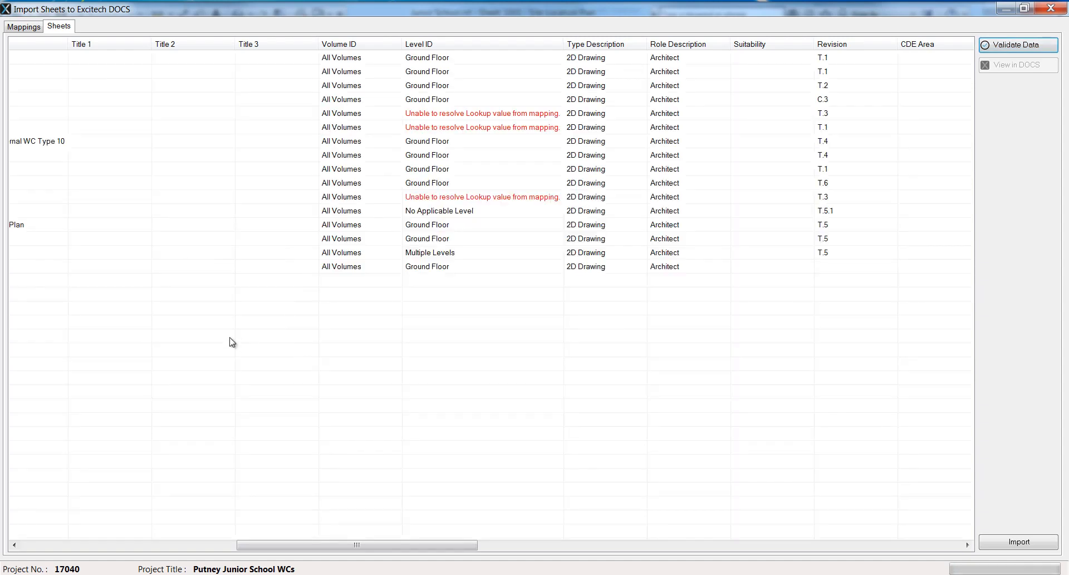
pyautogui.moveTo(410, 84)
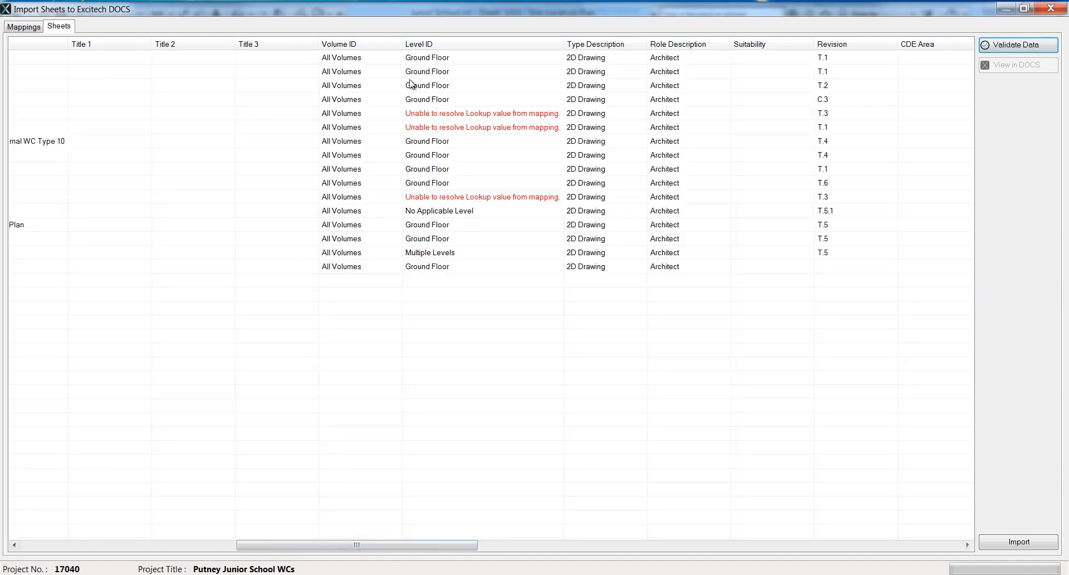
pyautogui.moveTo(412, 84)
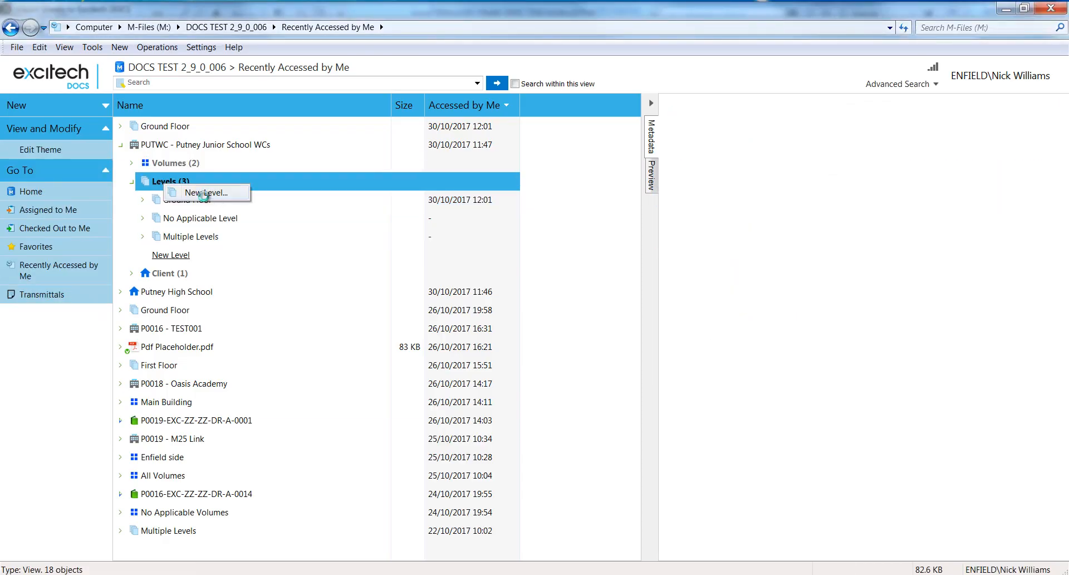
# Step: Create level 'First Floor' with code 01 under PUTWC
pyautogui.click(204, 192)
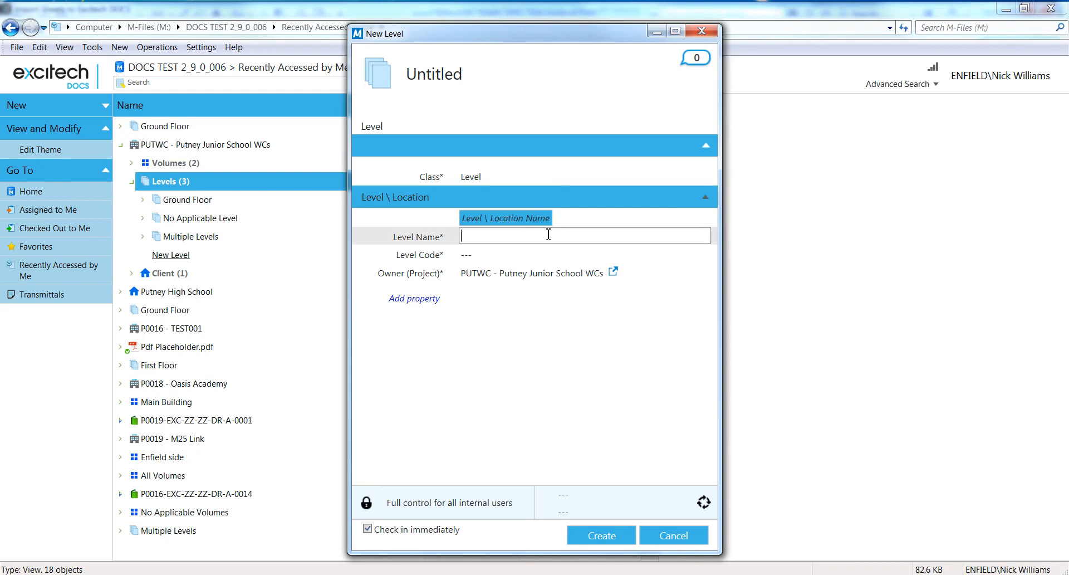
pyautogui.write('Fir')
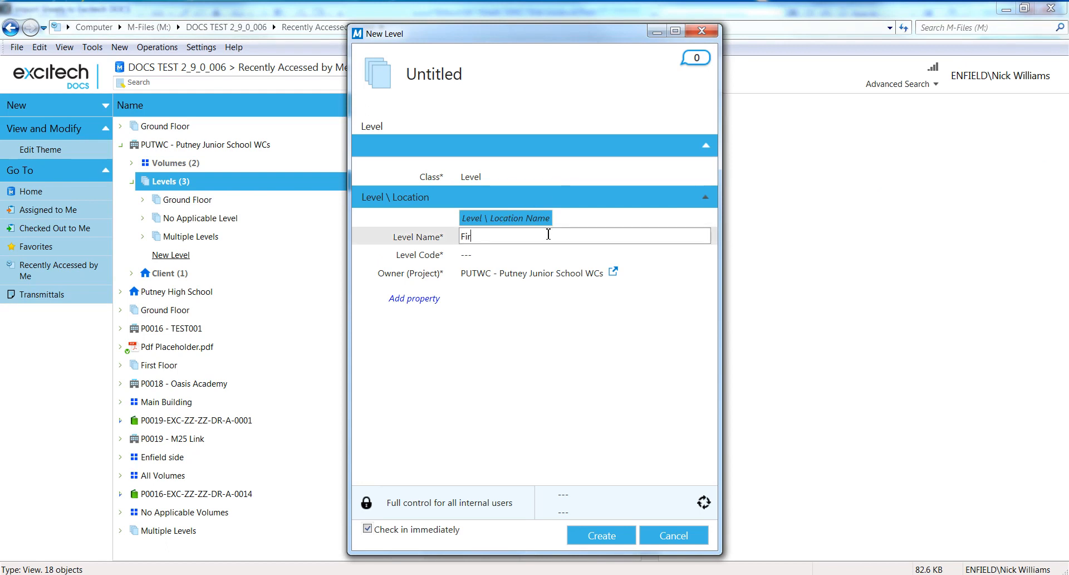
pyautogui.write('st Floo')
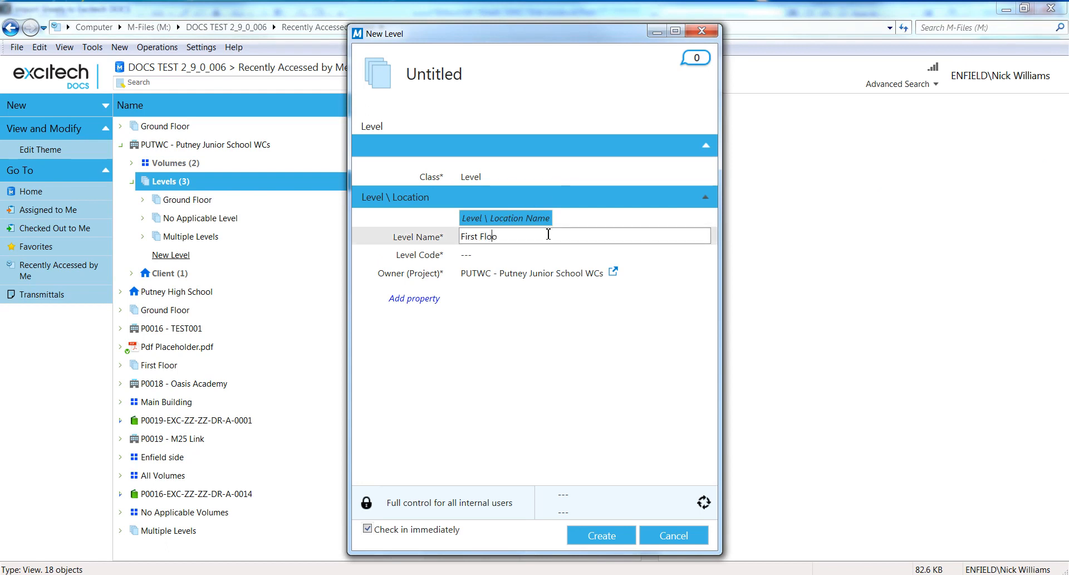
pyautogui.click(584, 253)
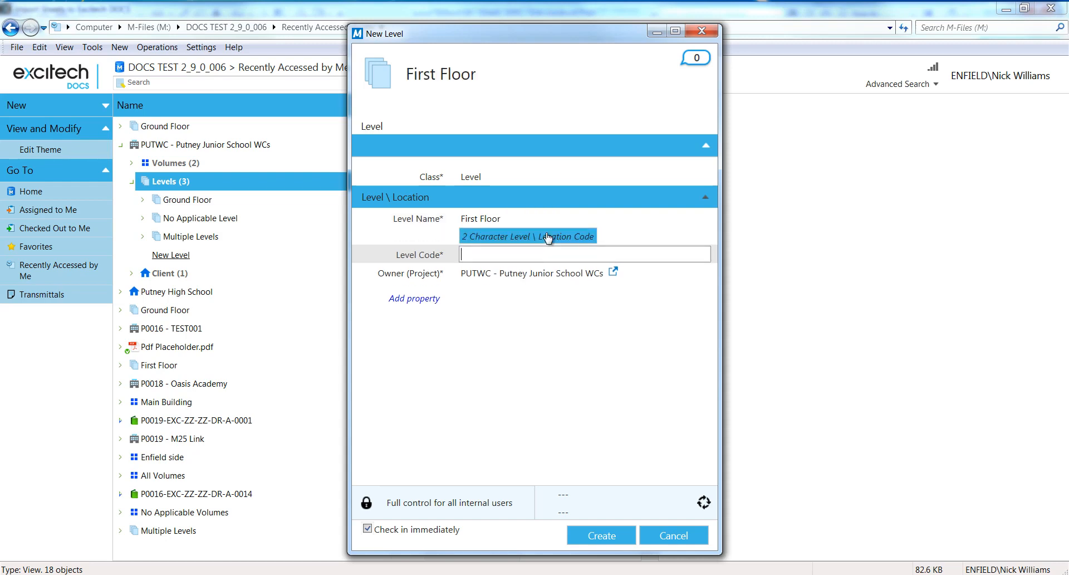
pyautogui.write('01')
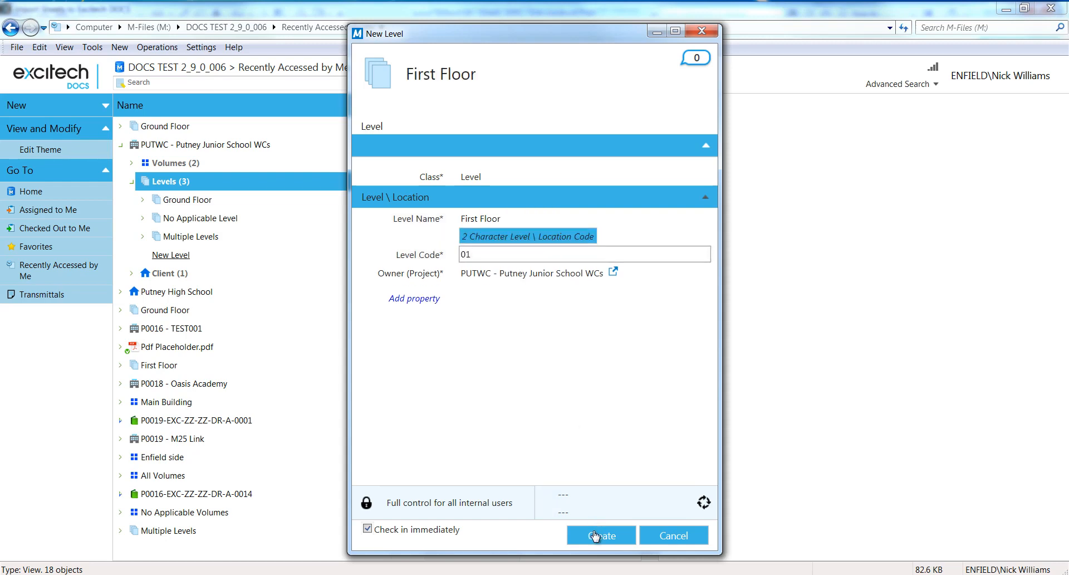
pyautogui.click(601, 535)
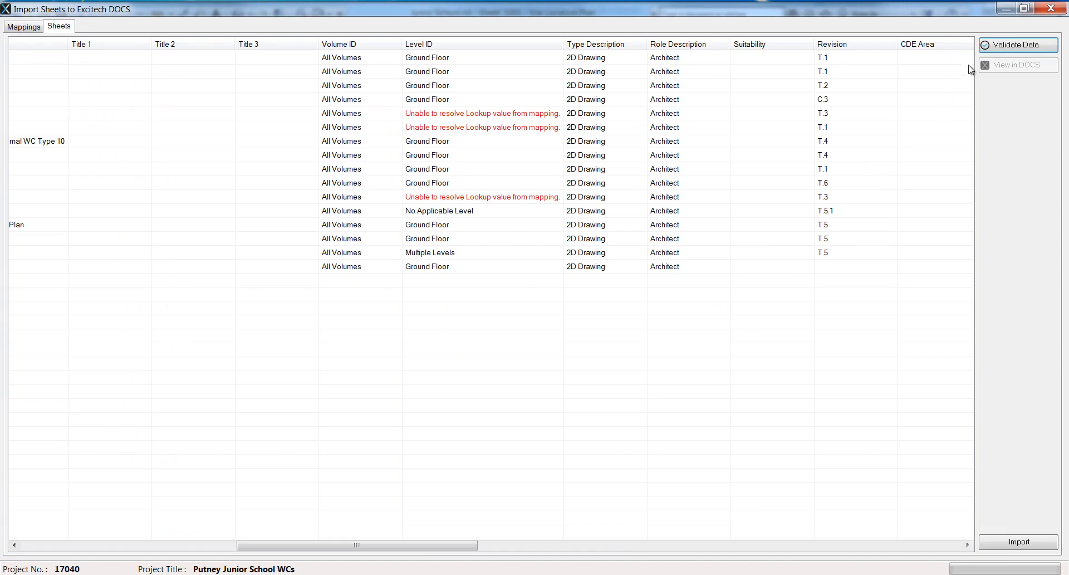
# Step: Revalidate the sheets and untick sheets 2008, 2009, 2010, 1004, 1005 and 2011
pyautogui.click(1017, 45)
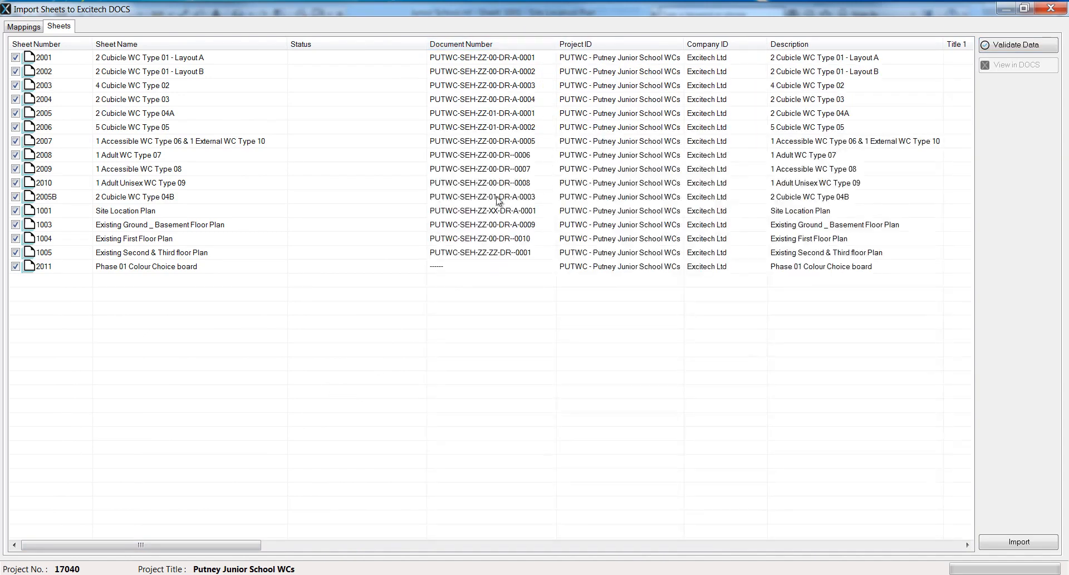
pyautogui.moveTo(549, 297)
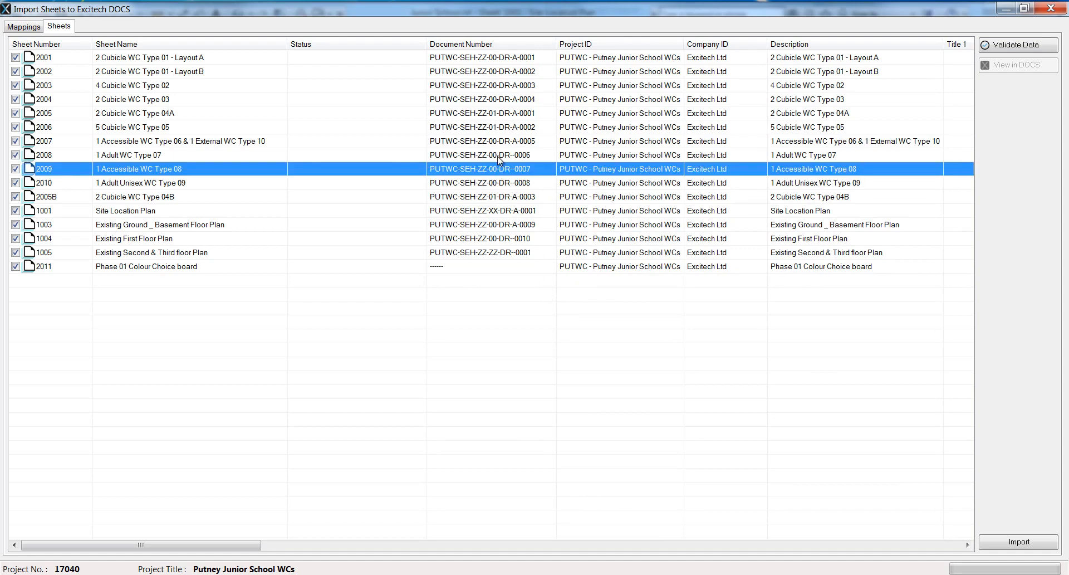
pyautogui.moveTo(502, 179)
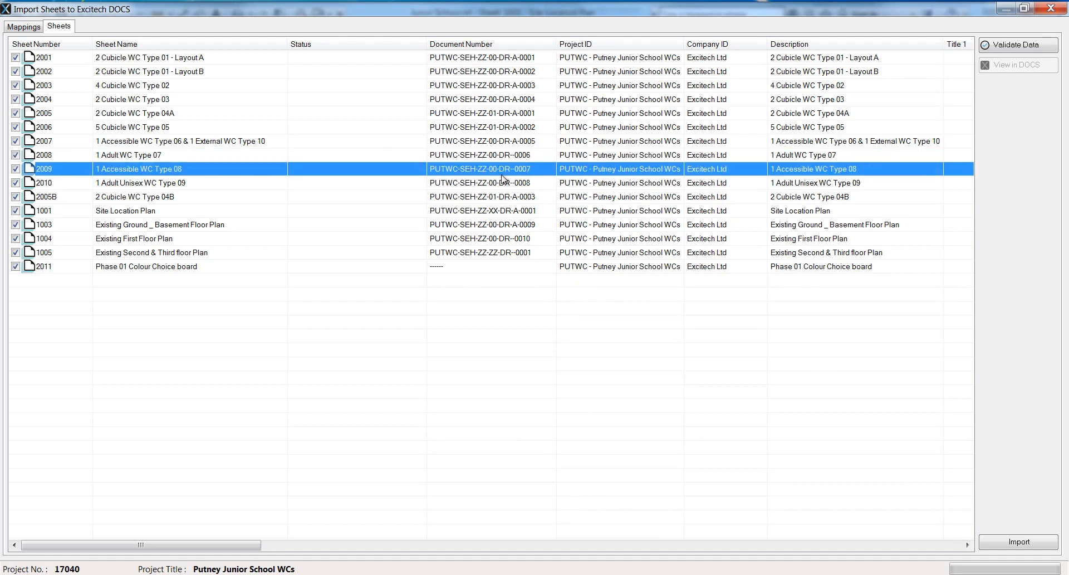
pyautogui.click(136, 182)
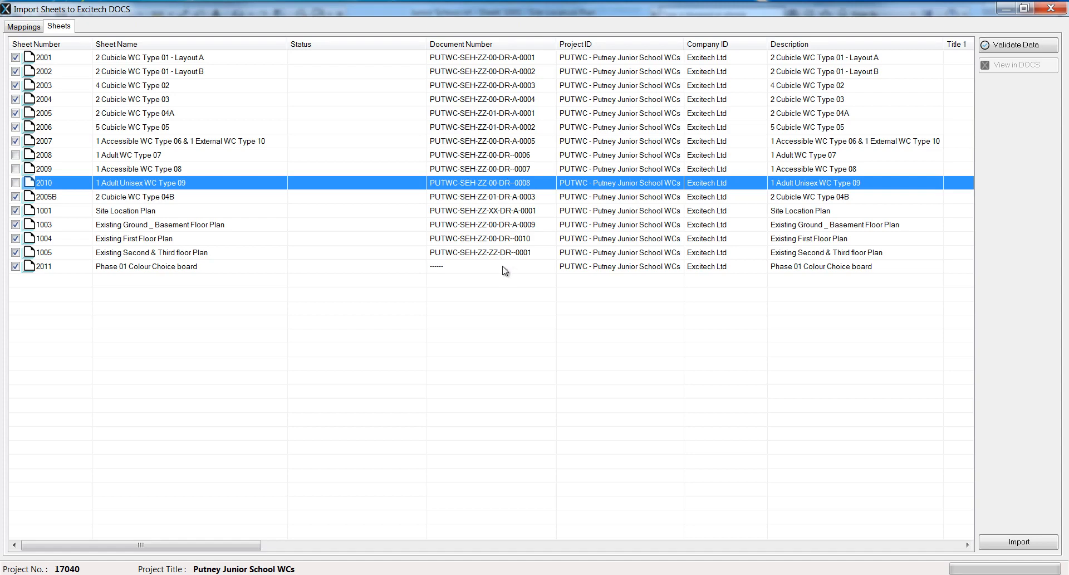
pyautogui.click(134, 238)
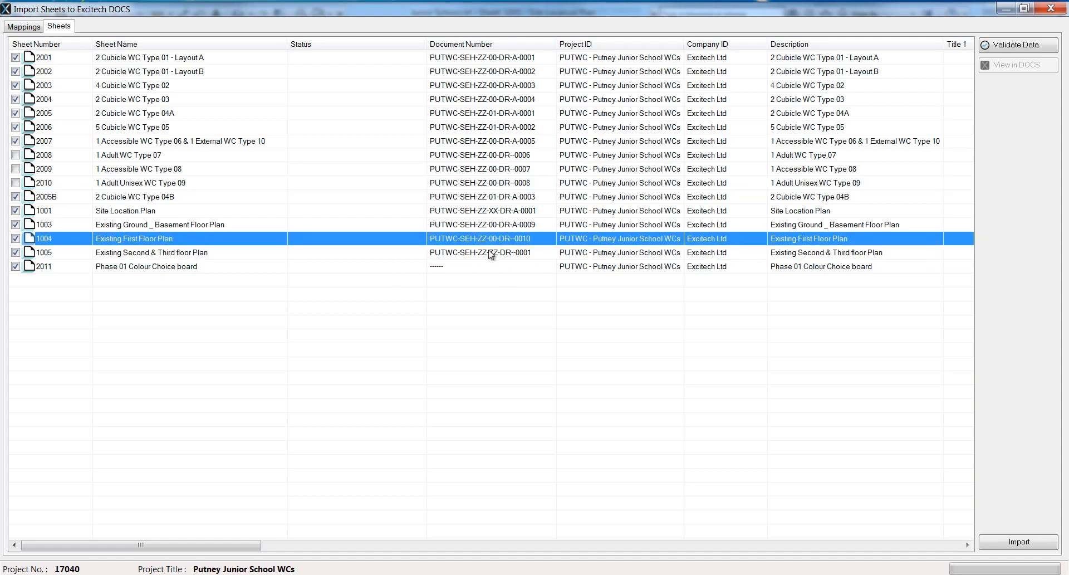
pyautogui.click(151, 252)
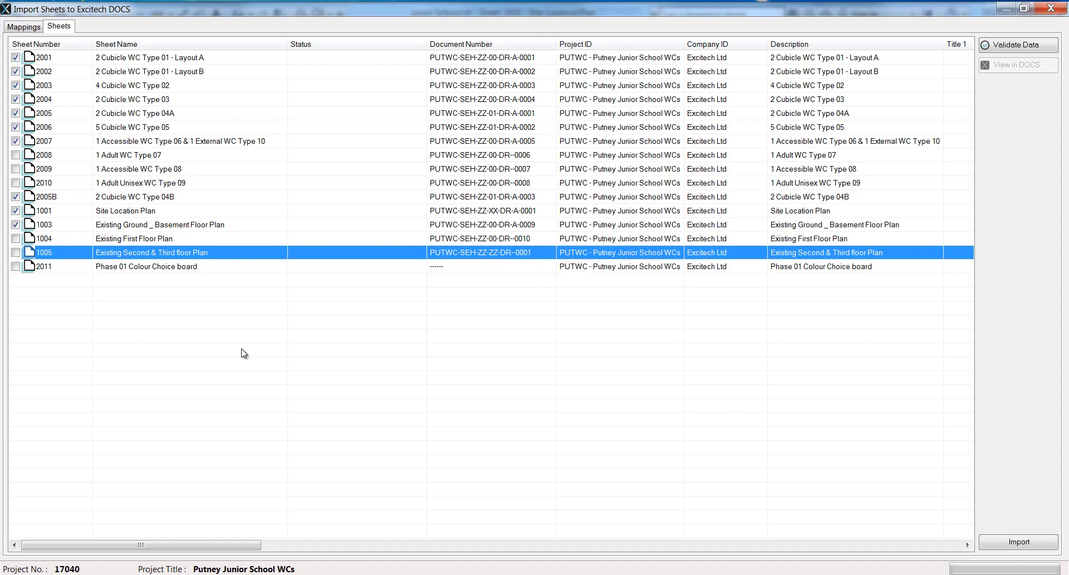
pyautogui.moveTo(246, 335)
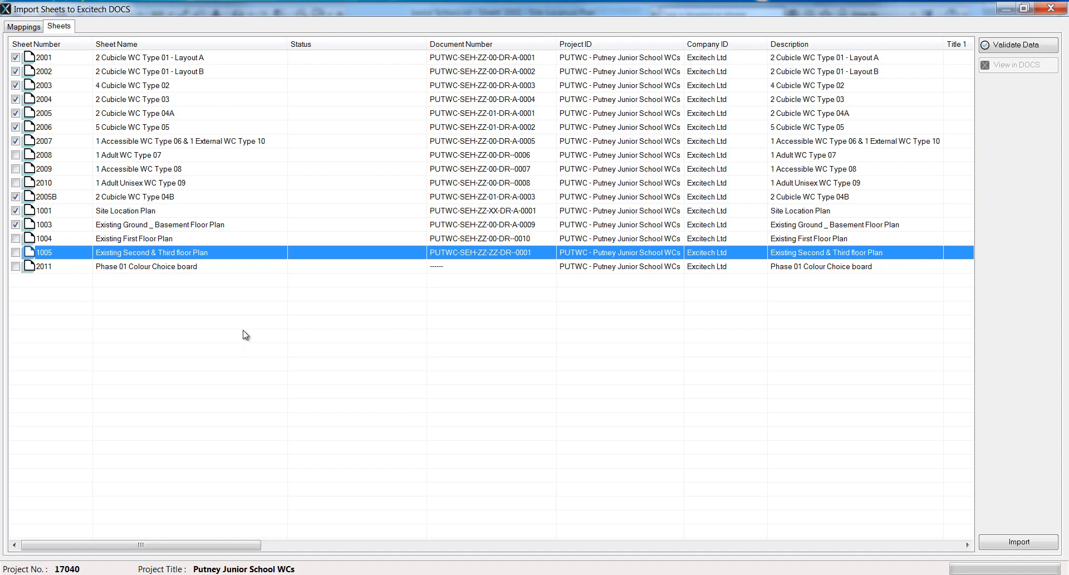
pyautogui.moveTo(559, 243)
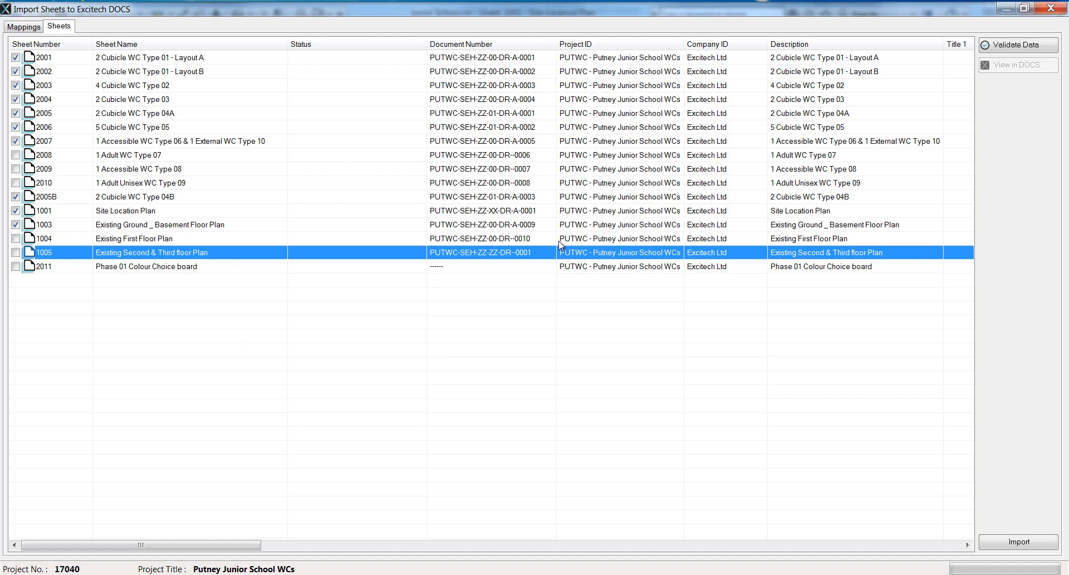
pyautogui.moveTo(496, 249)
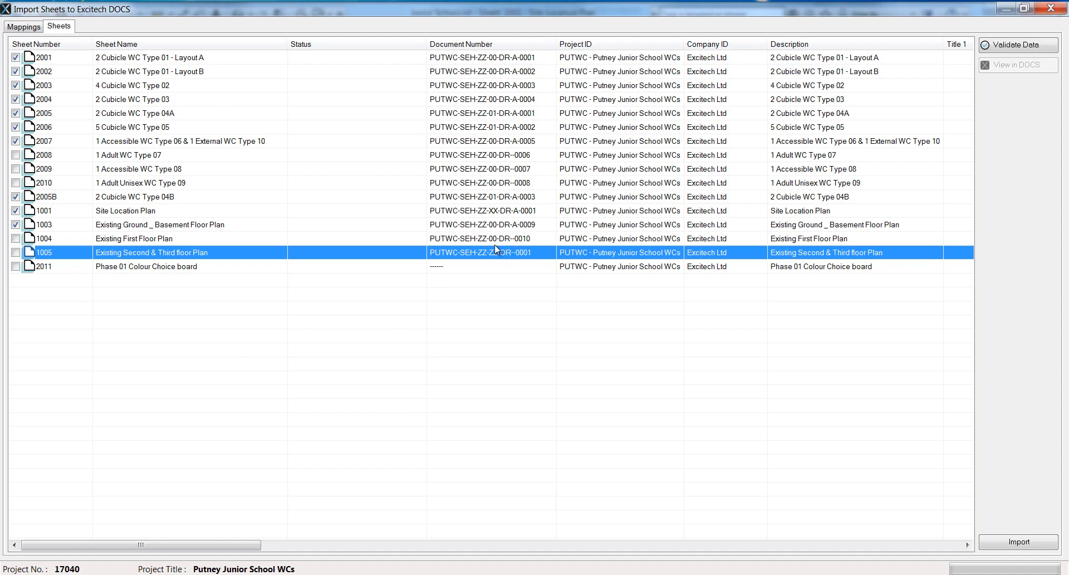
# Step: Import the ten ticked sheets into DOCS, then select the Site Location Plan row
pyautogui.click(1017, 541)
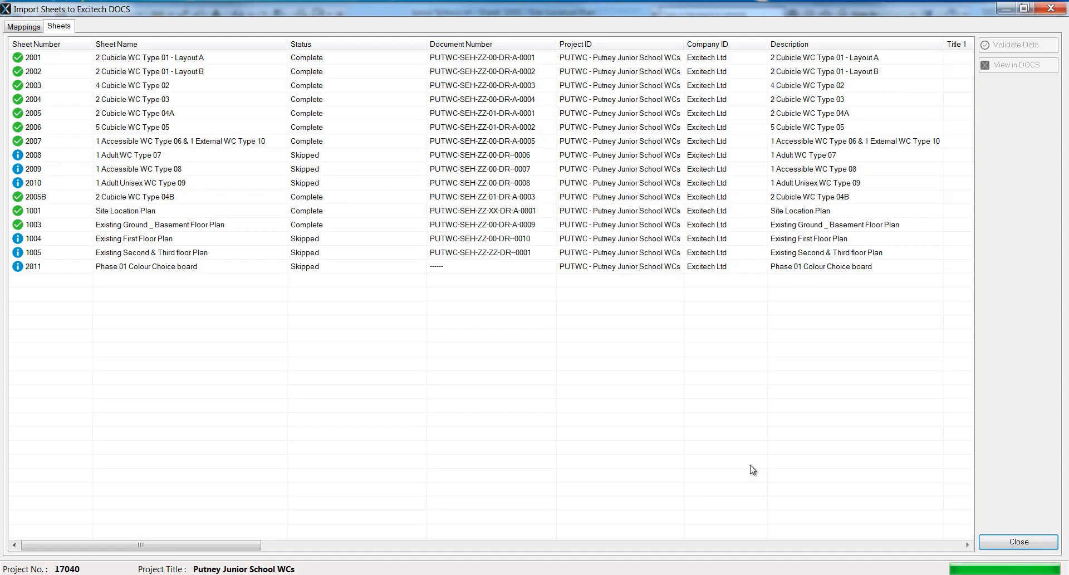
pyautogui.moveTo(596, 363)
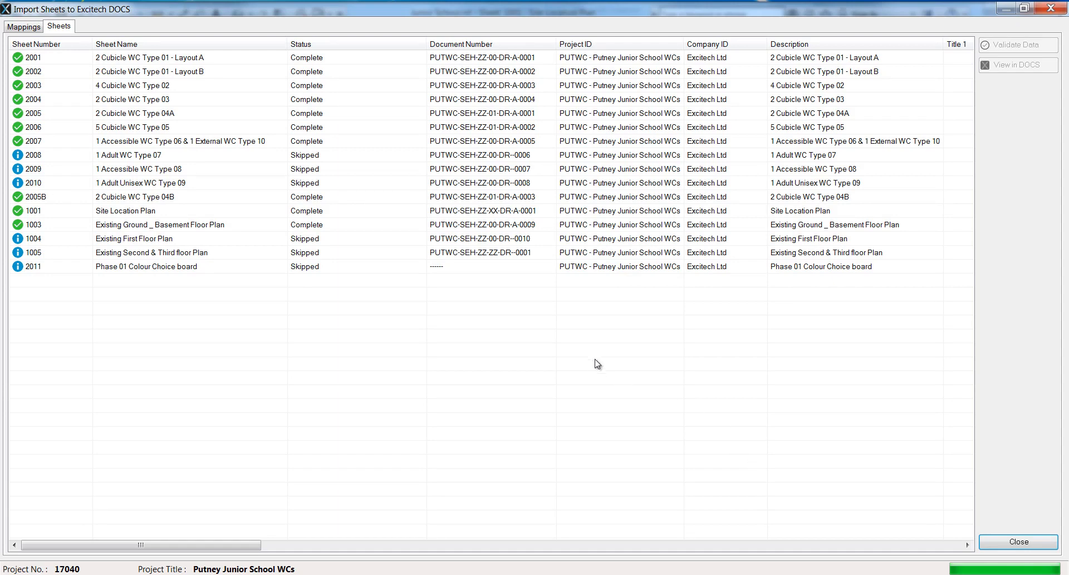
pyautogui.moveTo(118, 155)
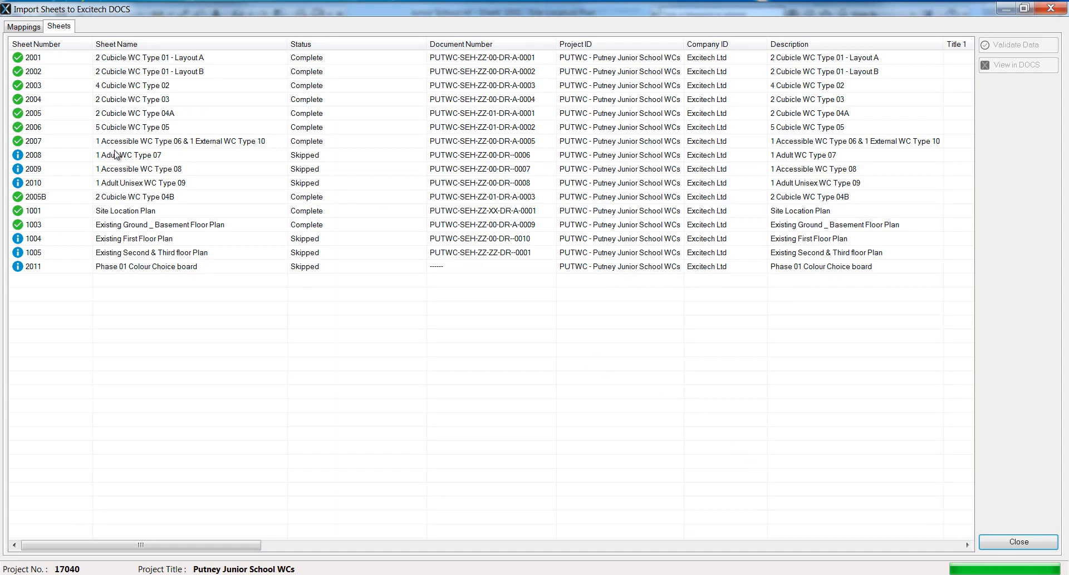
pyautogui.click(124, 210)
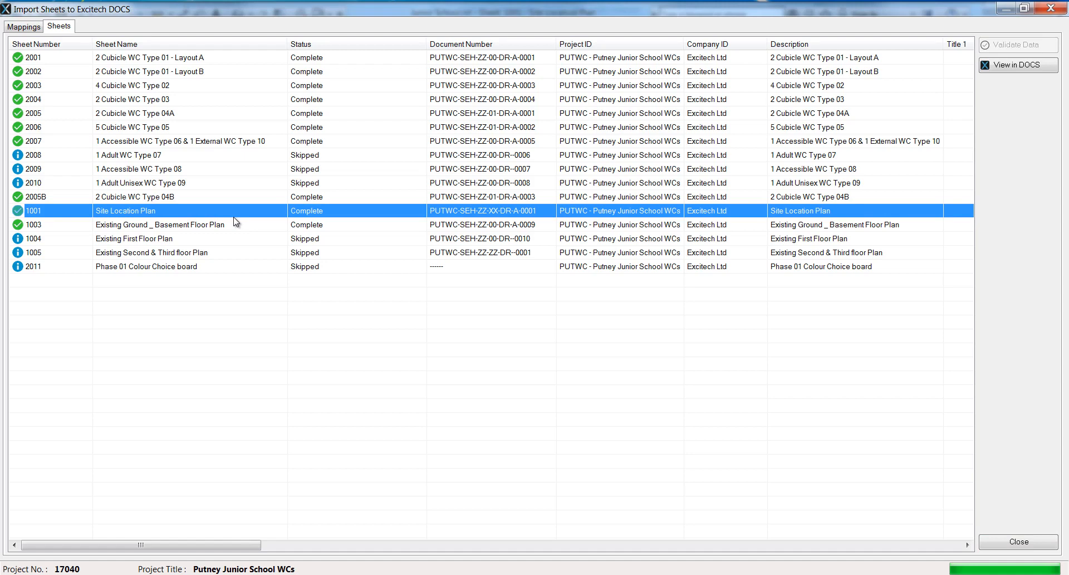
pyautogui.moveTo(1018, 65)
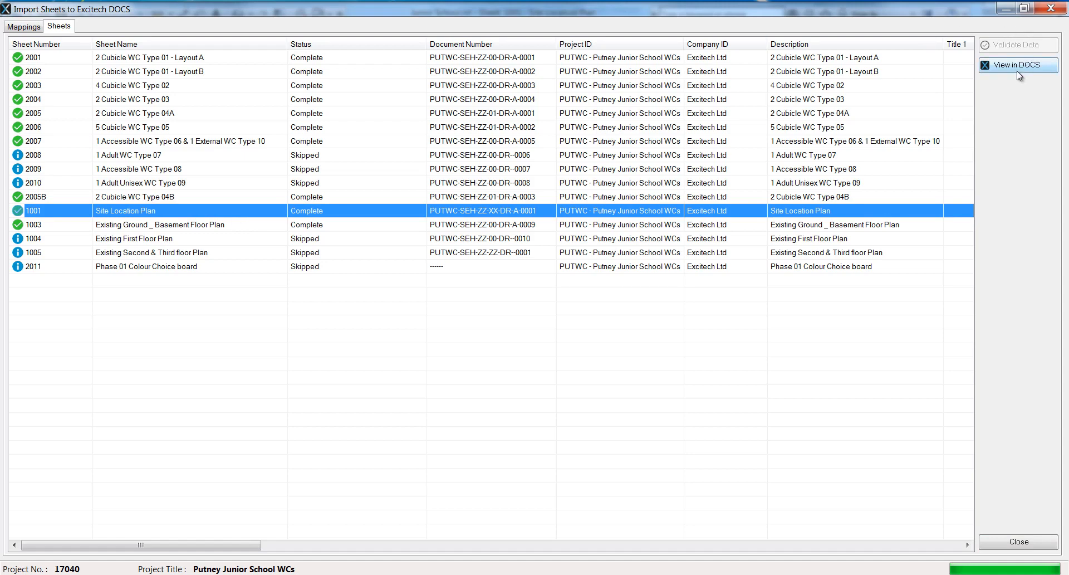
# Step: Open PUTWC-SEH-ZZ-XX-DR-A-0001 in DOCS maximised and review its metadata
pyautogui.click(1017, 65)
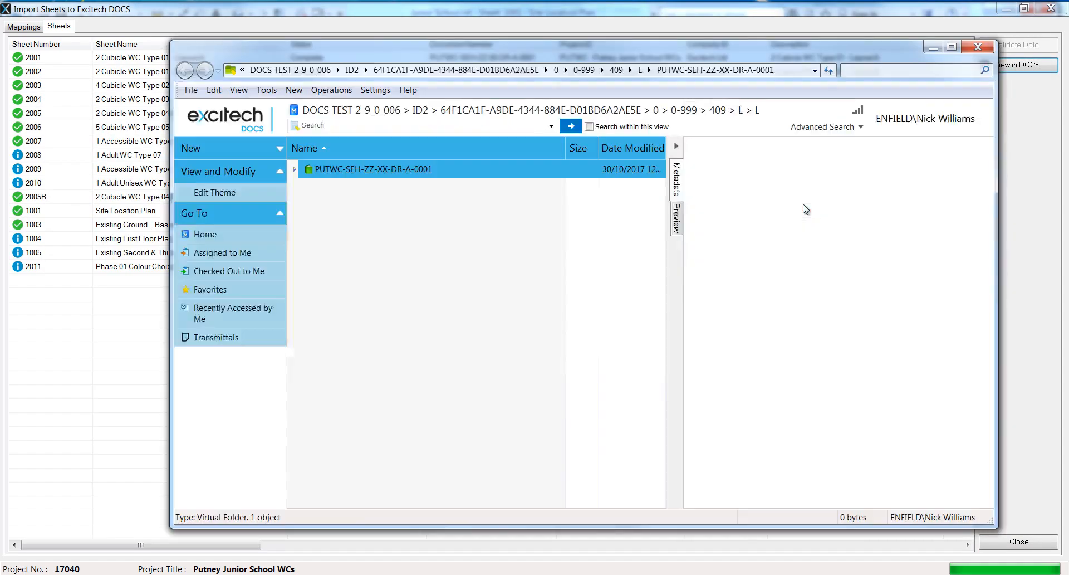
pyautogui.click(373, 168)
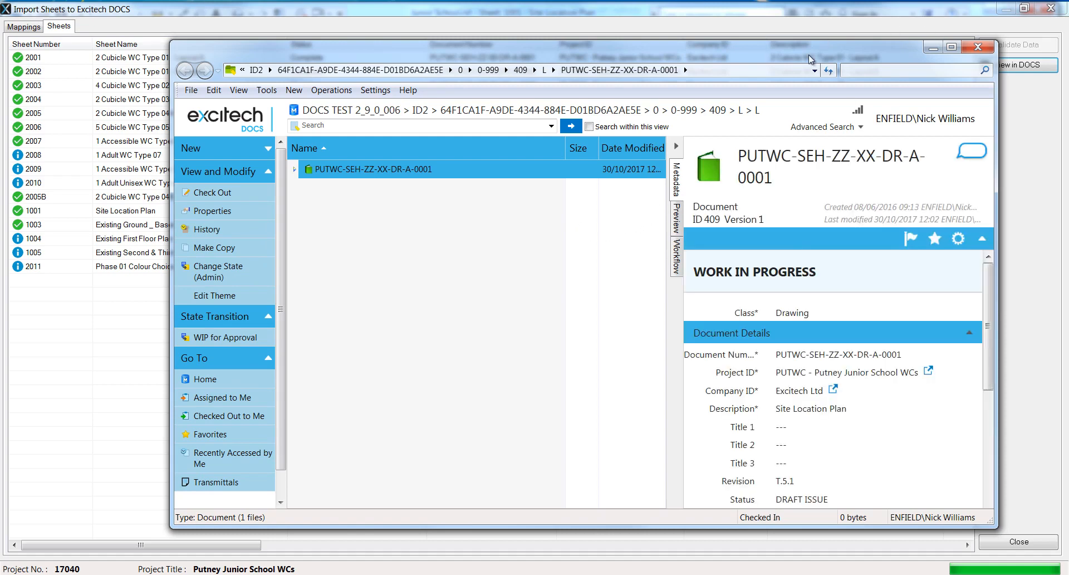
pyautogui.click(951, 46)
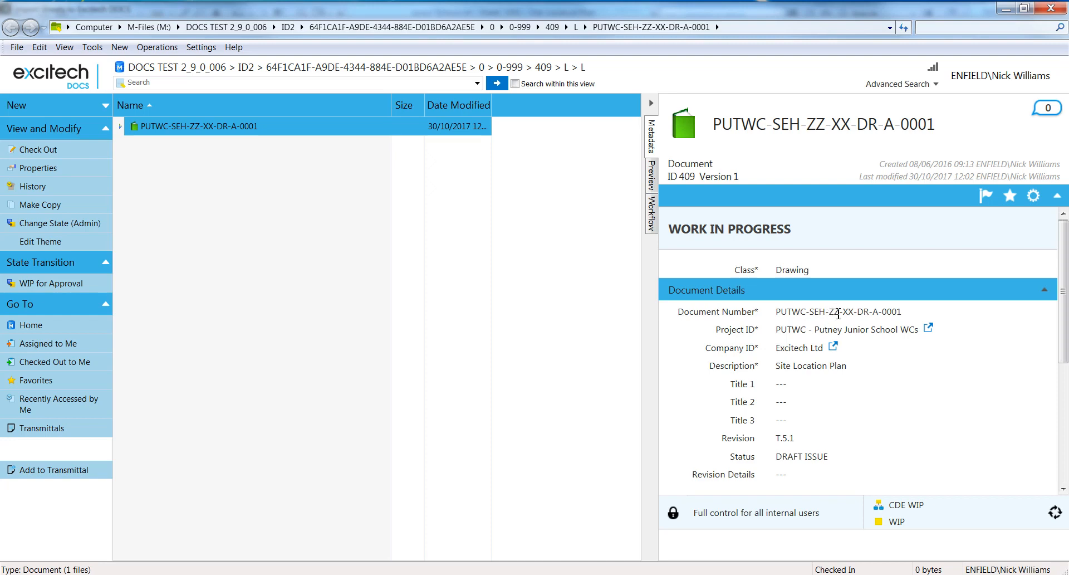
pyautogui.moveTo(847, 315)
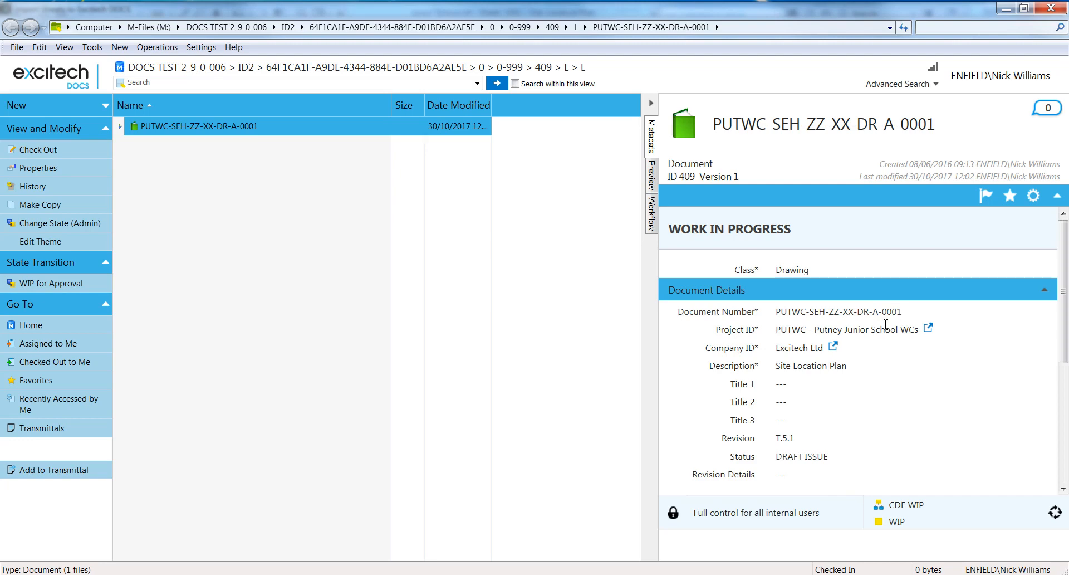
pyautogui.moveTo(805, 344)
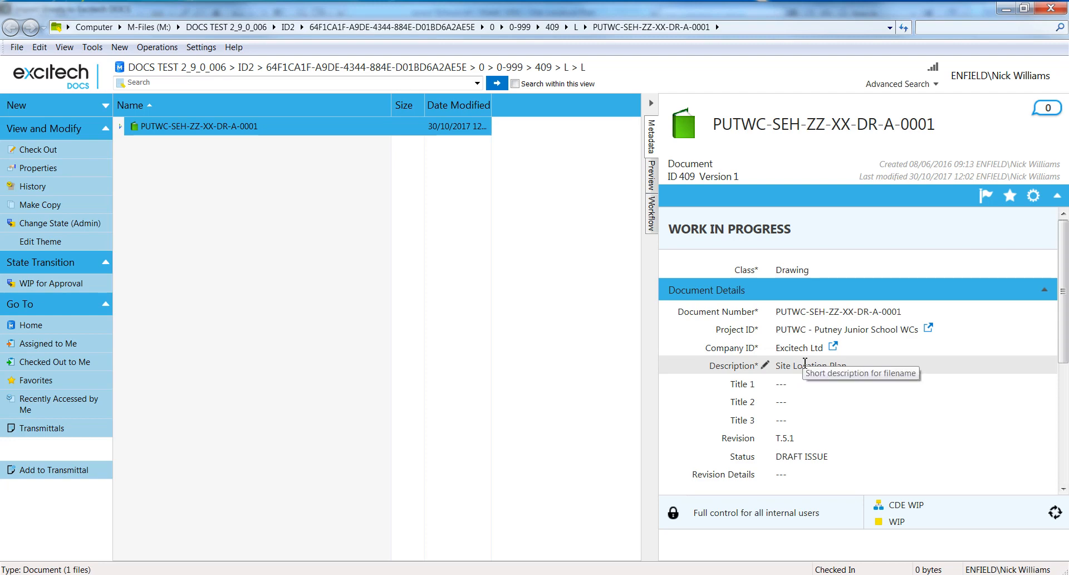
pyautogui.moveTo(1056, 354)
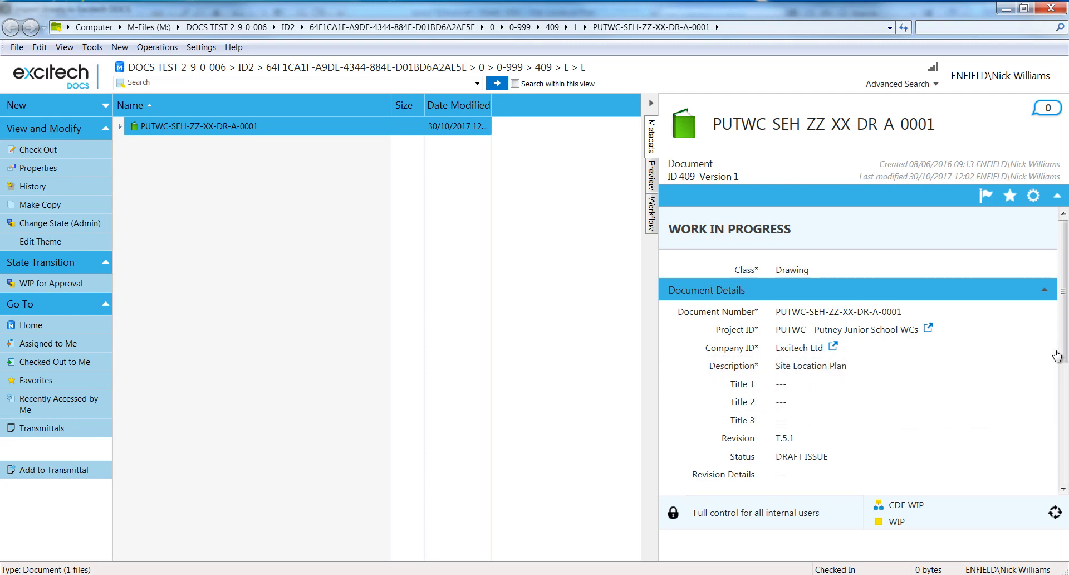
pyautogui.scroll(-3)
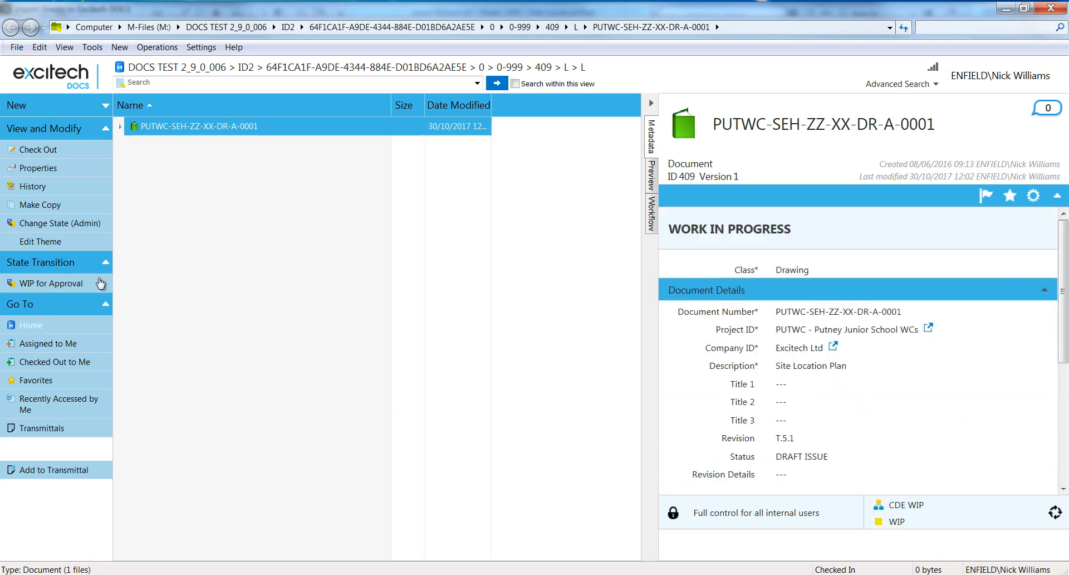
# Step: Expand document PUTWC-SEH-ZZ-XX-DR-A-0001 and preview its placeholder PDF sheet
pyautogui.click(120, 126)
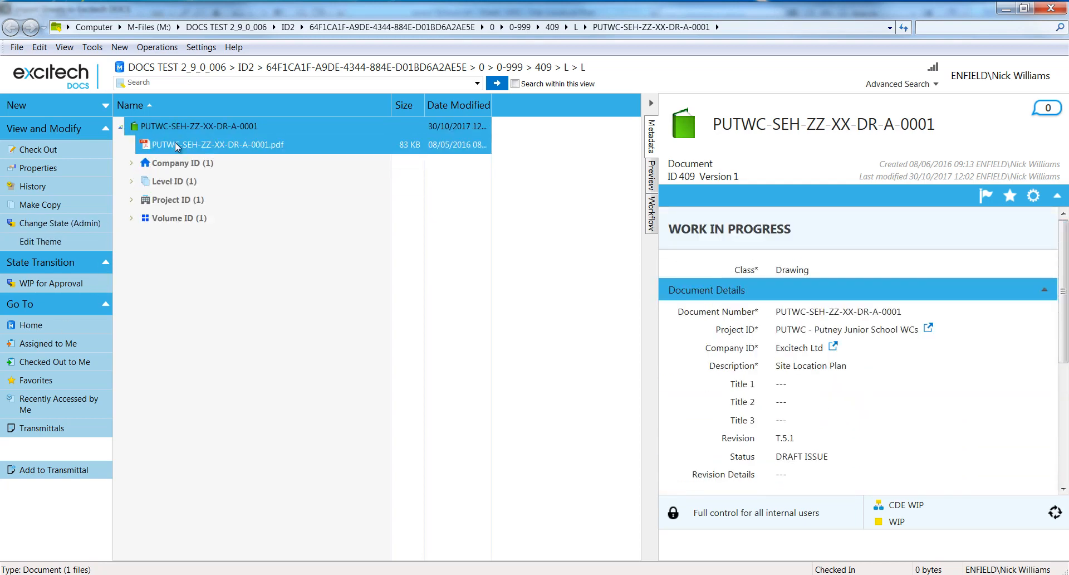
pyautogui.click(217, 145)
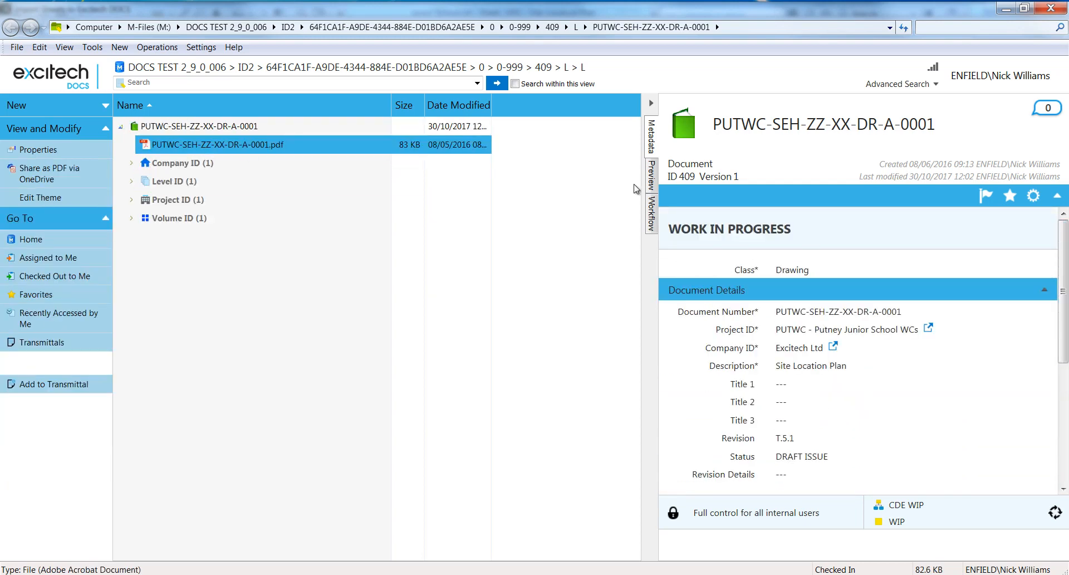
pyautogui.click(651, 175)
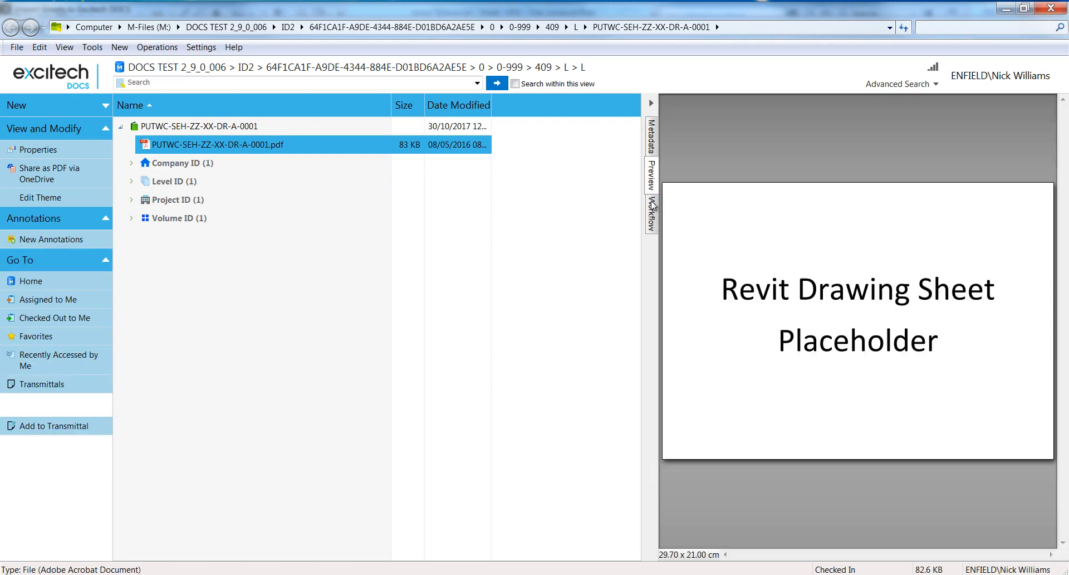
# Step: Review the document's metadata, expanding and collapsing the Project ID group, then reselect the document
pyautogui.click(650, 134)
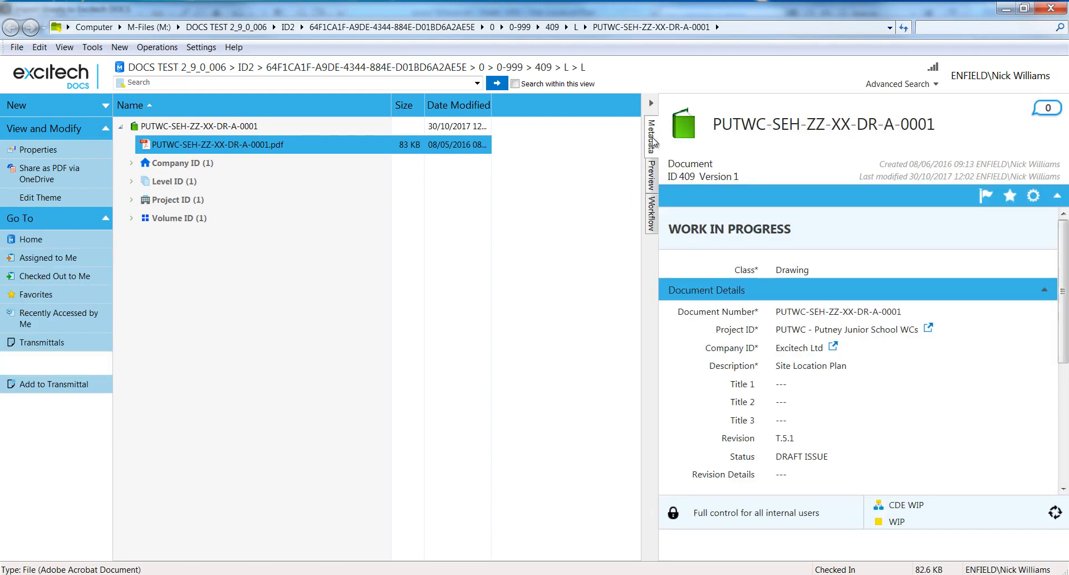
pyautogui.click(131, 162)
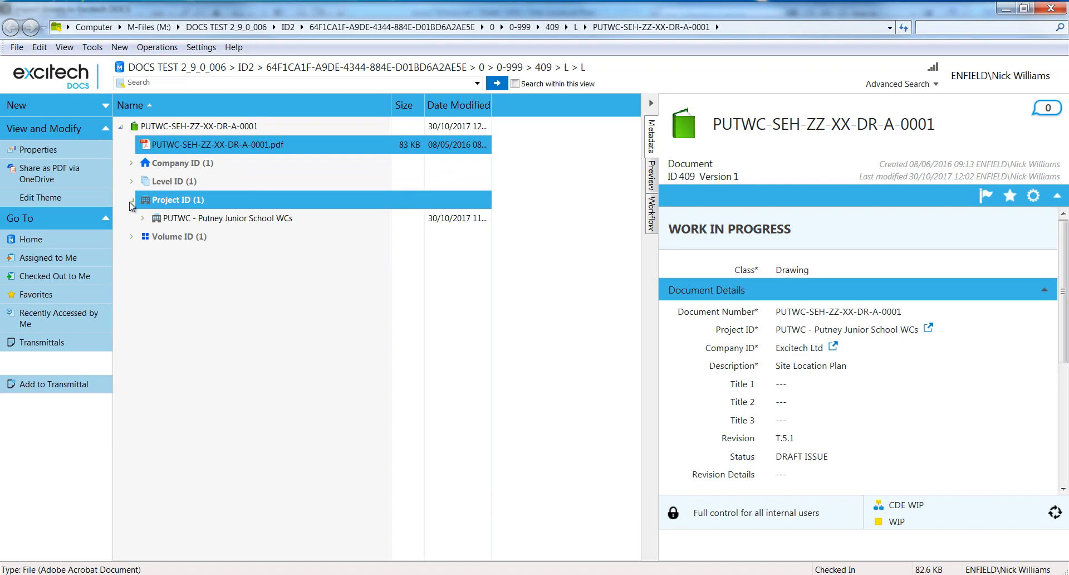
pyautogui.click(131, 199)
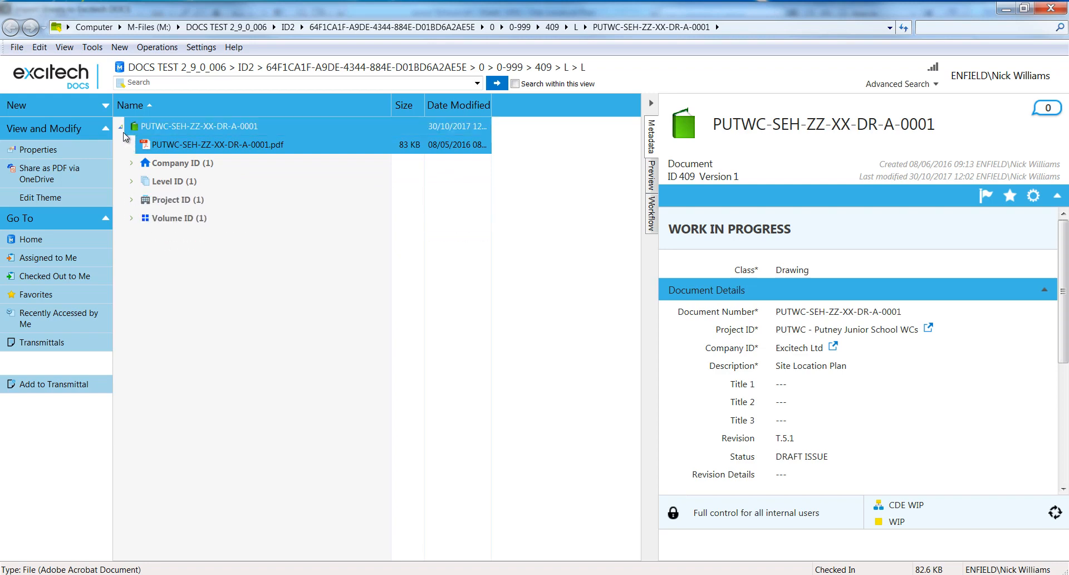
pyautogui.click(198, 126)
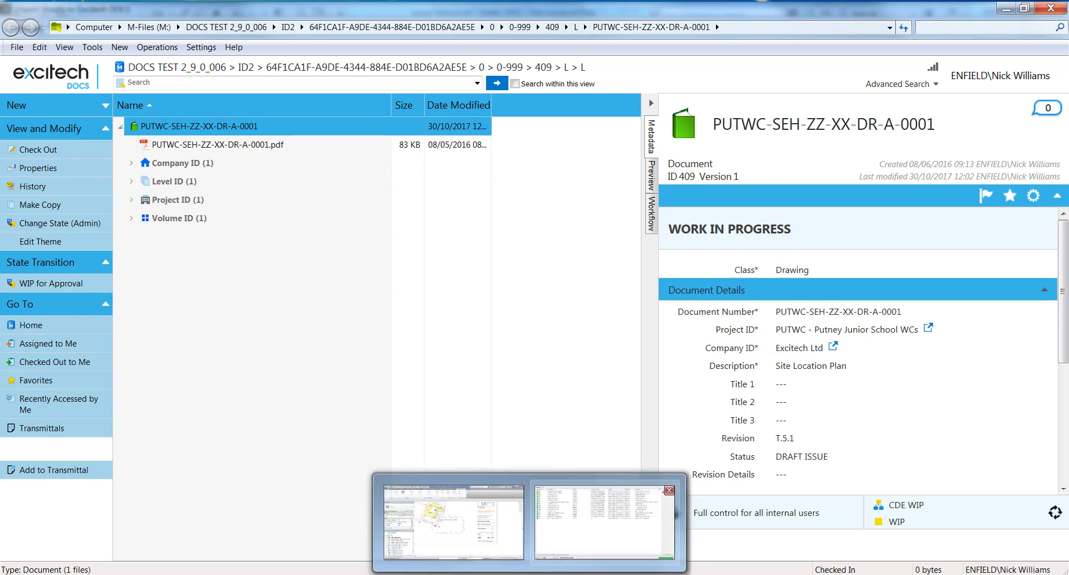
# Step: Close the Import Sheets to Excitech DOCS results and open sheet 1001 - Site Location Plan
pyautogui.click(602, 520)
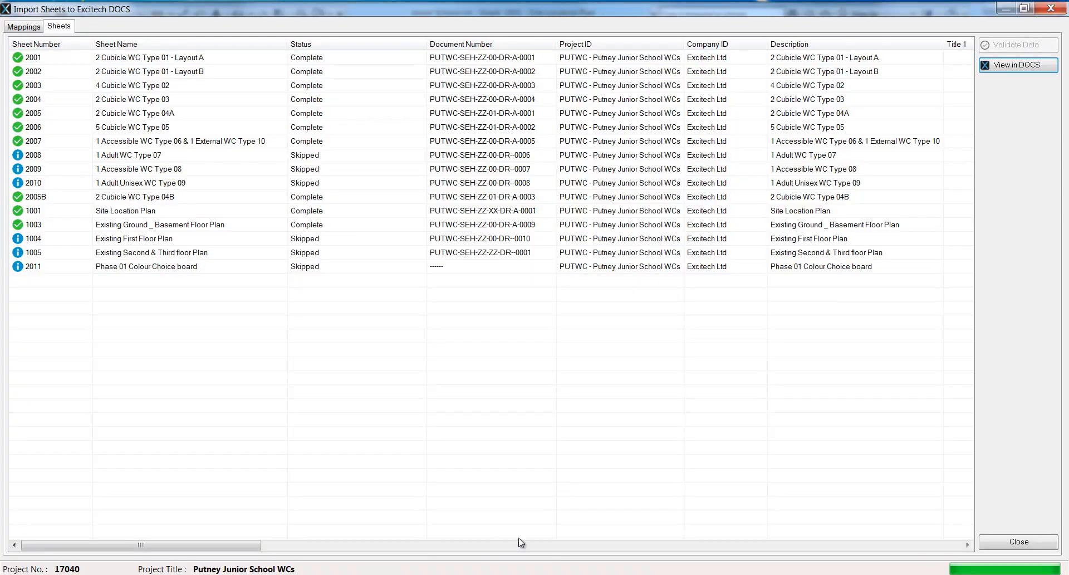
pyautogui.moveTo(1056, 9)
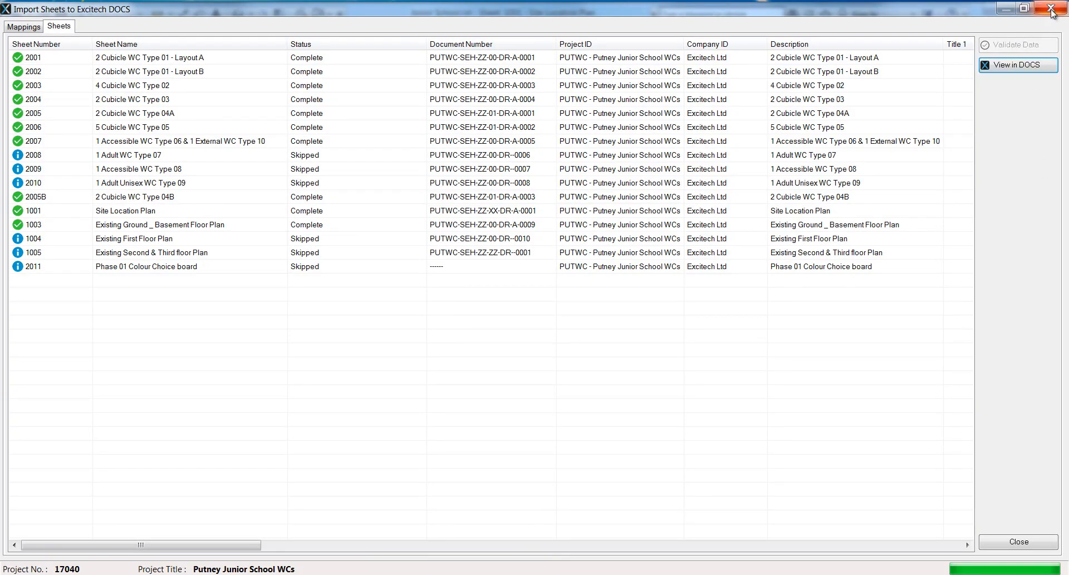
pyautogui.click(1057, 9)
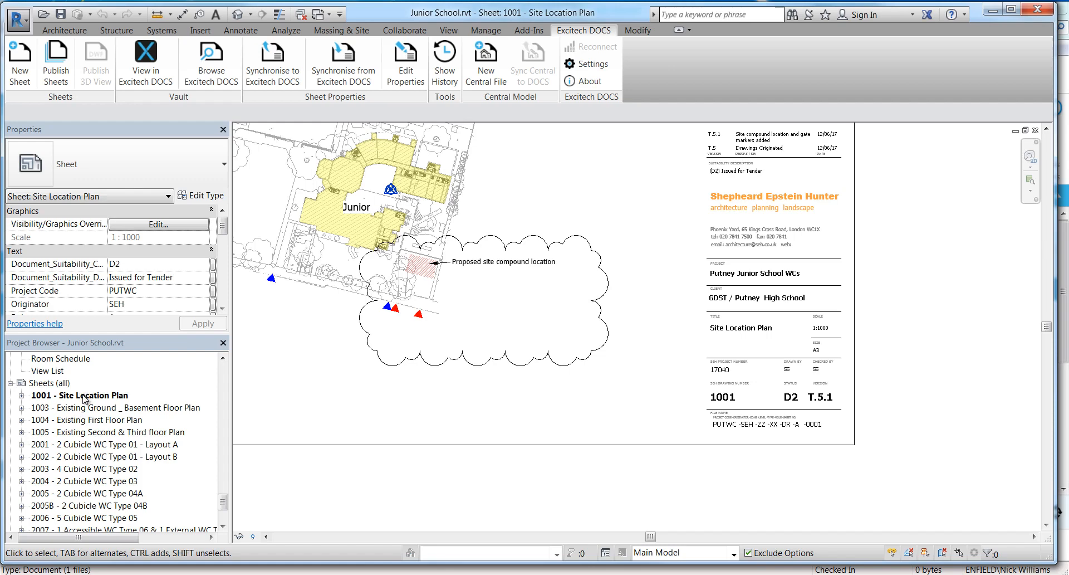
pyautogui.click(79, 395)
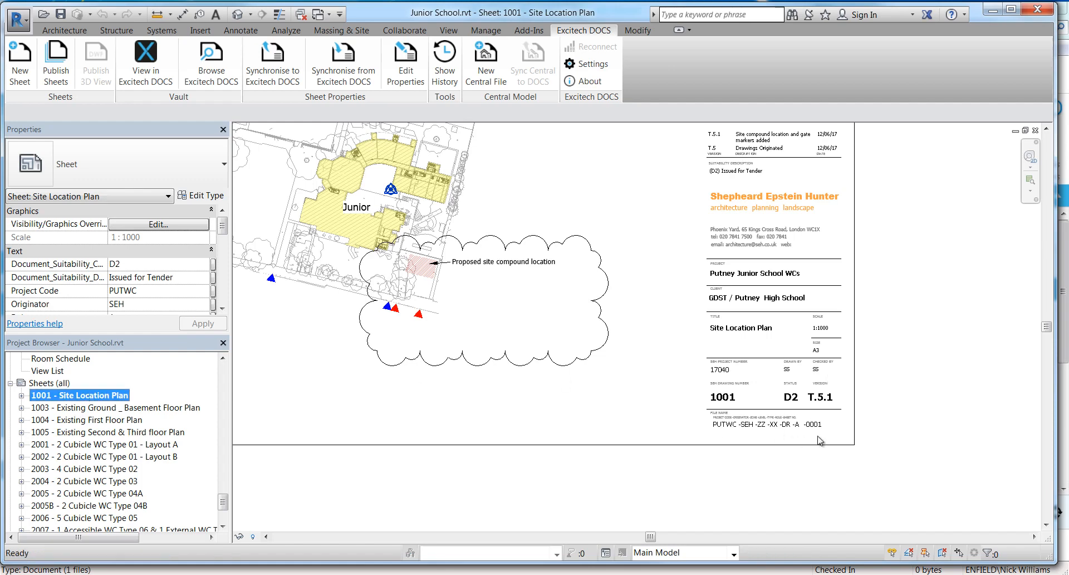
pyautogui.moveTo(775, 445)
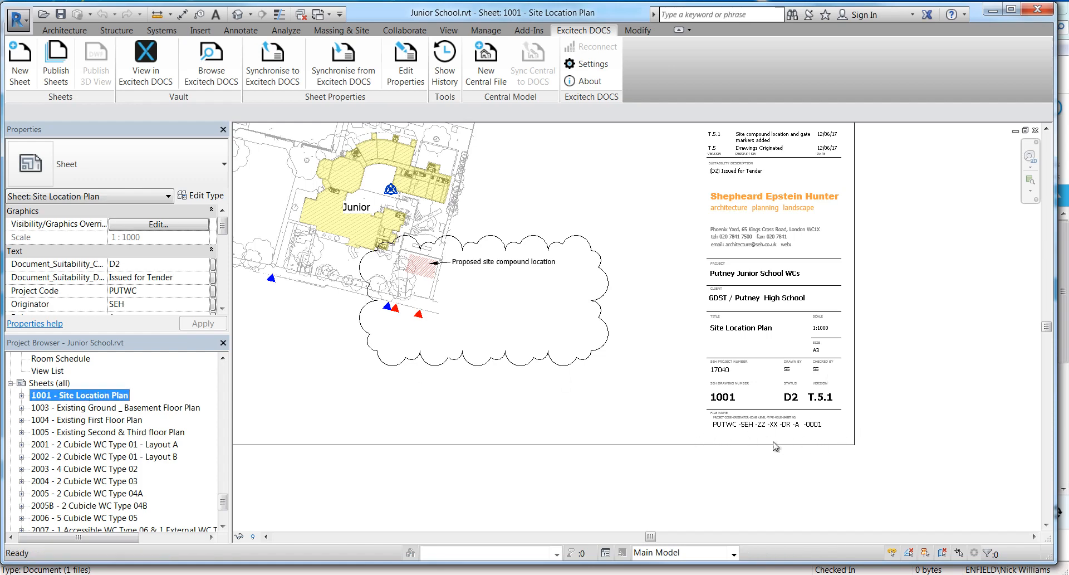
pyautogui.moveTo(847, 437)
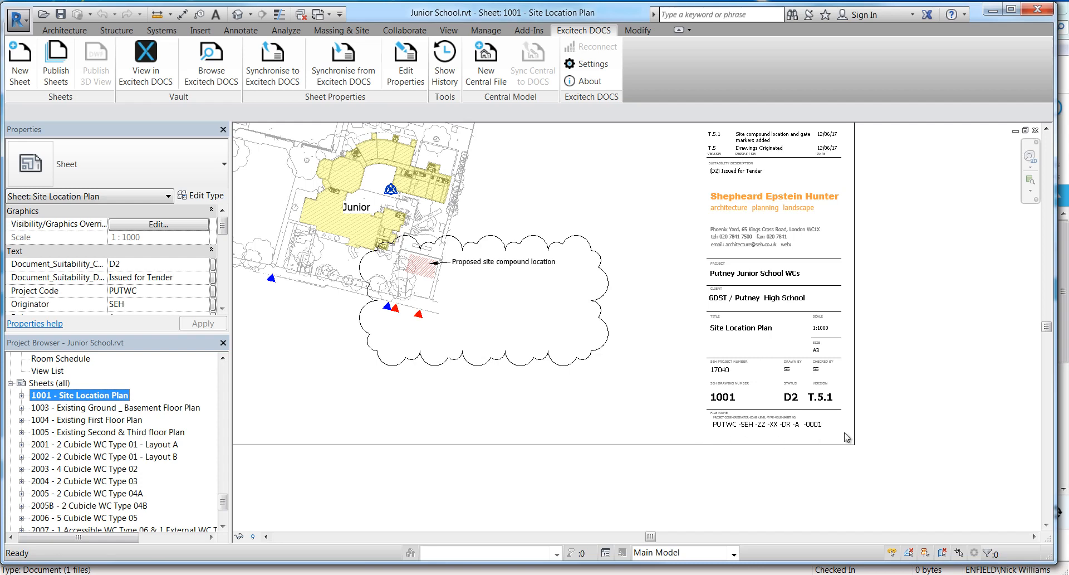
pyautogui.moveTo(758, 441)
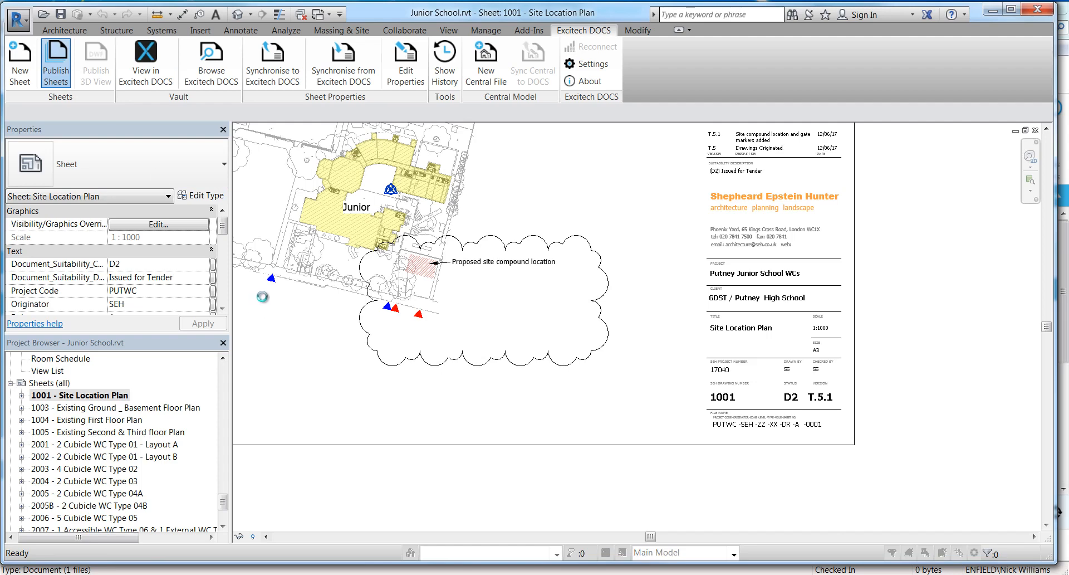
# Step: Publish sheet 1001 as a PDF with target state S0 - WIP Internal use Only
pyautogui.click(55, 61)
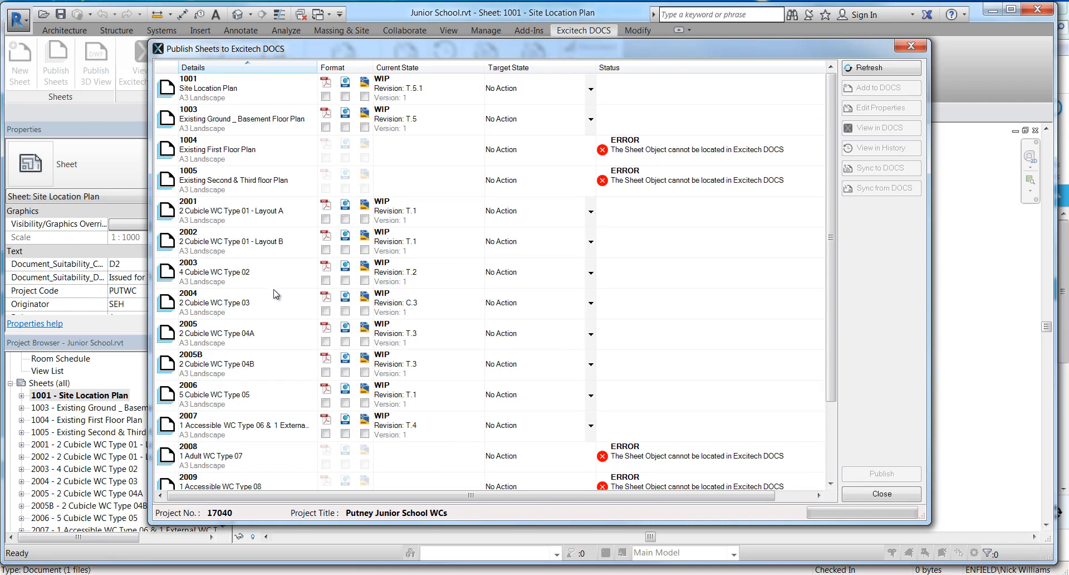
pyautogui.moveTo(265, 118)
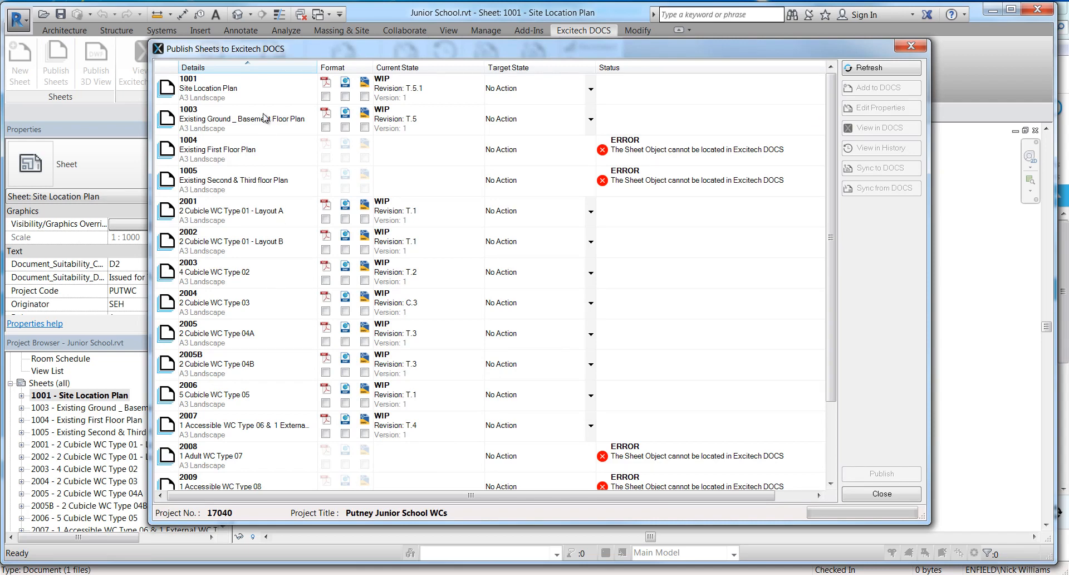
pyautogui.click(325, 96)
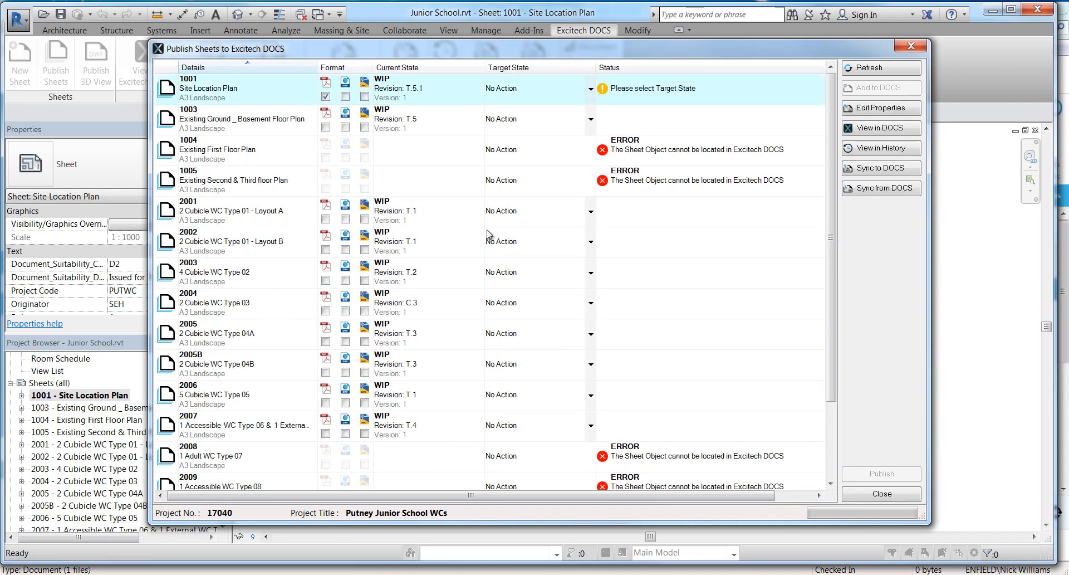
pyautogui.click(590, 88)
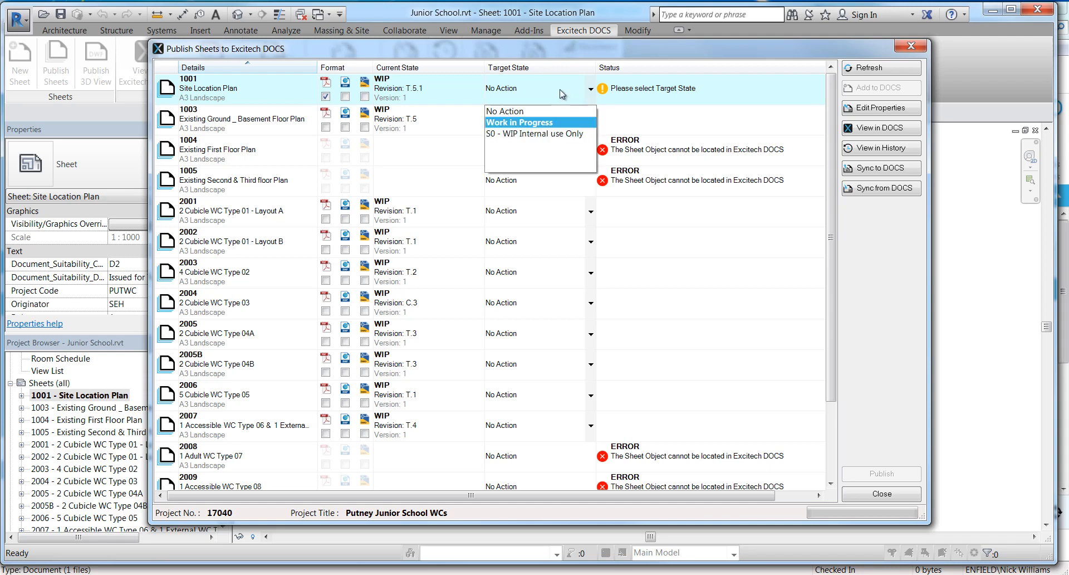
pyautogui.click(535, 134)
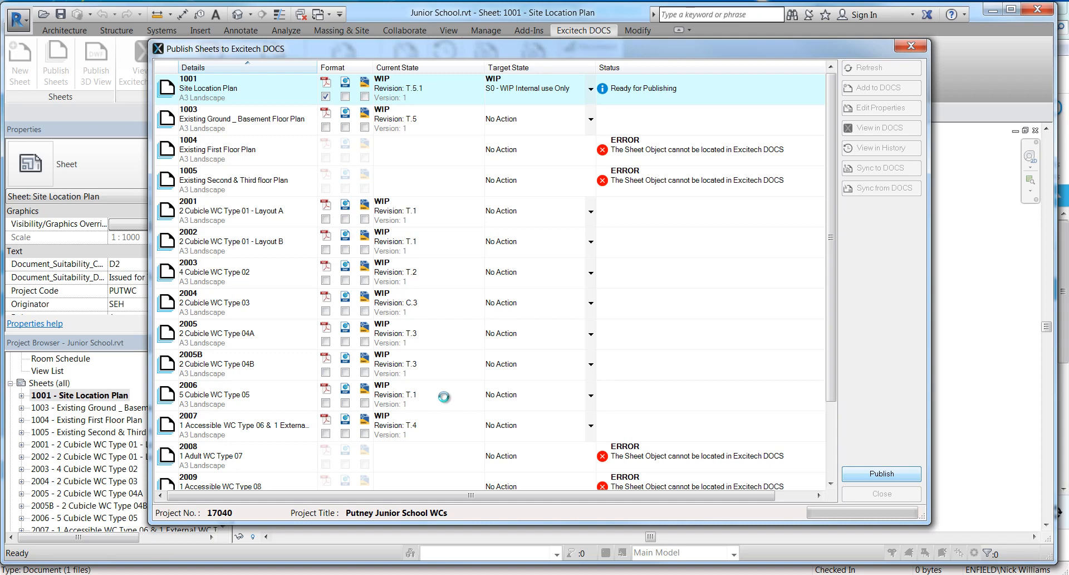
pyautogui.click(881, 473)
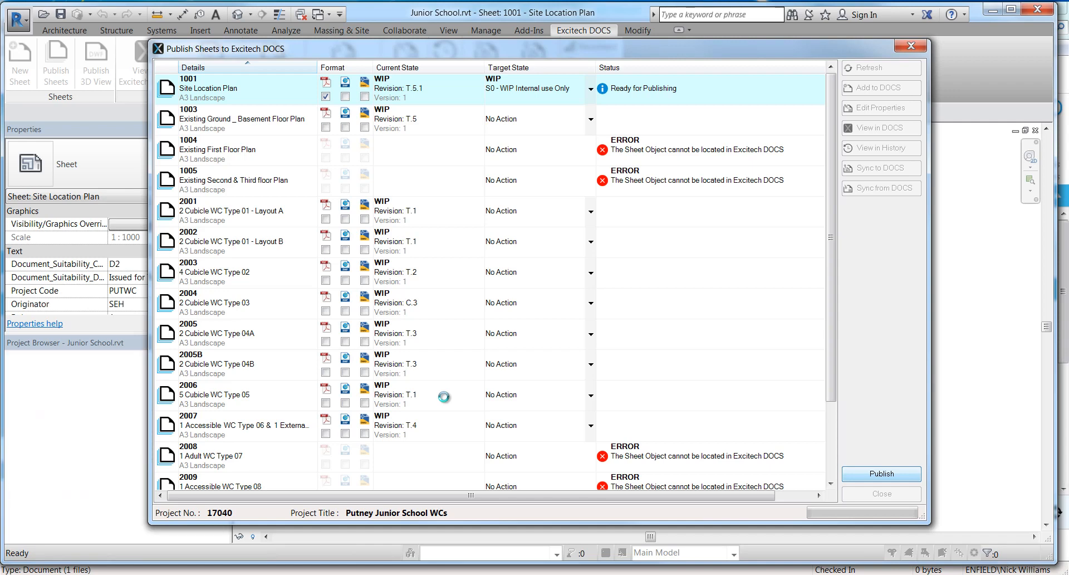
pyautogui.click(881, 473)
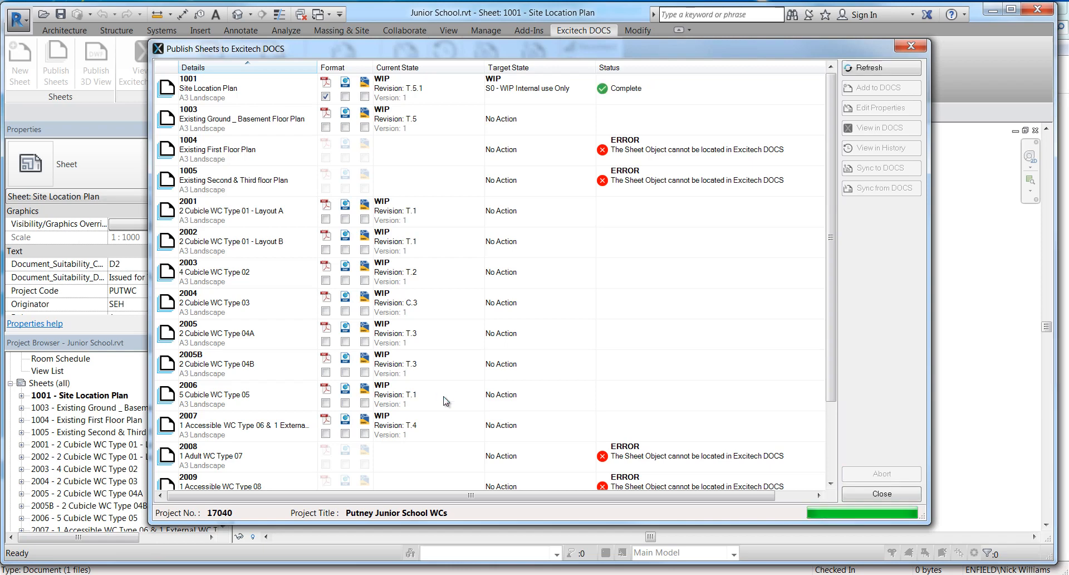
pyautogui.click(881, 493)
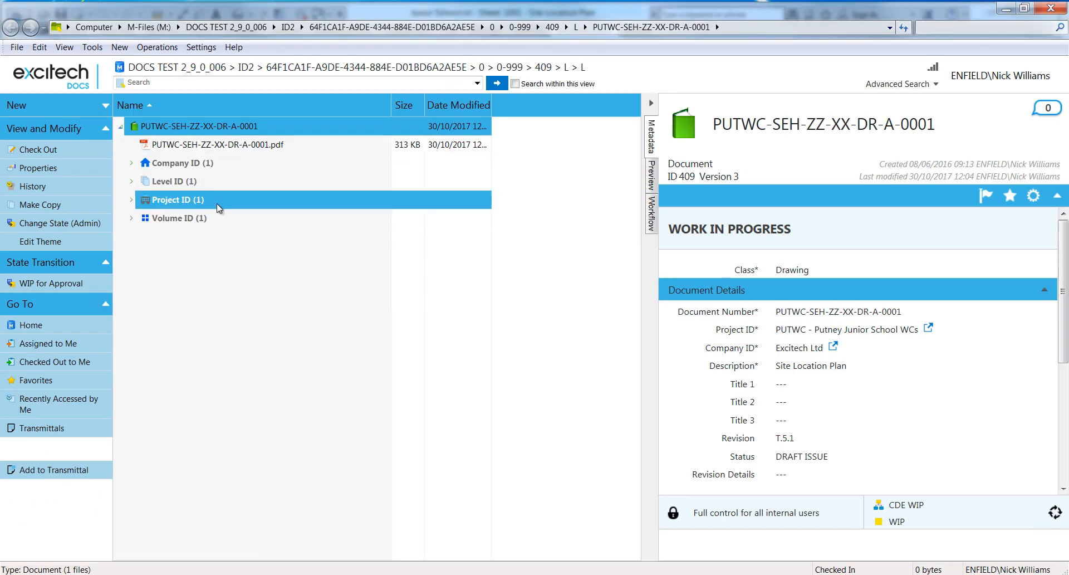
# Step: Preview PUTWC-SEH-ZZ-XX-DR-A-0001.pdf, now showing the actual Site Location Plan drawing
pyautogui.click(217, 144)
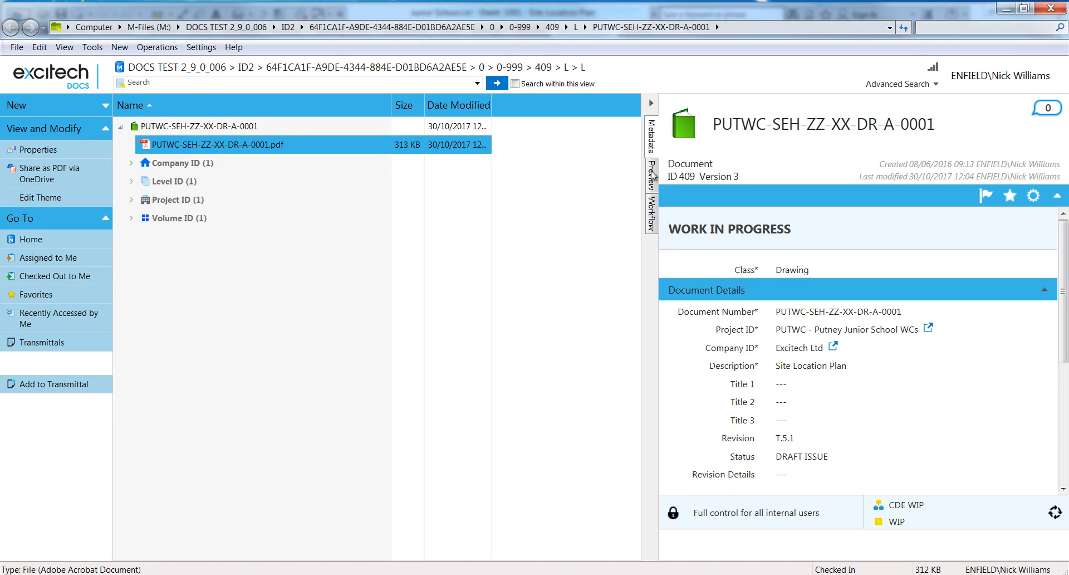
pyautogui.click(651, 174)
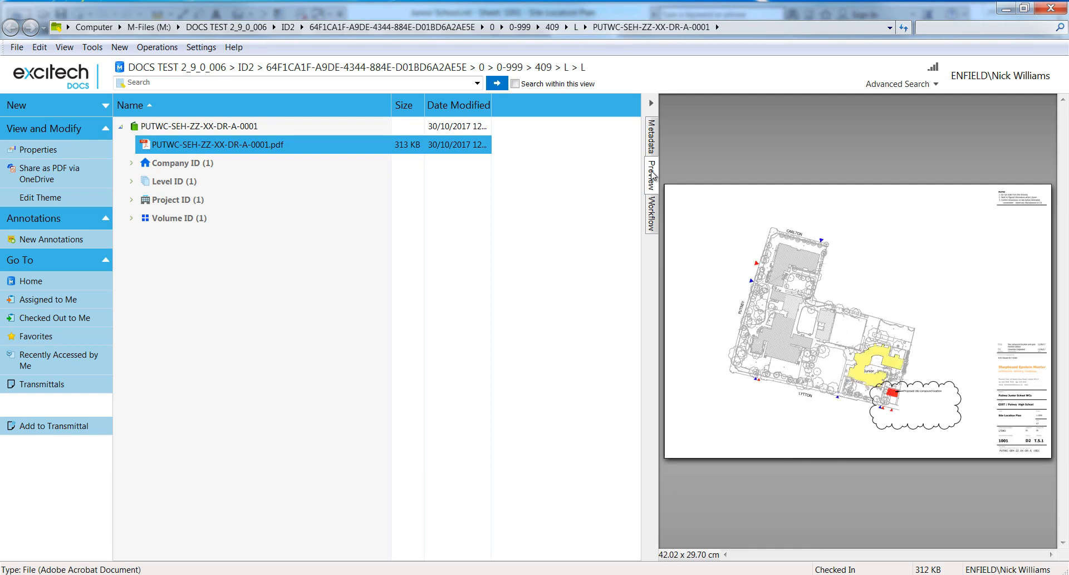
pyautogui.moveTo(520, 306)
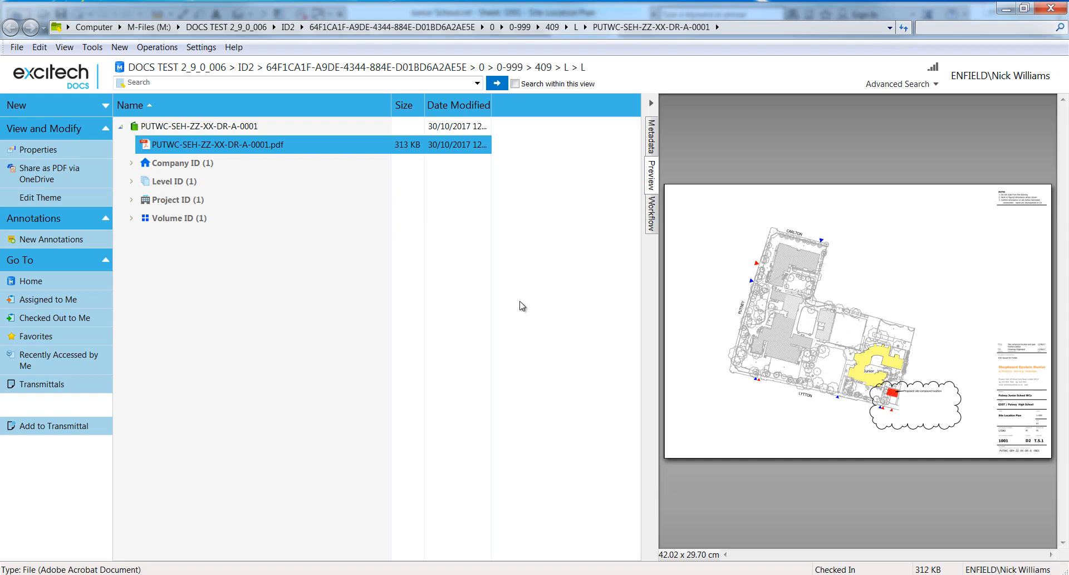
pyautogui.moveTo(517, 304)
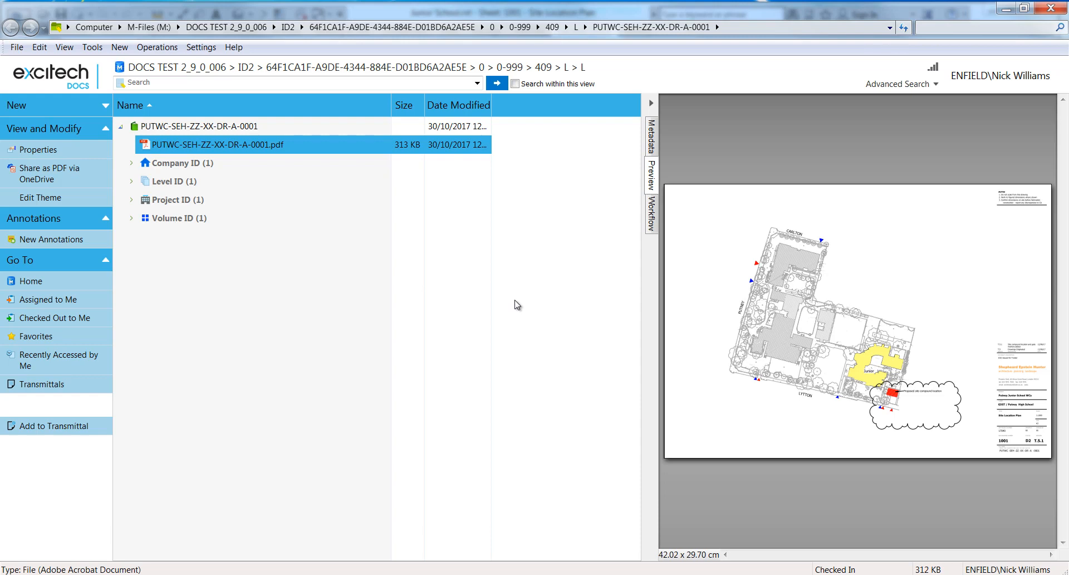
pyautogui.moveTo(395, 297)
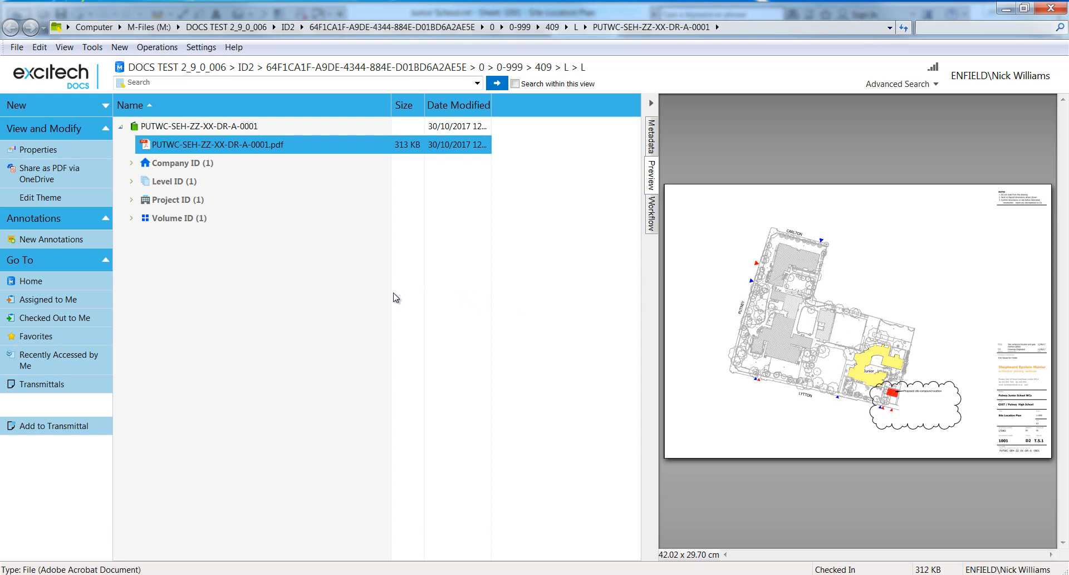
pyautogui.moveTo(352, 326)
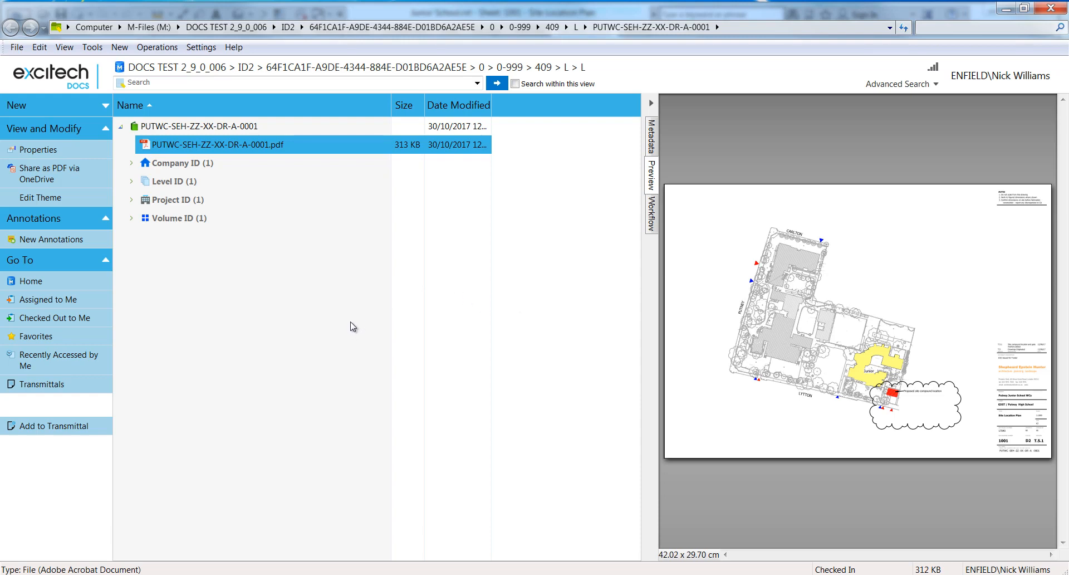